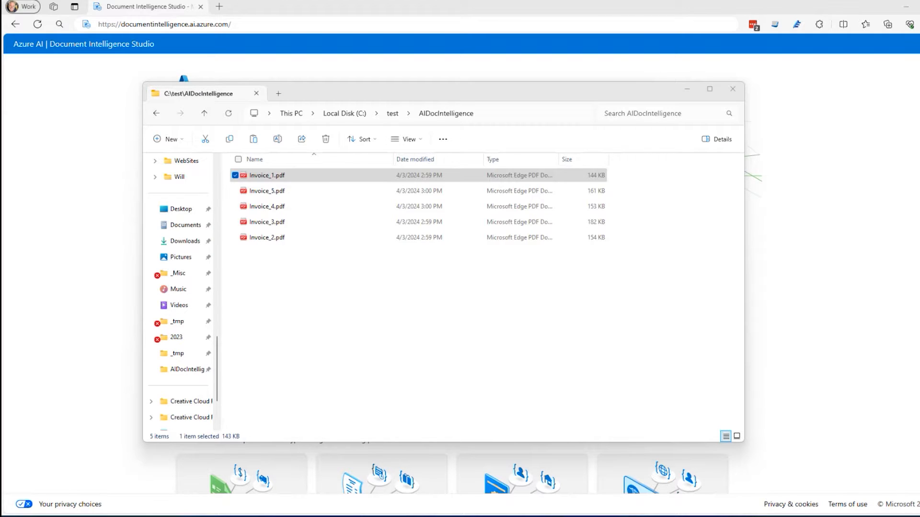
{"action": "mouse_move", "coordinate": [74, 264]}
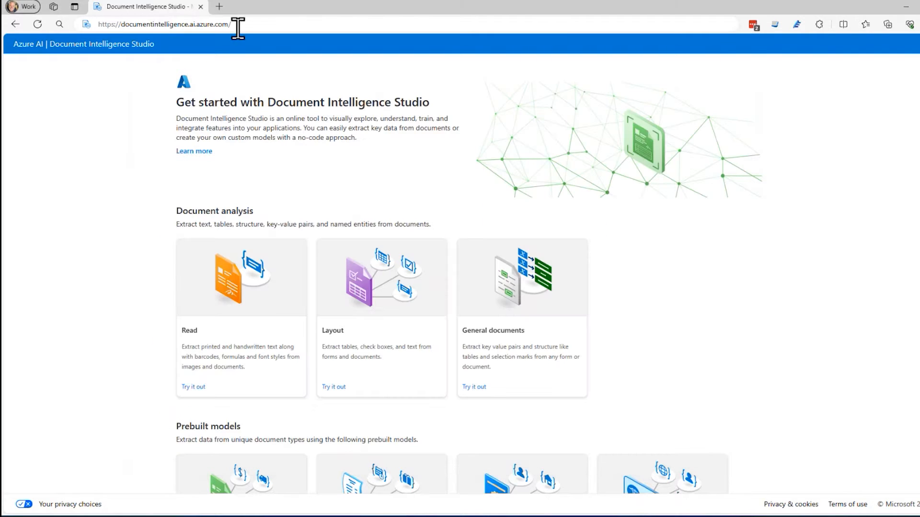
- Reload documentintelligence.ai.azure.com from the address bar so it lands on /studio
{"action": "left_click", "coordinate": [163, 25]}
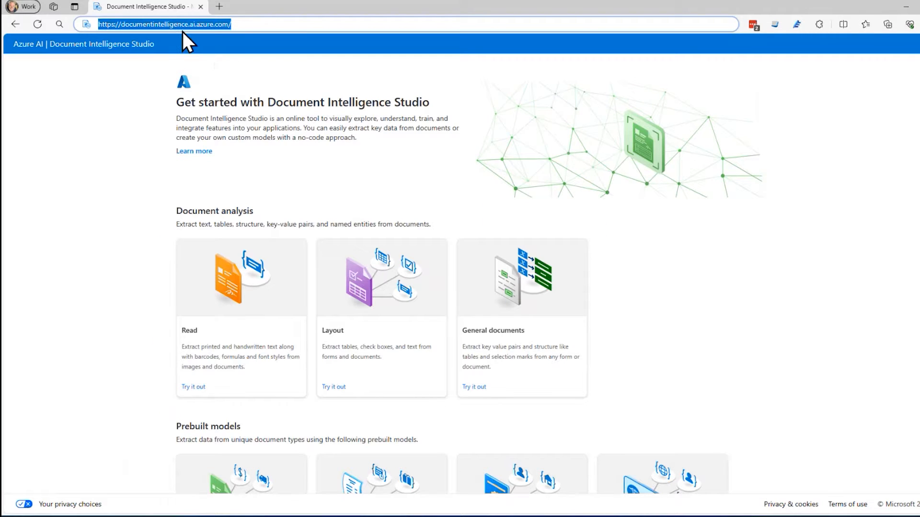
{"action": "key", "text": "Enter"}
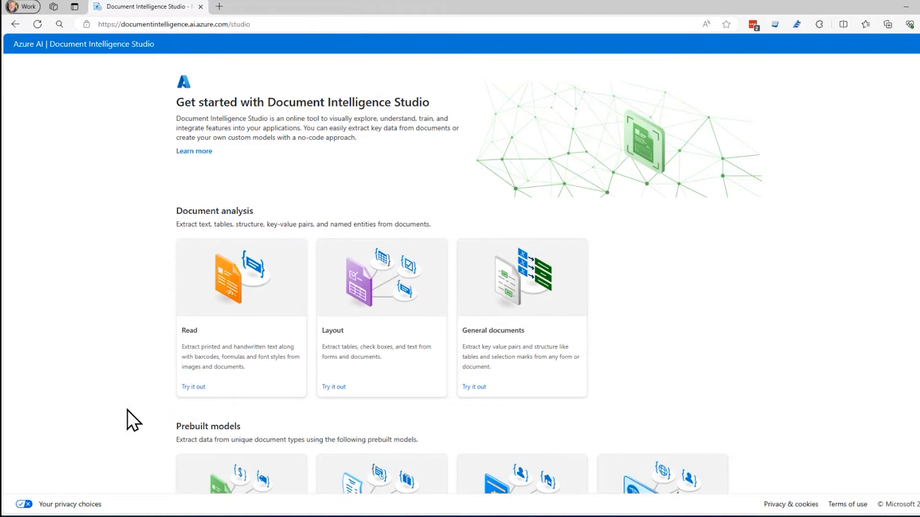
{"action": "mouse_move", "coordinate": [442, 116]}
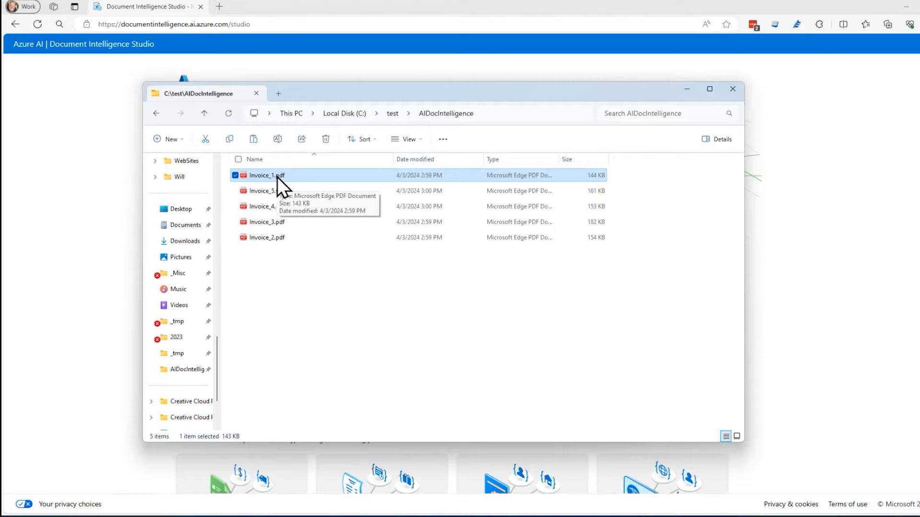
{"action": "mouse_move", "coordinate": [311, 181]}
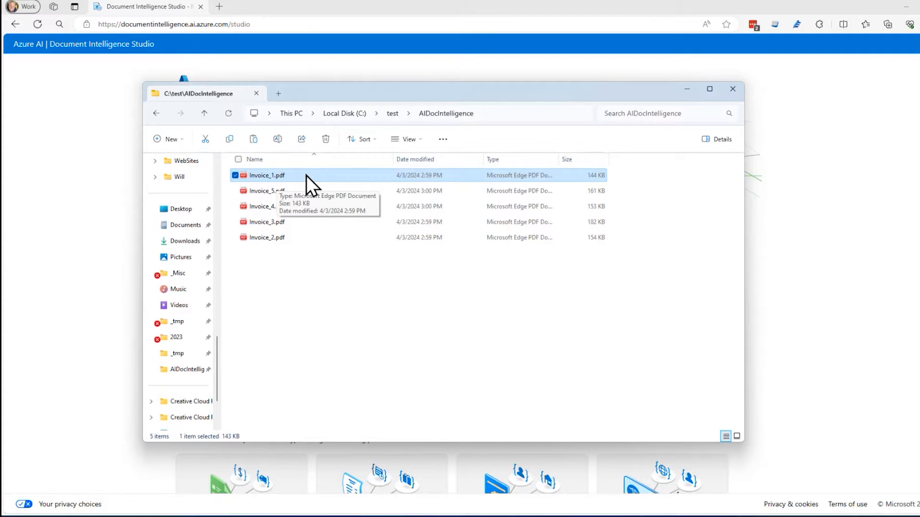
- Open the Invoice PDFs in Edge tabs and review details such as the AdventureWorks vendor name
{"action": "double_click", "coordinate": [267, 174]}
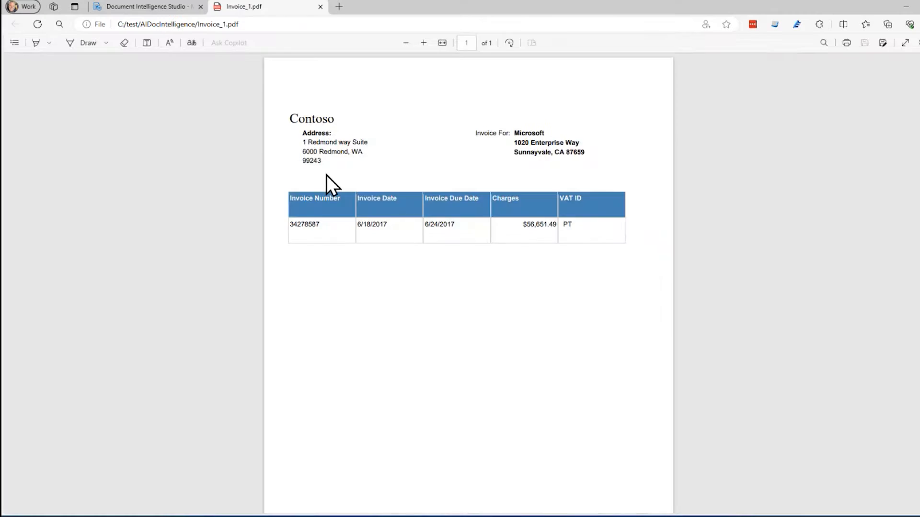
{"action": "mouse_move", "coordinate": [726, 172]}
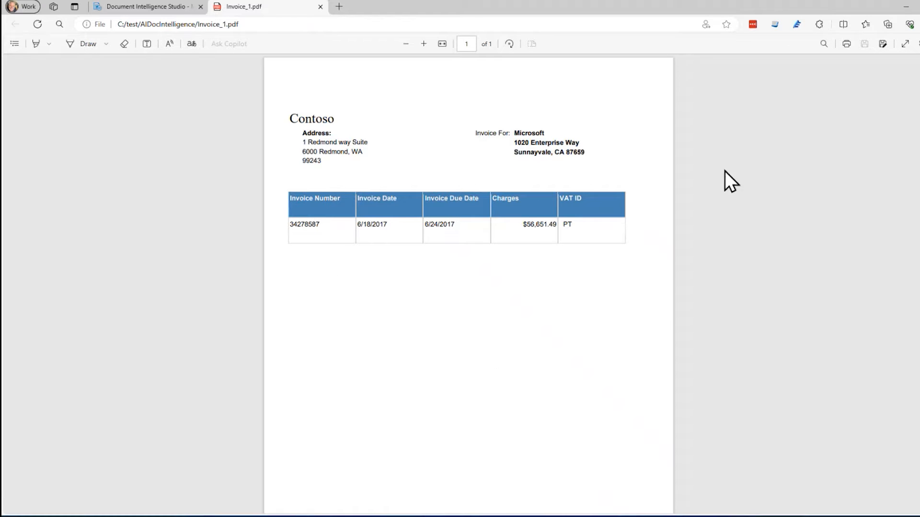
{"action": "mouse_move", "coordinate": [276, 225]}
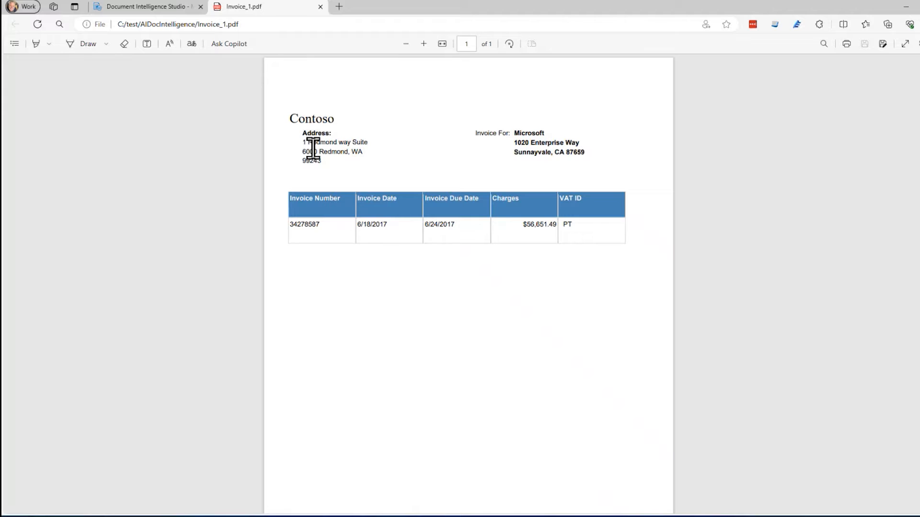
{"action": "mouse_move", "coordinate": [388, 262]}
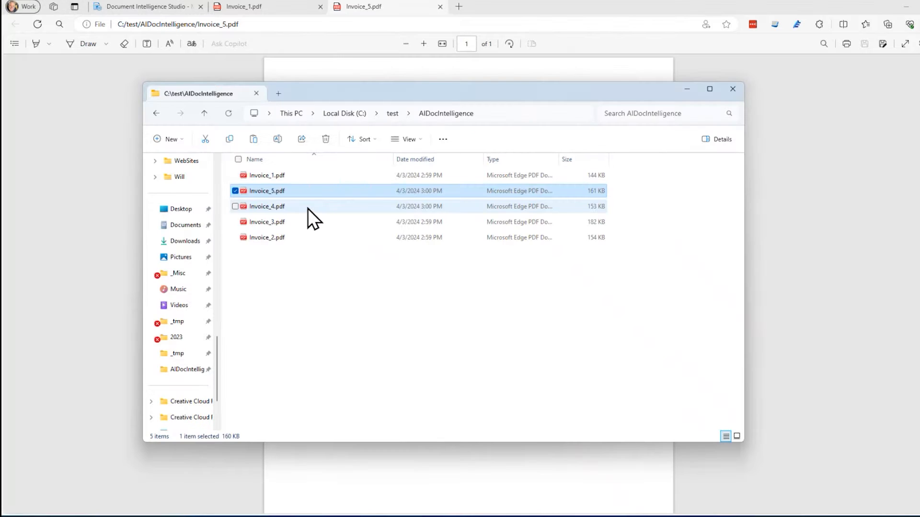
{"action": "double_click", "coordinate": [266, 206]}
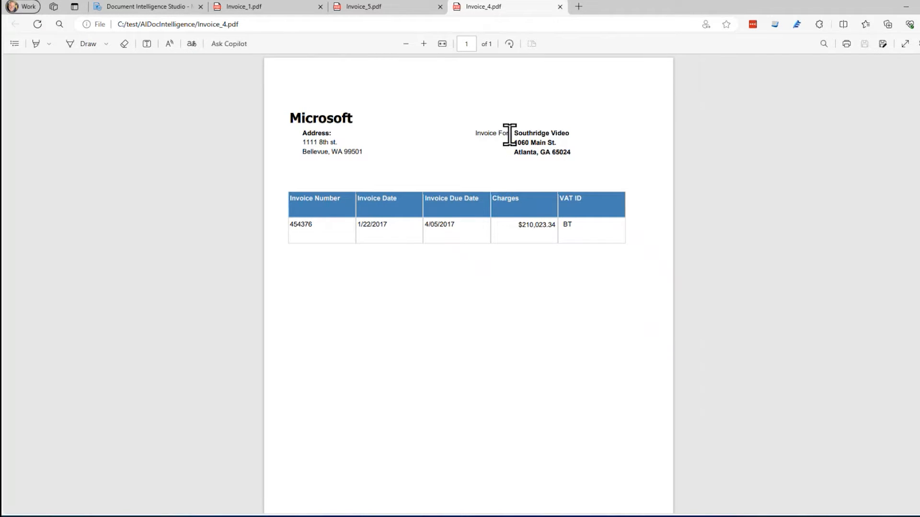
{"action": "mouse_move", "coordinate": [393, 270]}
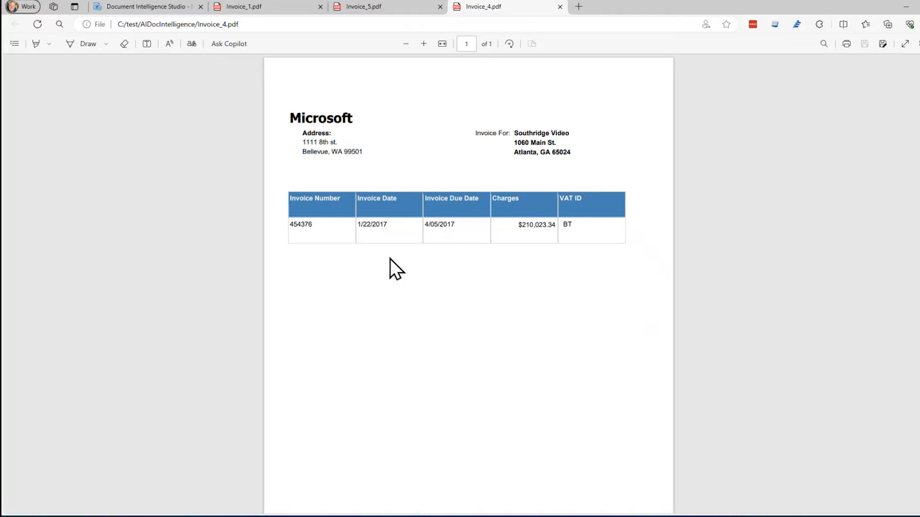
{"action": "mouse_move", "coordinate": [377, 264]}
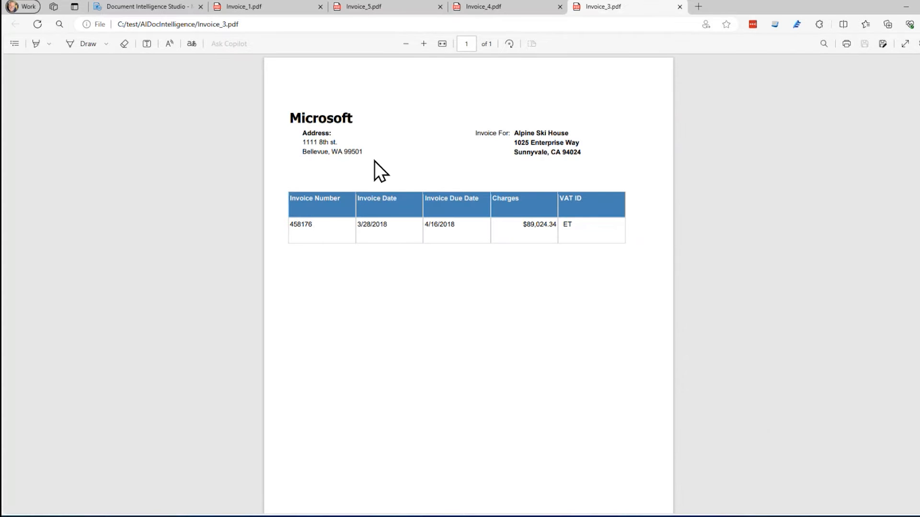
{"action": "mouse_move", "coordinate": [494, 158]}
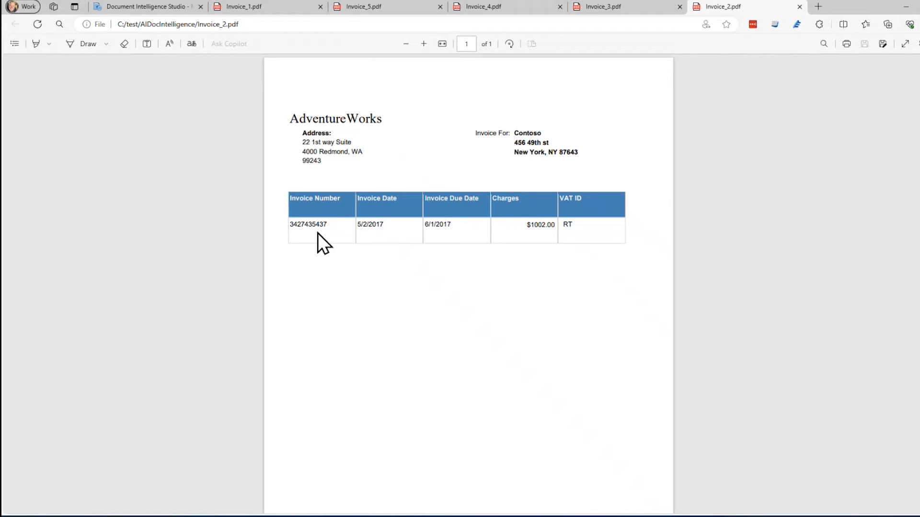
{"action": "mouse_move", "coordinate": [349, 118]}
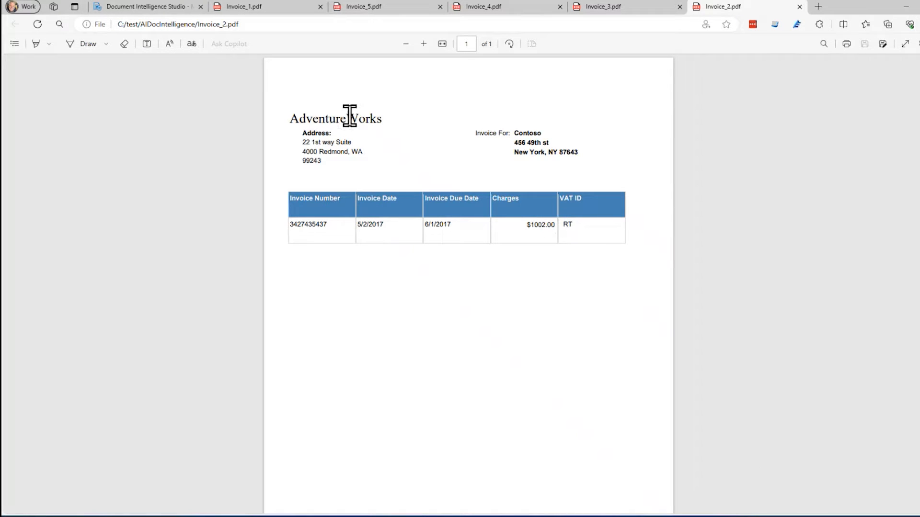
{"action": "double_click", "coordinate": [350, 117]}
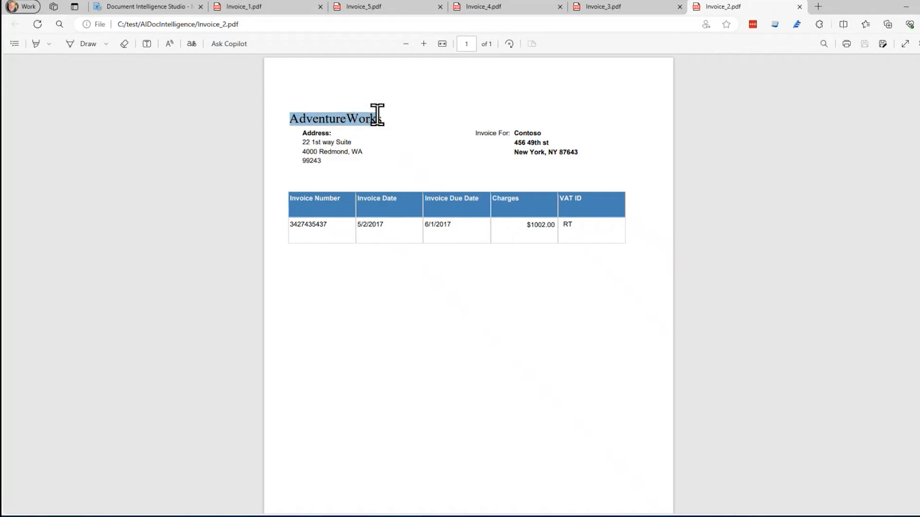
{"action": "left_click", "coordinate": [457, 126]}
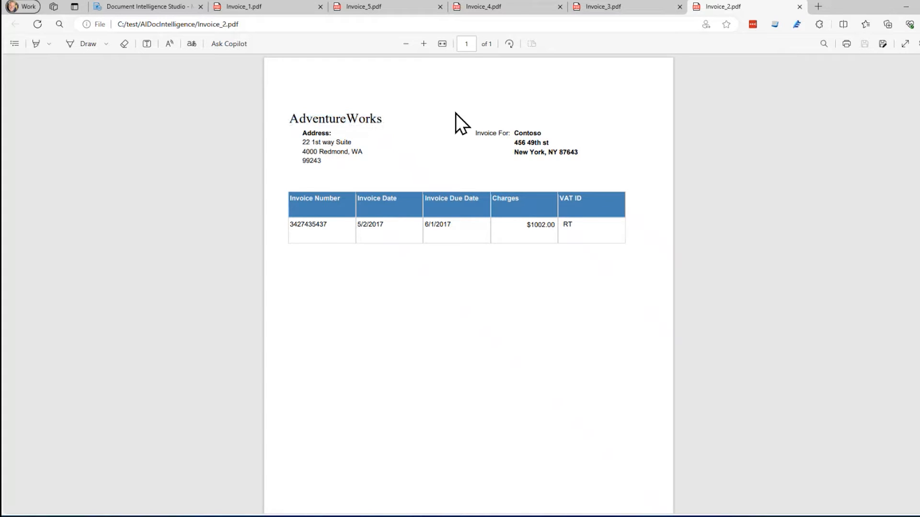
{"action": "left_click", "coordinate": [607, 6]}
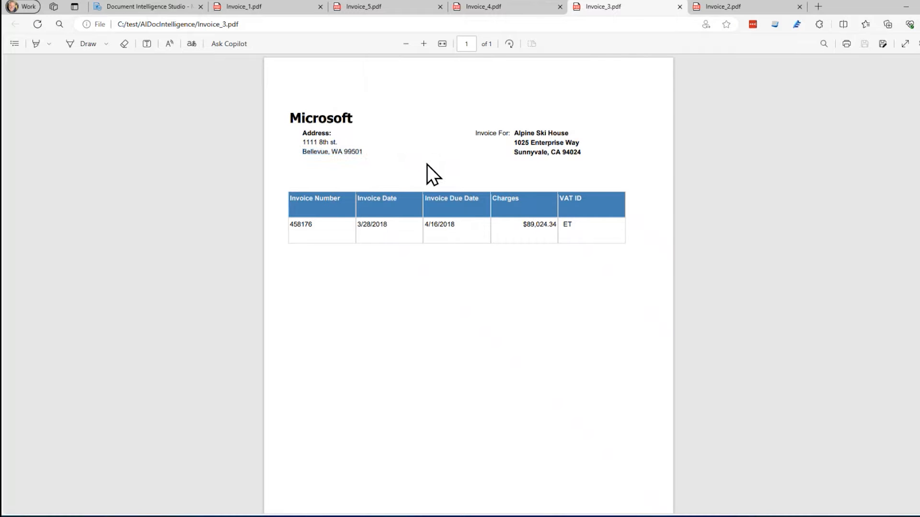
{"action": "double_click", "coordinate": [373, 225]}
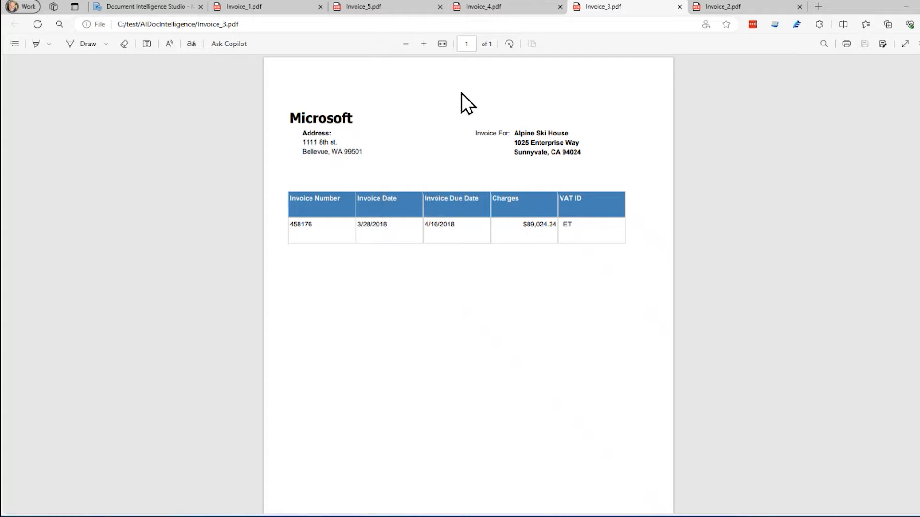
{"action": "mouse_move", "coordinate": [551, 254]}
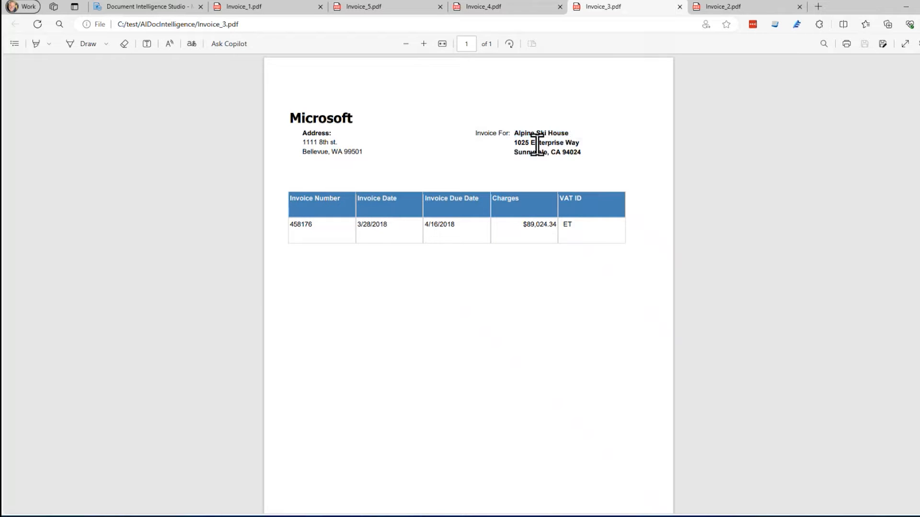
{"action": "left_click_drag", "start_coordinate": [514, 143], "coordinate": [581, 152]}
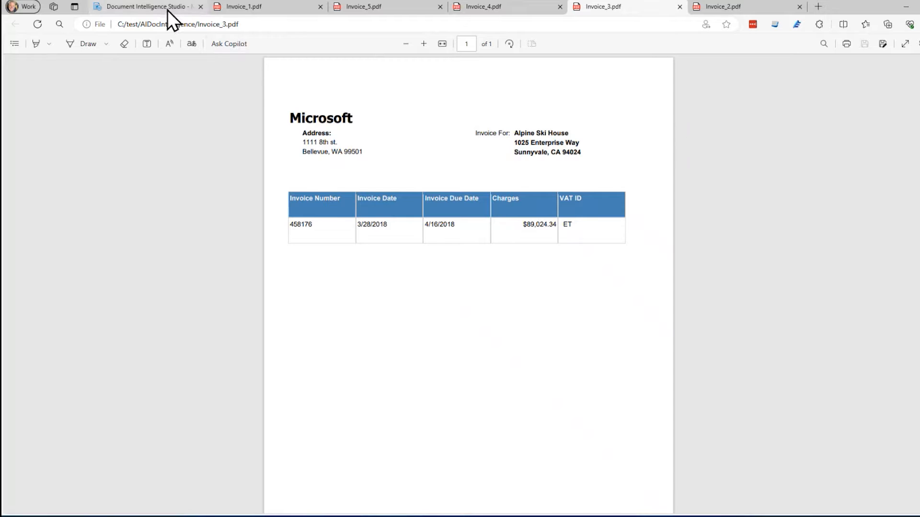
- Close the invoice tabs and scroll the Studio home page down to the Custom models section
{"action": "right_click", "coordinate": [148, 7]}
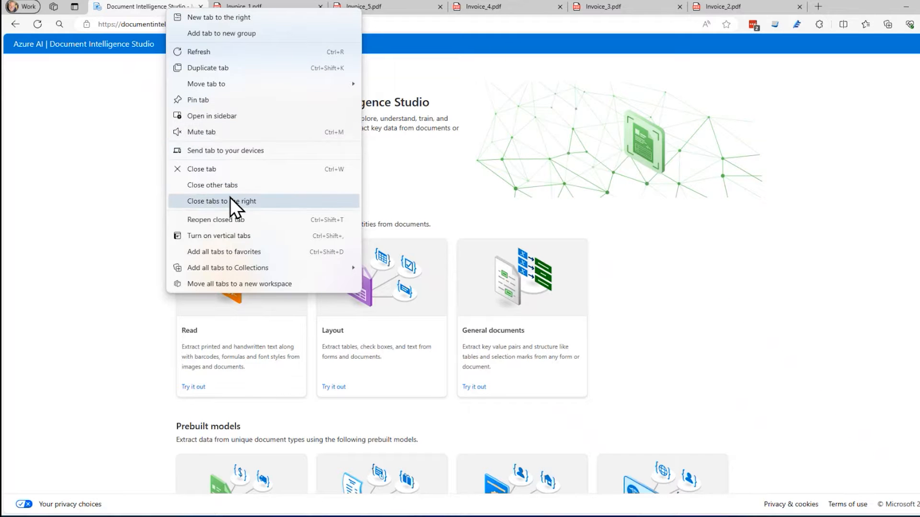
{"action": "left_click", "coordinate": [221, 201]}
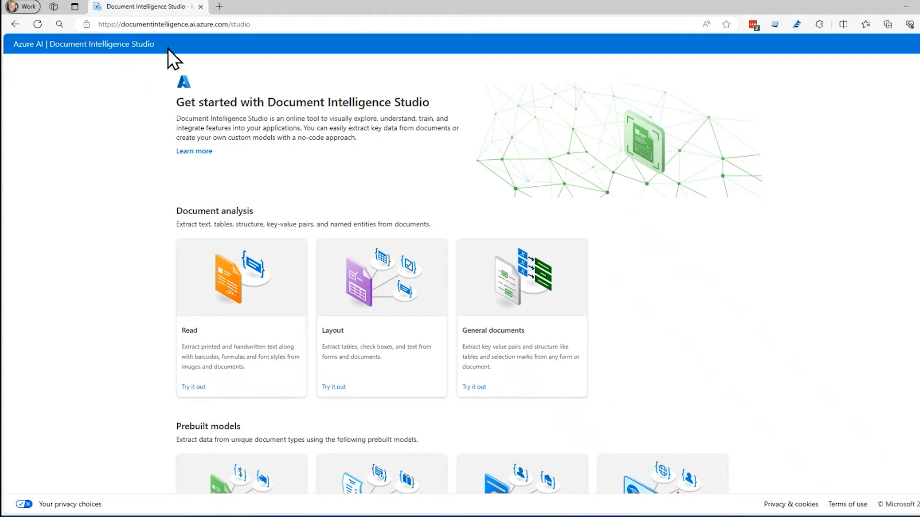
{"action": "mouse_move", "coordinate": [142, 230]}
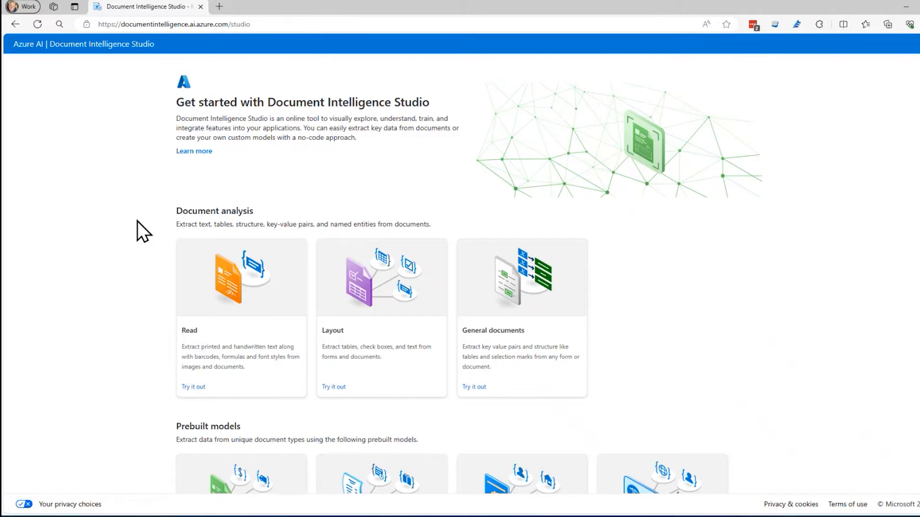
{"action": "scroll", "scroll_direction": "down", "scroll_amount": 3}
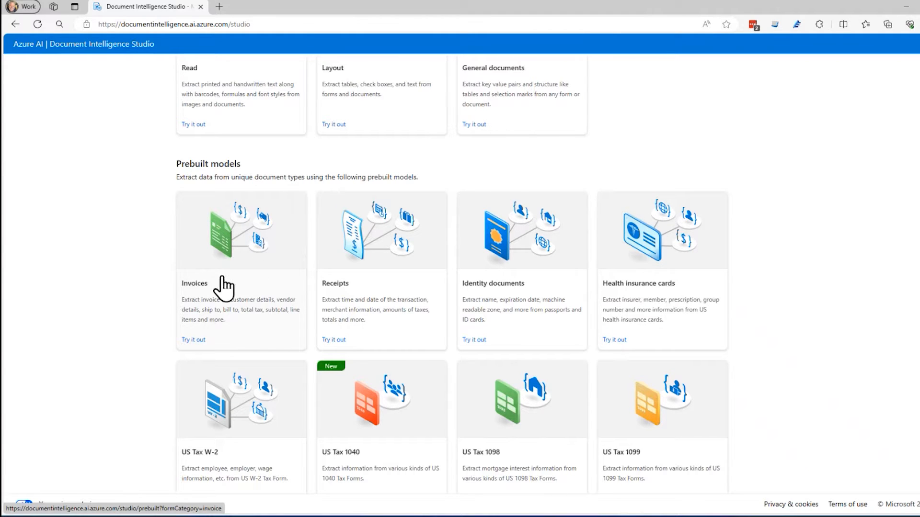
{"action": "mouse_move", "coordinate": [351, 252]}
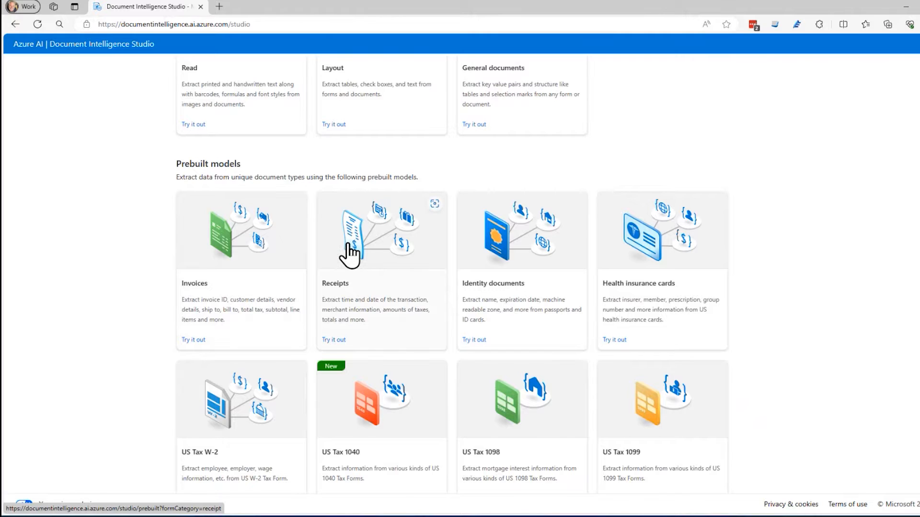
{"action": "scroll", "scroll_direction": "down", "scroll_amount": 3}
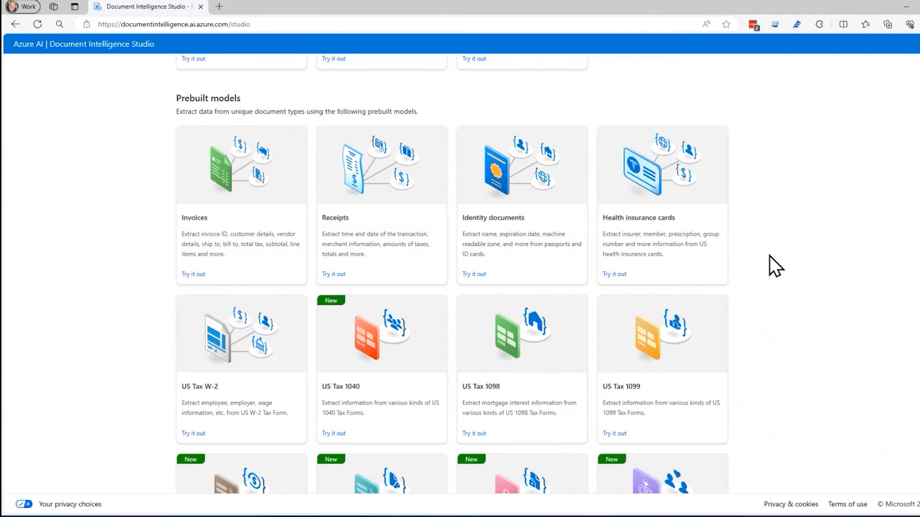
{"action": "scroll", "scroll_direction": "down", "scroll_amount": 3}
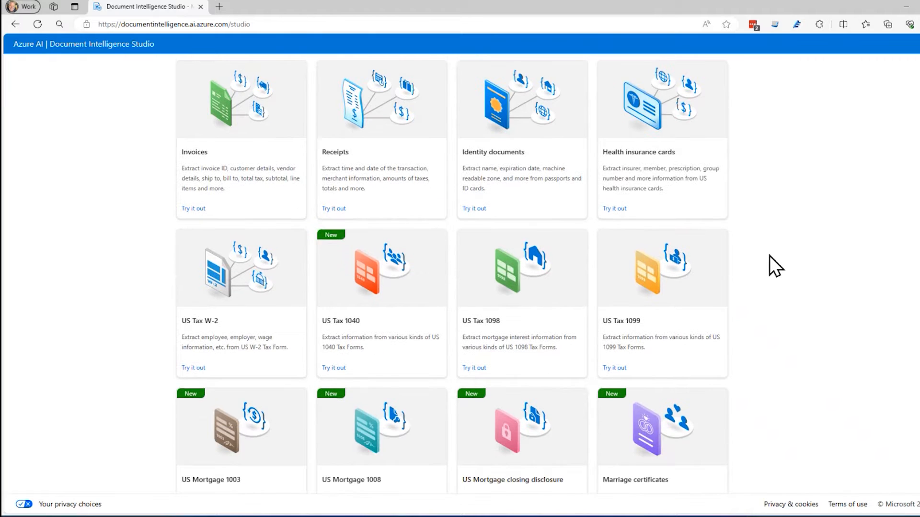
{"action": "scroll", "scroll_direction": "down", "scroll_amount": 3}
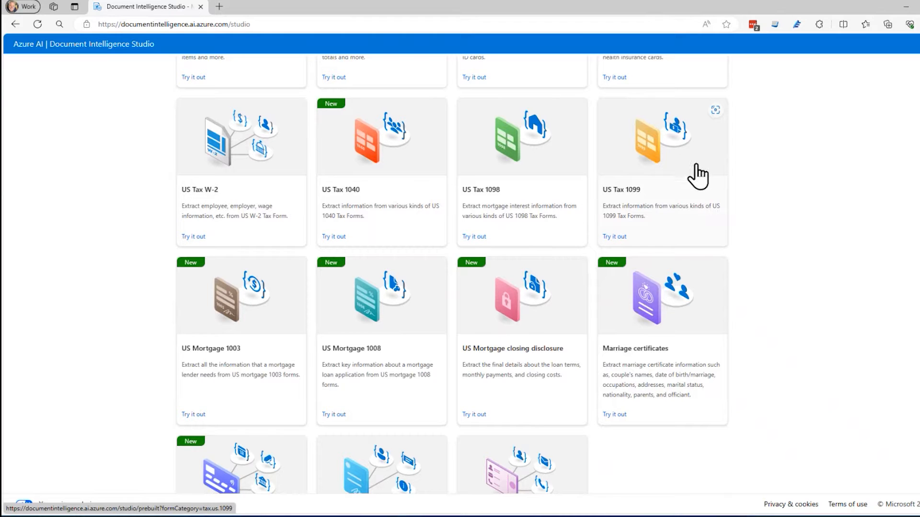
{"action": "scroll", "scroll_direction": "down", "scroll_amount": 3}
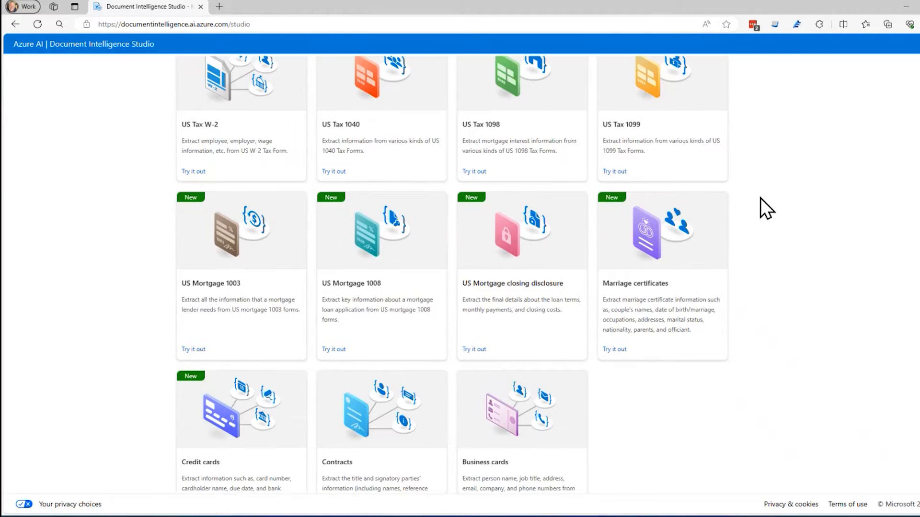
{"action": "scroll", "scroll_direction": "down", "scroll_amount": 3}
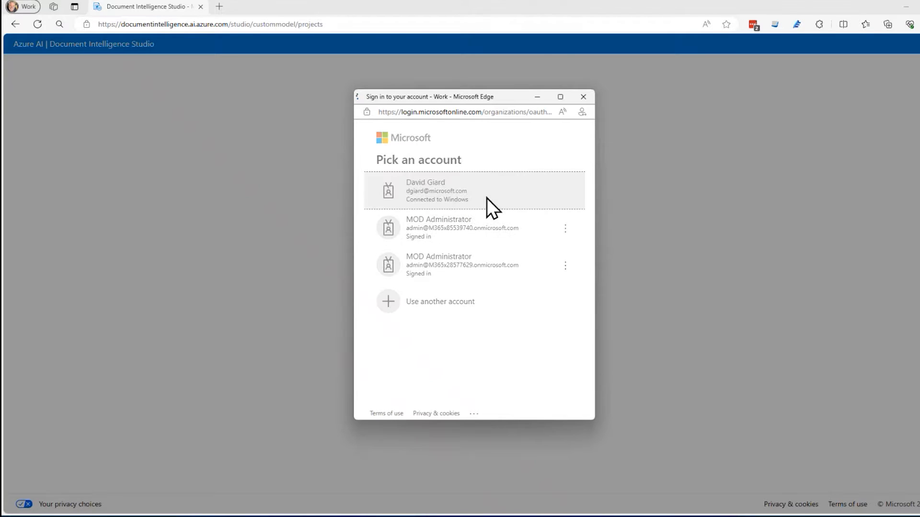
- Sign in with the work account and switch the directory to Microsoft Non-Production
{"action": "left_click", "coordinate": [455, 190]}
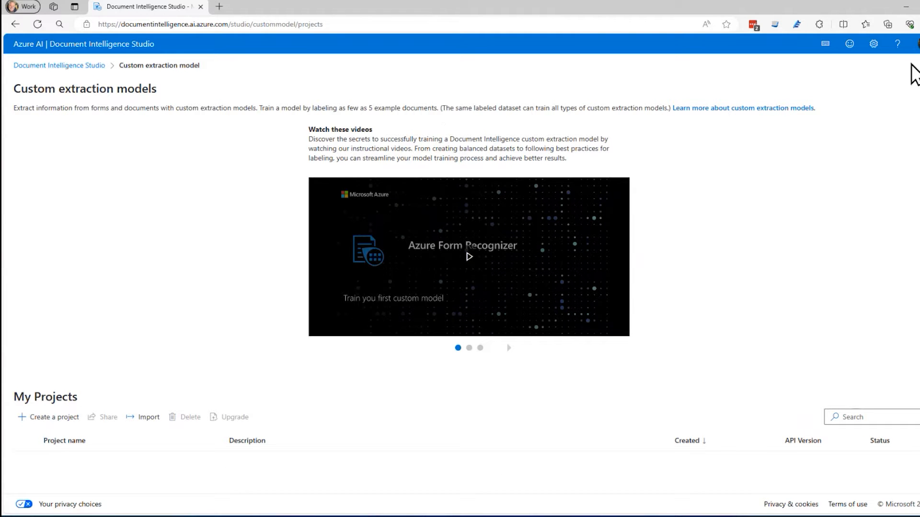
{"action": "mouse_move", "coordinate": [874, 44]}
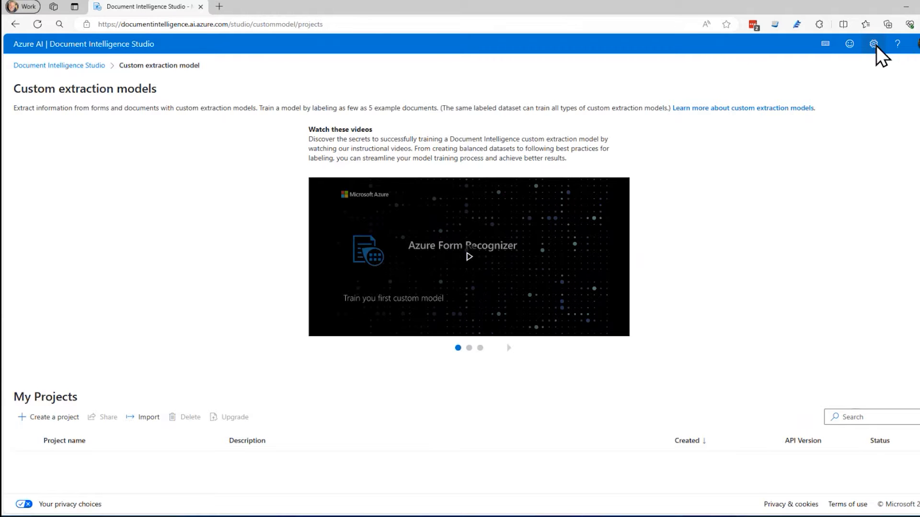
{"action": "left_click", "coordinate": [873, 43]}
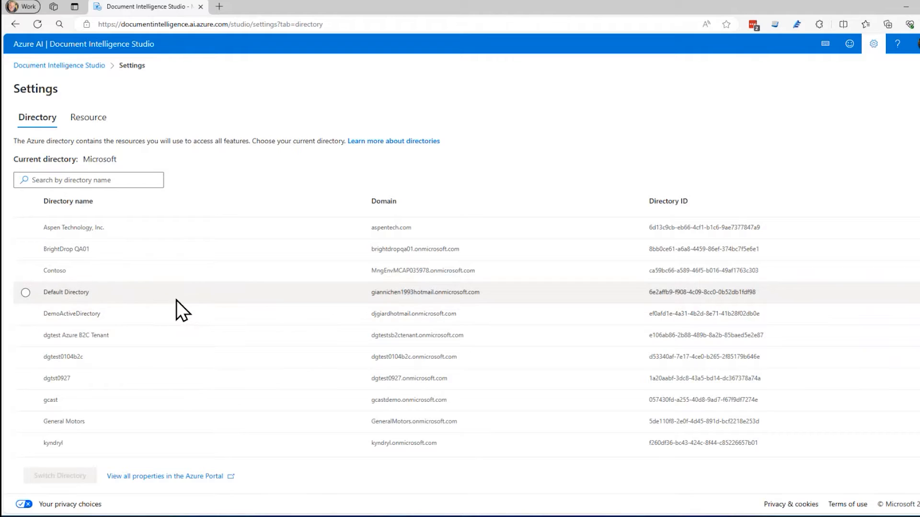
{"action": "scroll", "scroll_direction": "down", "scroll_amount": 3}
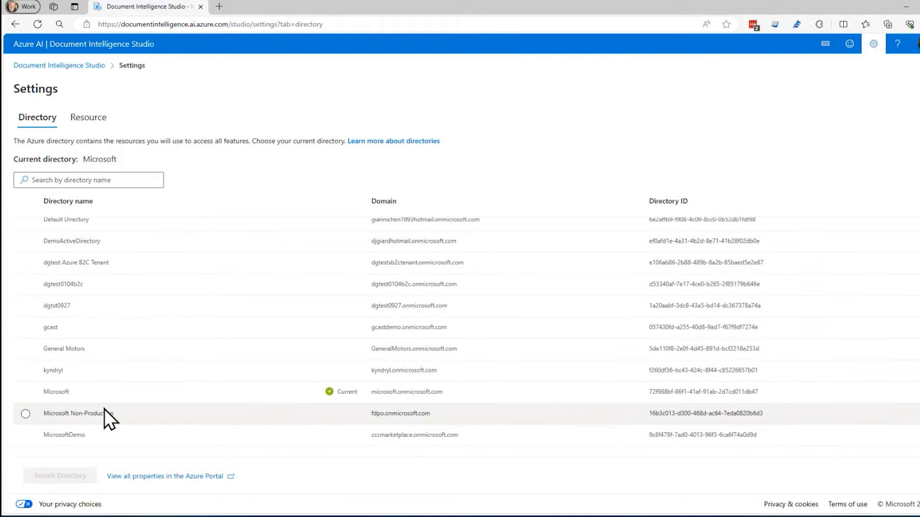
{"action": "left_click", "coordinate": [24, 414]}
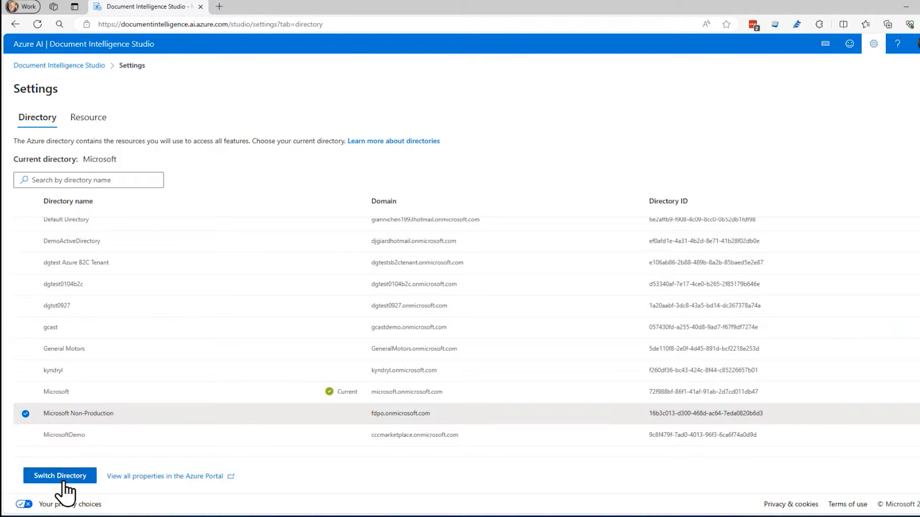
{"action": "left_click", "coordinate": [60, 476]}
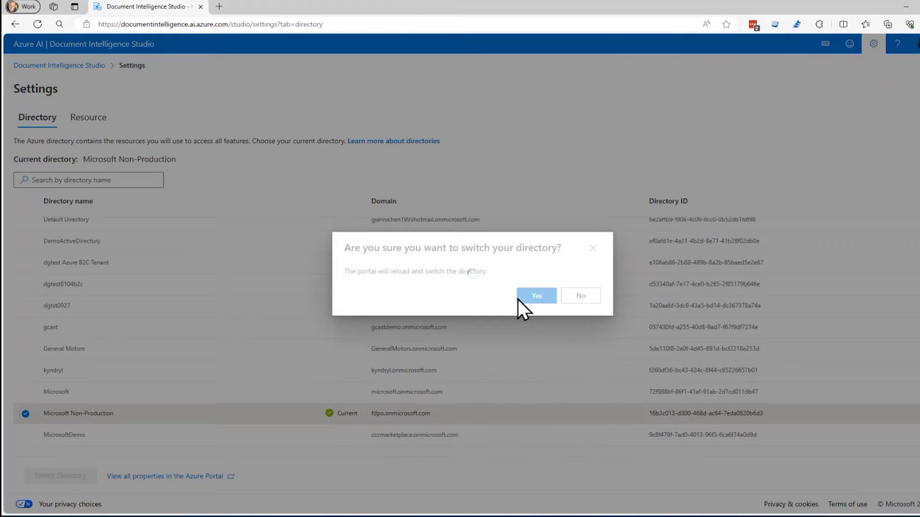
{"action": "left_click", "coordinate": [536, 296]}
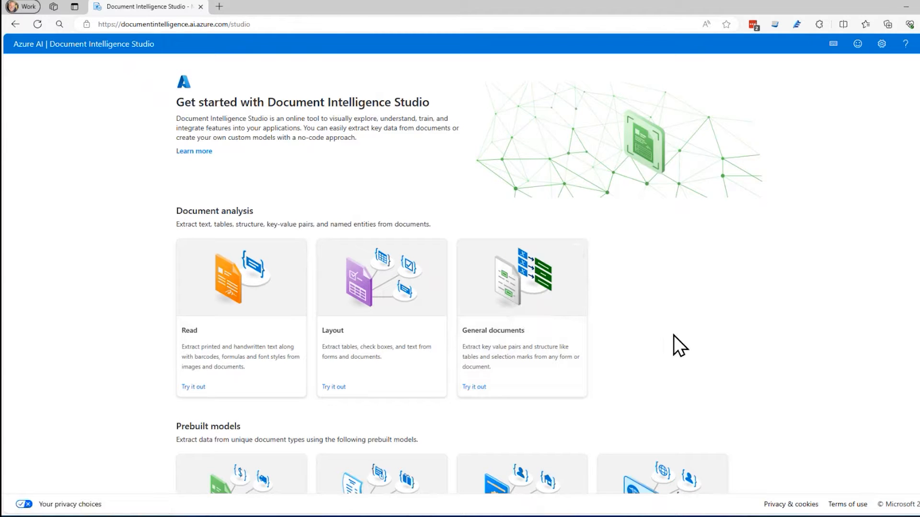
- Go back down the home page into Custom extraction model projects
{"action": "scroll", "scroll_direction": "down", "scroll_amount": 3}
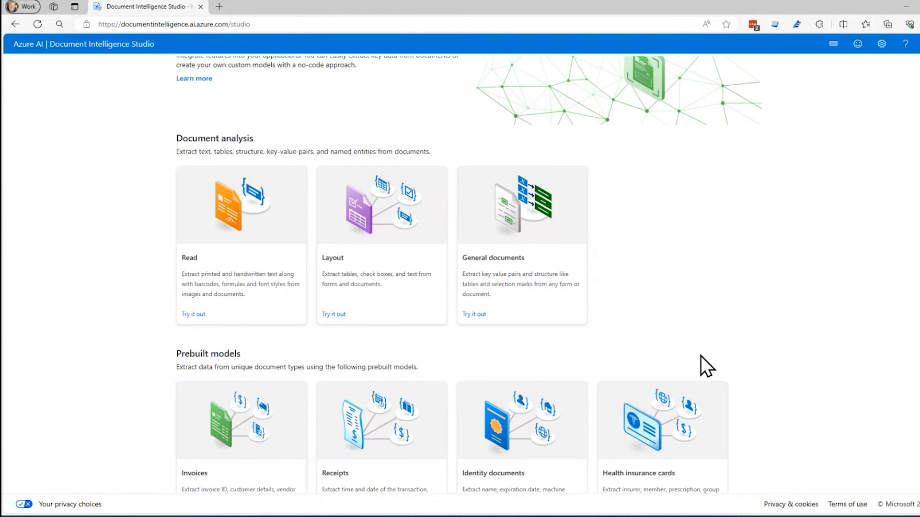
{"action": "scroll", "scroll_direction": "down", "scroll_amount": 3}
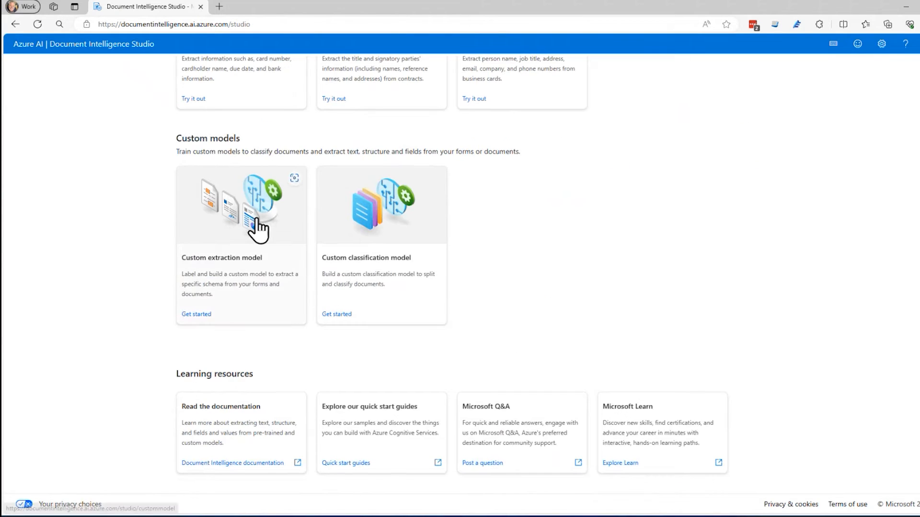
{"action": "left_click", "coordinate": [254, 218]}
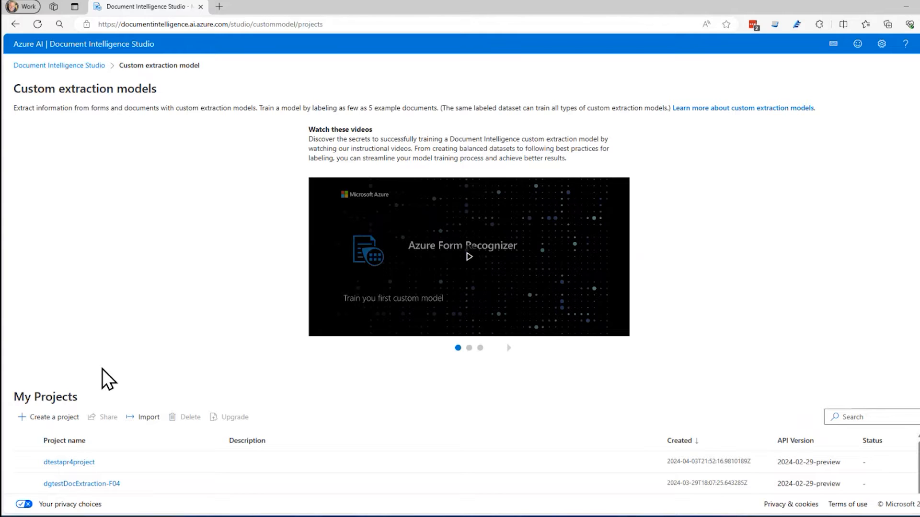
- Create a project named 'gcast Document Intelligence Custom Invoices'
{"action": "left_click", "coordinate": [53, 417]}
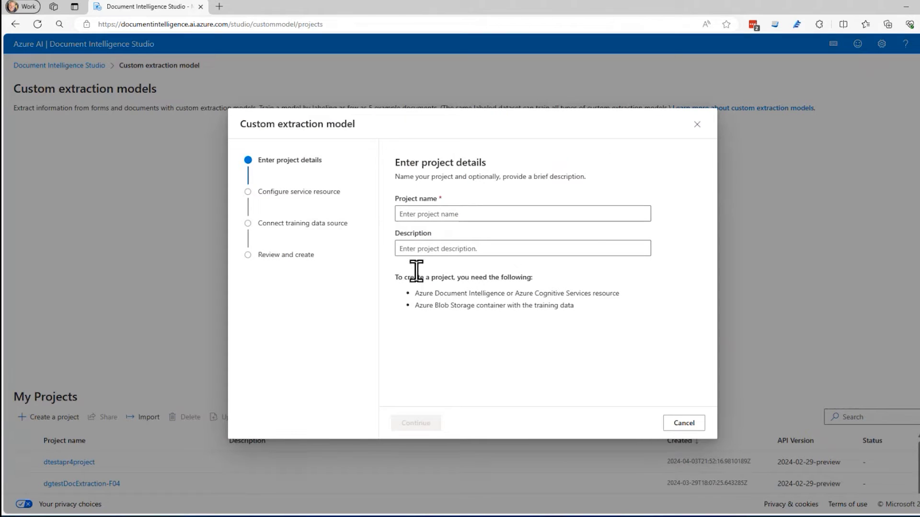
{"action": "left_click", "coordinate": [523, 214]}
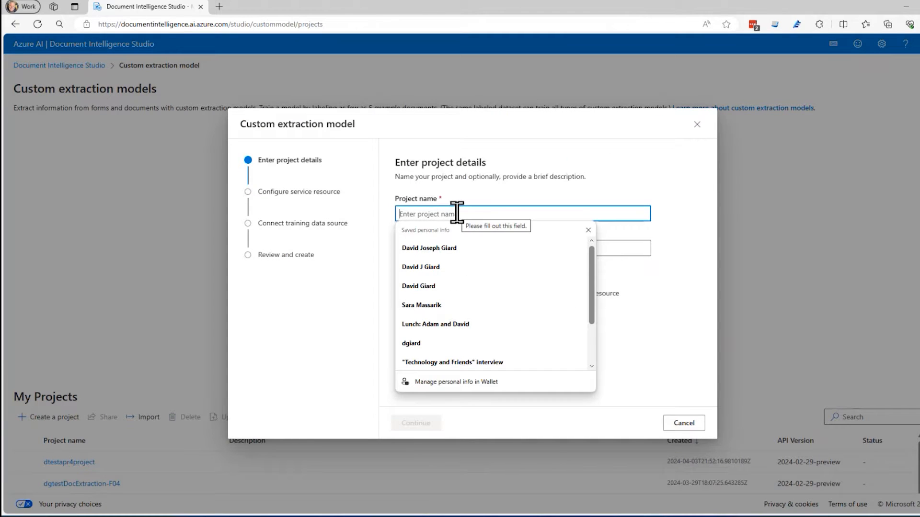
{"action": "type", "text": "gcastd"}
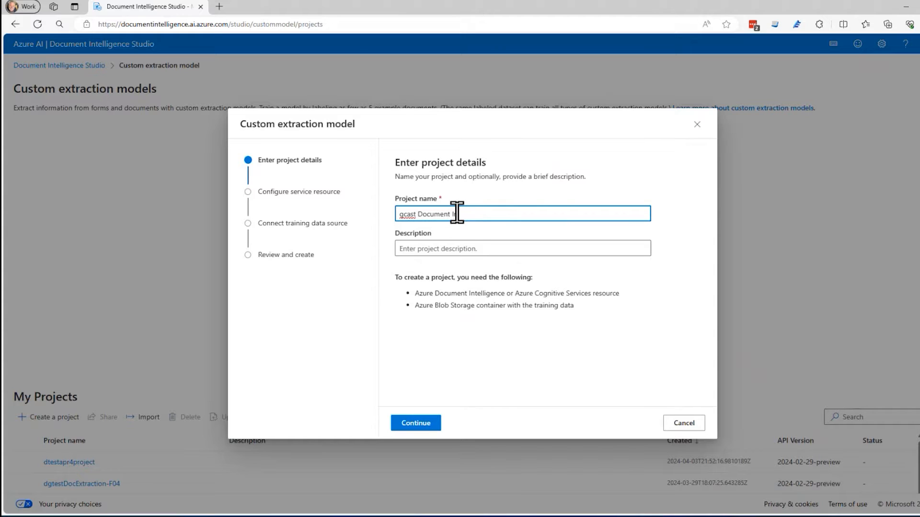
{"action": "type", "text": "Intelligence"}
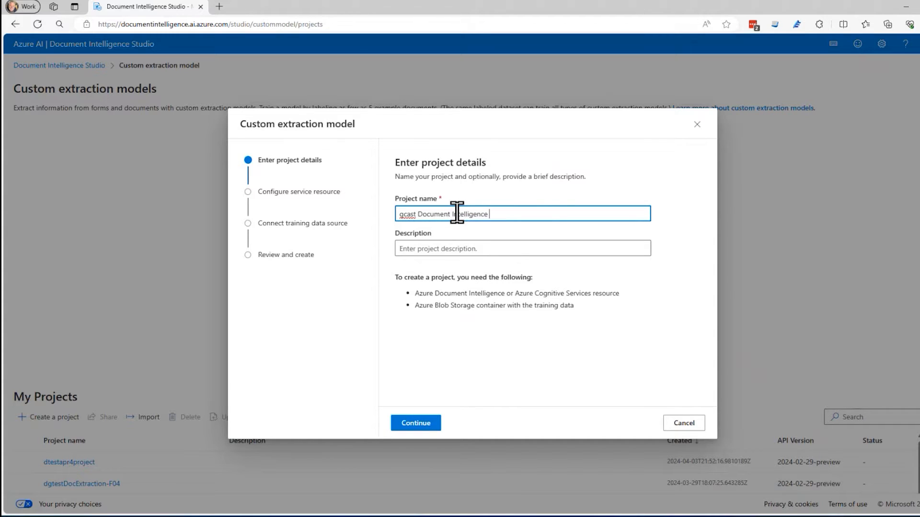
{"action": "type", "text": "Custom Invoices"}
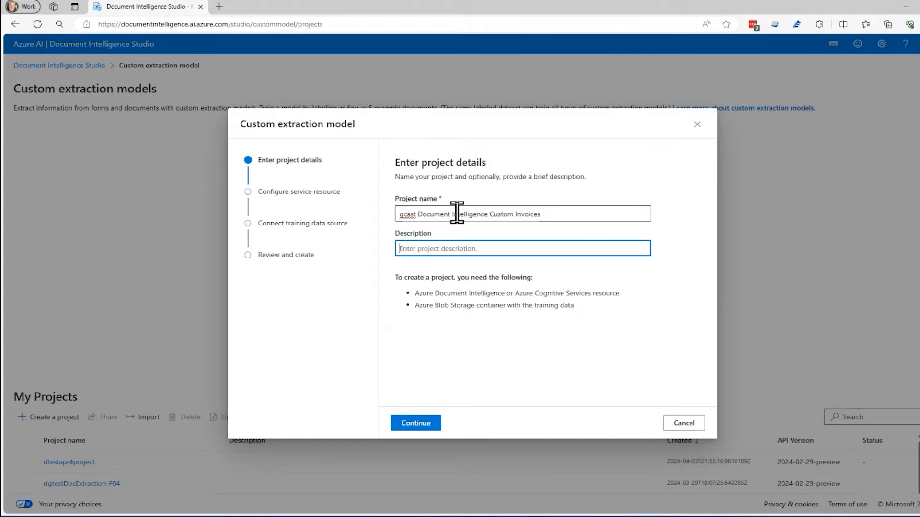
{"action": "mouse_move", "coordinate": [427, 433]}
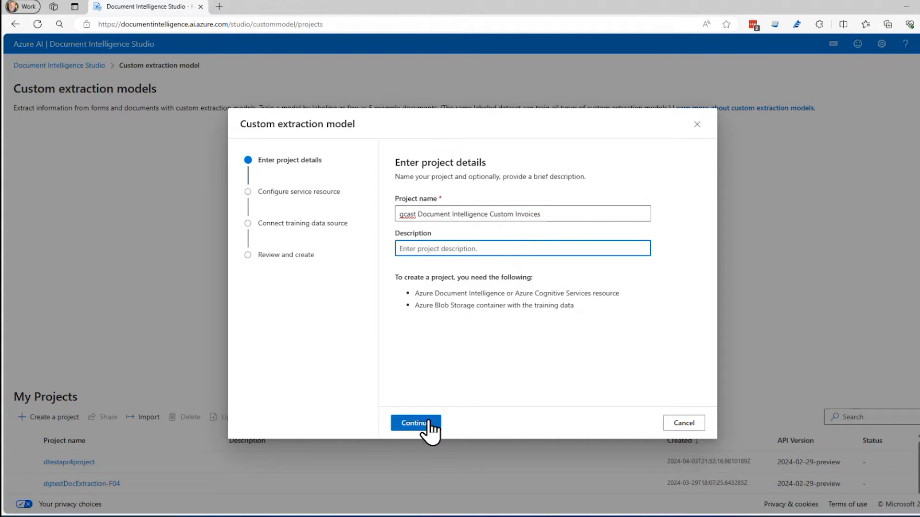
- Continue to service resources, pick the subscription and create resource group 'gcastdocintrg'
{"action": "left_click", "coordinate": [416, 423]}
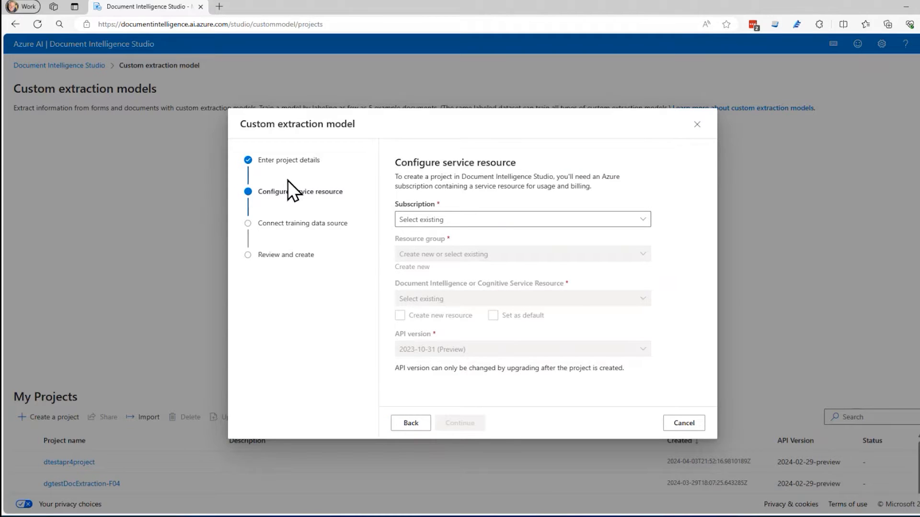
{"action": "mouse_move", "coordinate": [332, 298]}
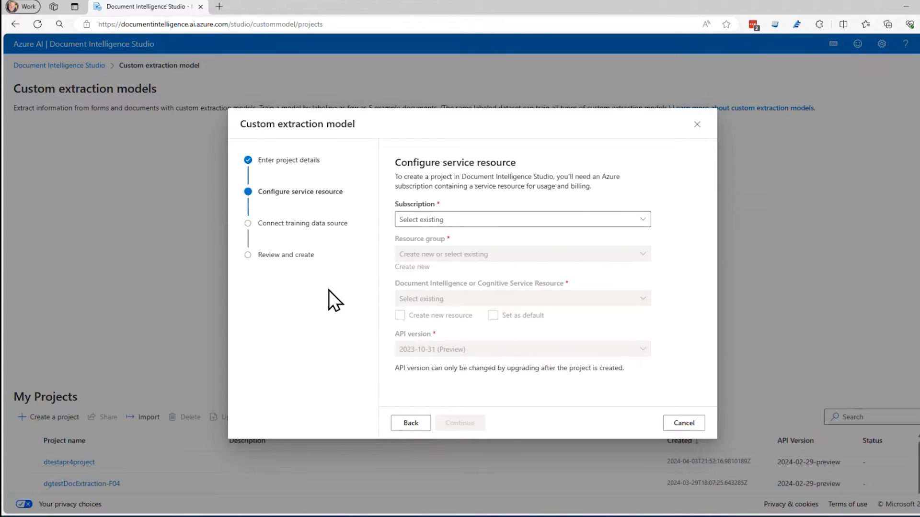
{"action": "mouse_move", "coordinate": [663, 198]}
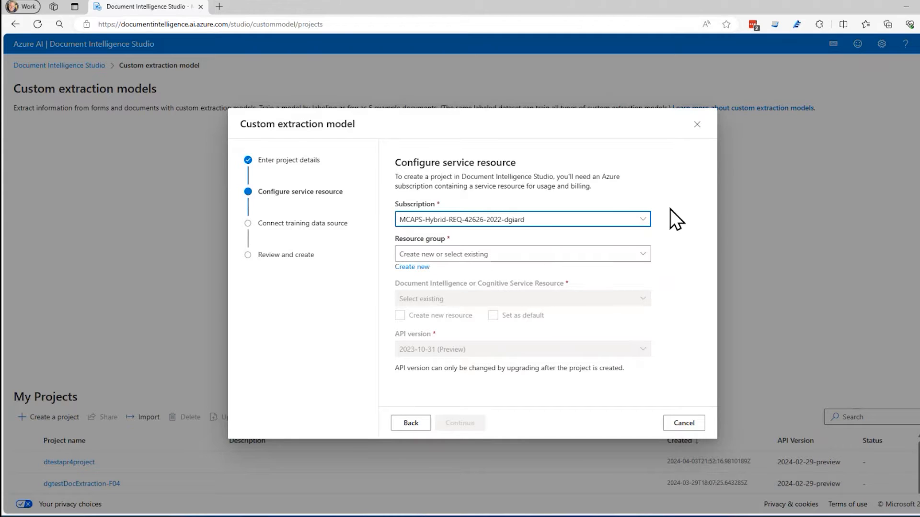
{"action": "left_click", "coordinate": [642, 254]}
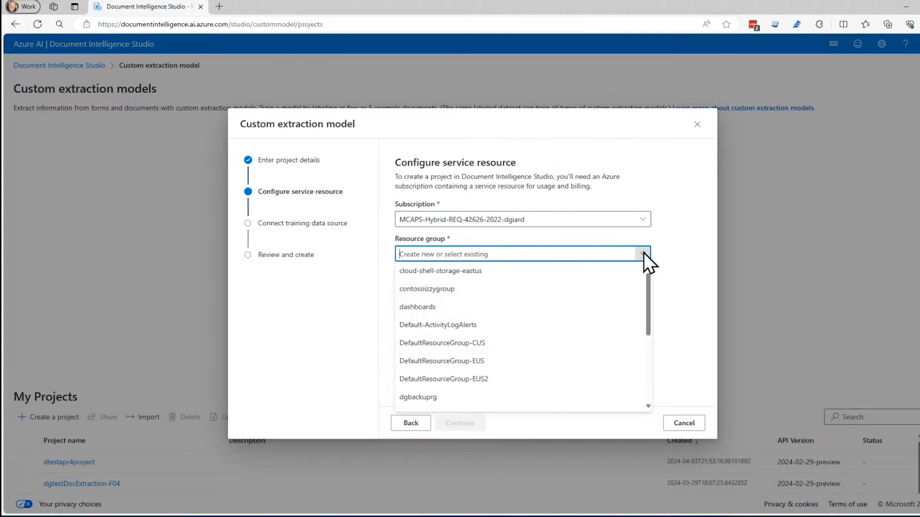
{"action": "left_click", "coordinate": [412, 267]}
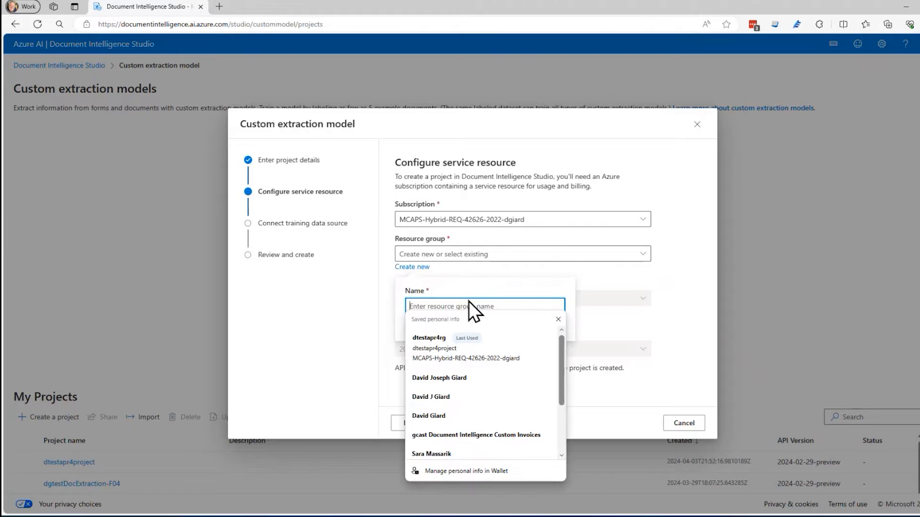
{"action": "type", "text": "gcastdoc"}
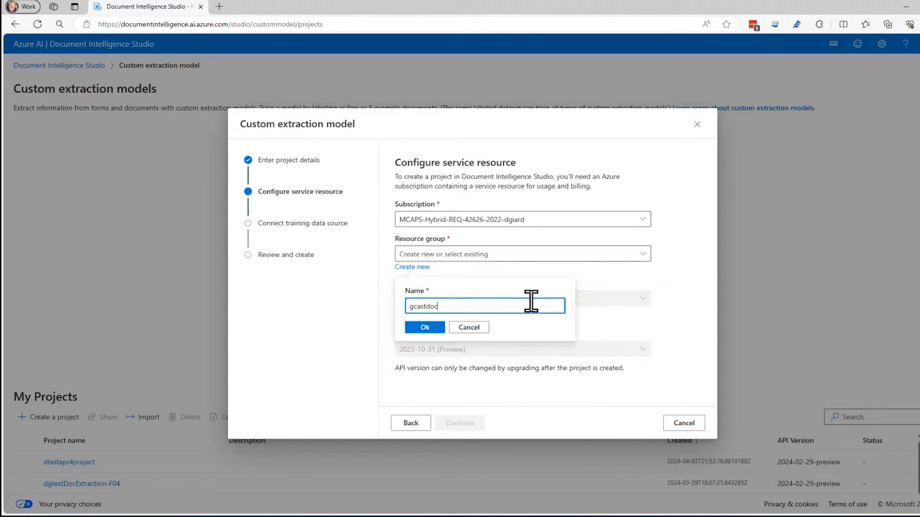
{"action": "type", "text": "int"}
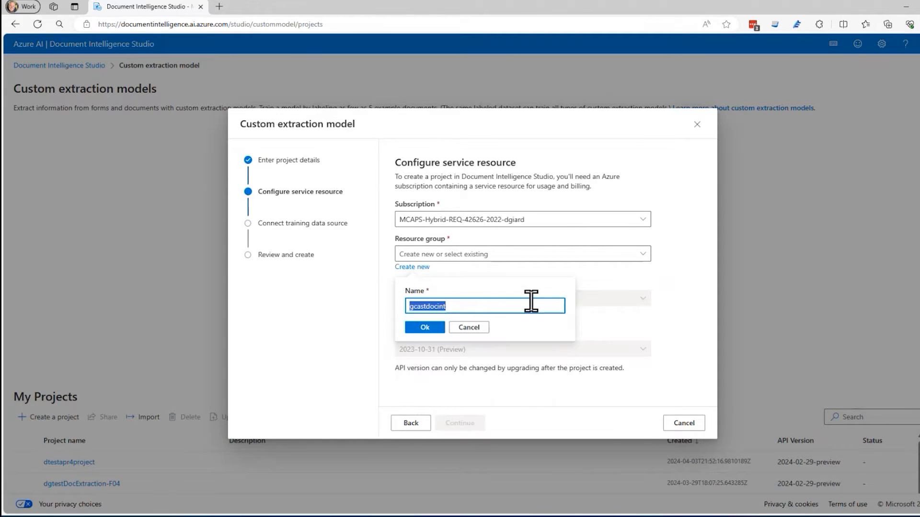
{"action": "type", "text": "gcastdocintrg"}
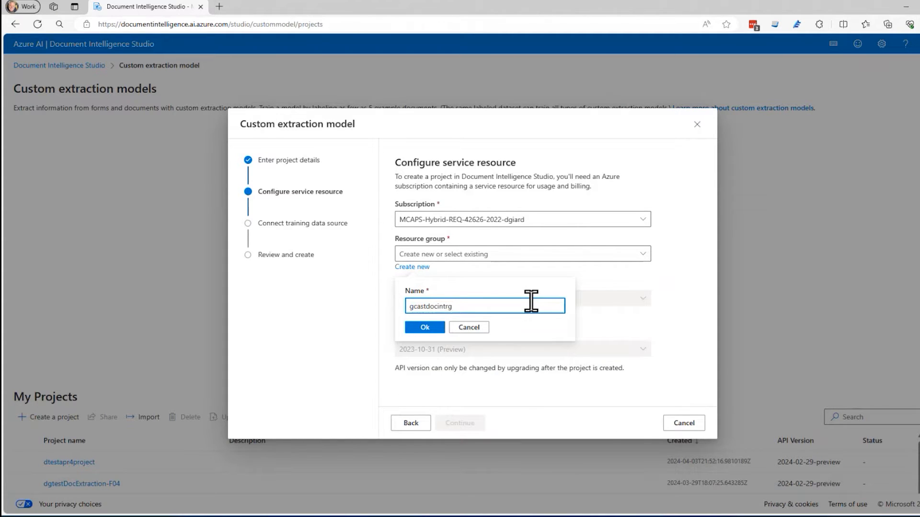
- Confirm the resource group and name the new service resource 'gcastdocint'
{"action": "left_click", "coordinate": [425, 327]}
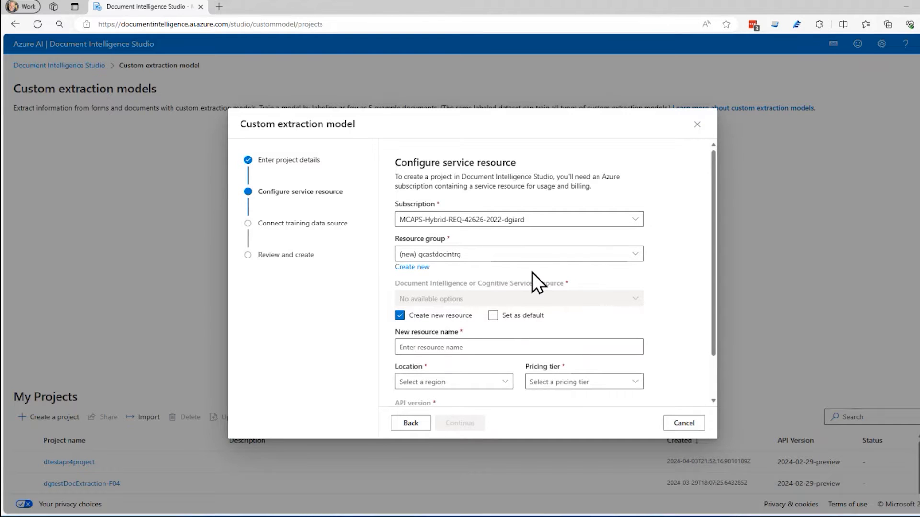
{"action": "left_click", "coordinate": [519, 347]}
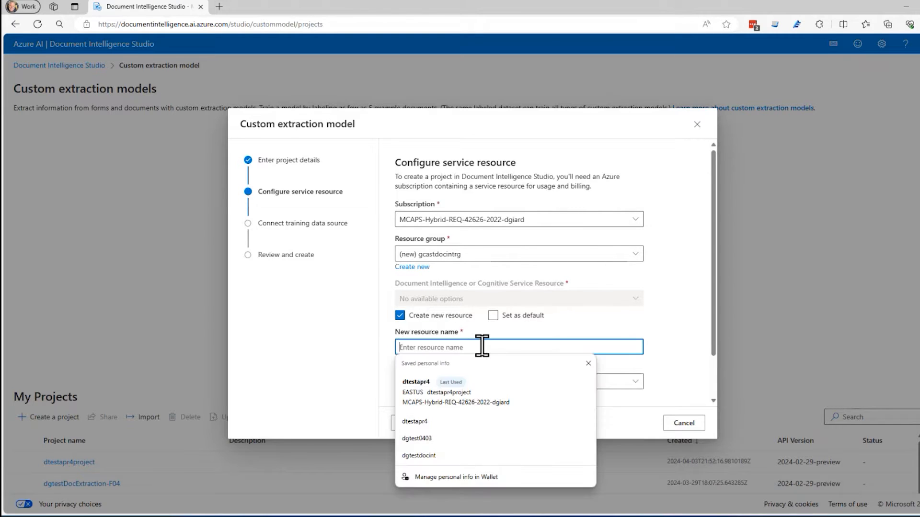
{"action": "type", "text": "gcastdocint"}
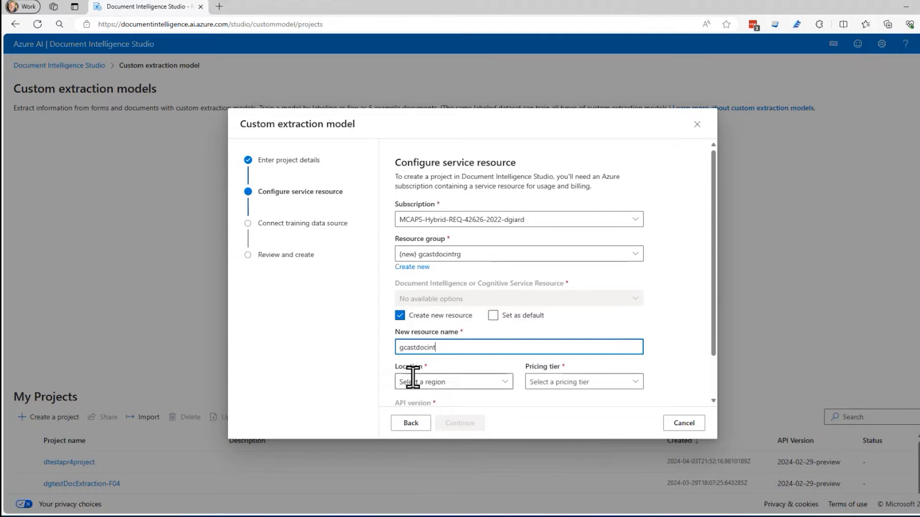
- Set the resource to EASTUS with the S0 Standard tier and check the API version list
{"action": "left_click", "coordinate": [454, 382]}
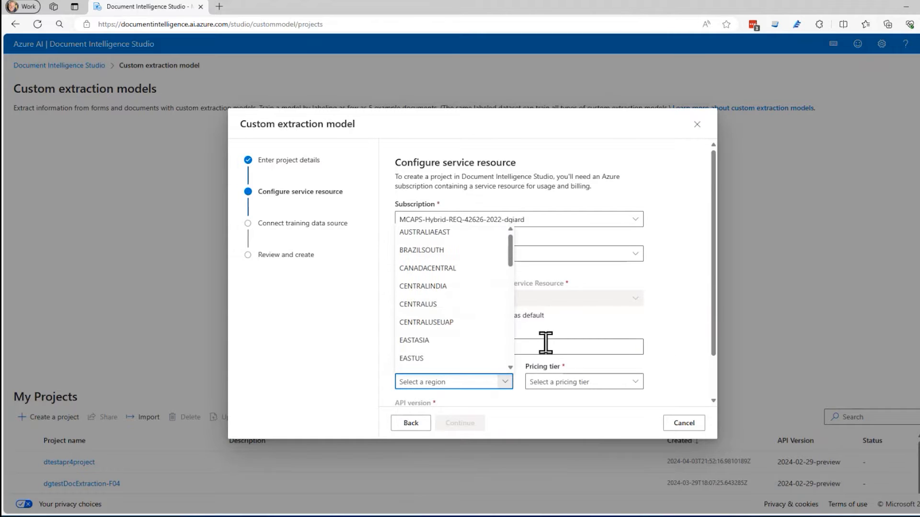
{"action": "type", "text": "east"}
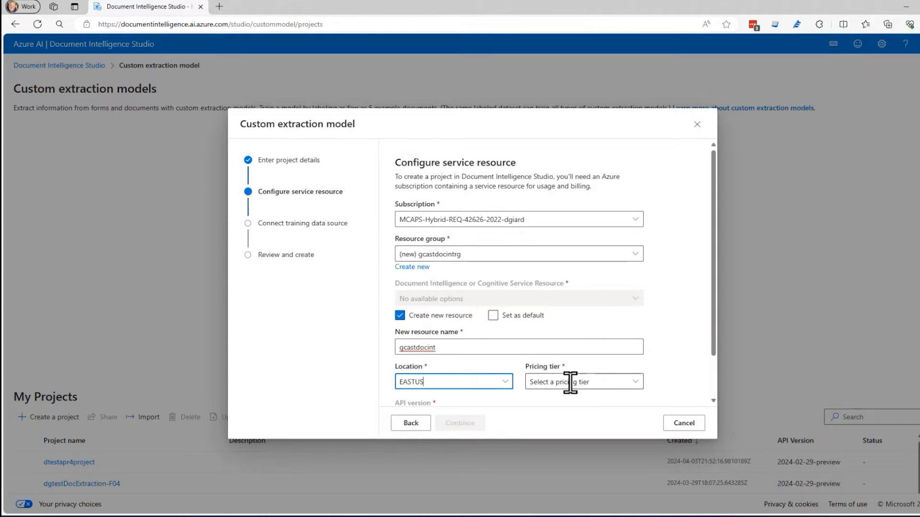
{"action": "left_click", "coordinate": [584, 382]}
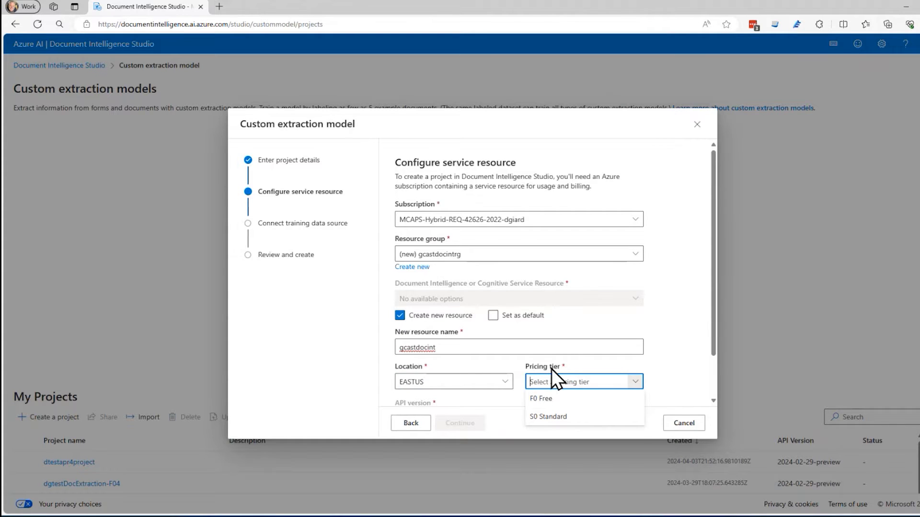
{"action": "mouse_move", "coordinate": [559, 429]}
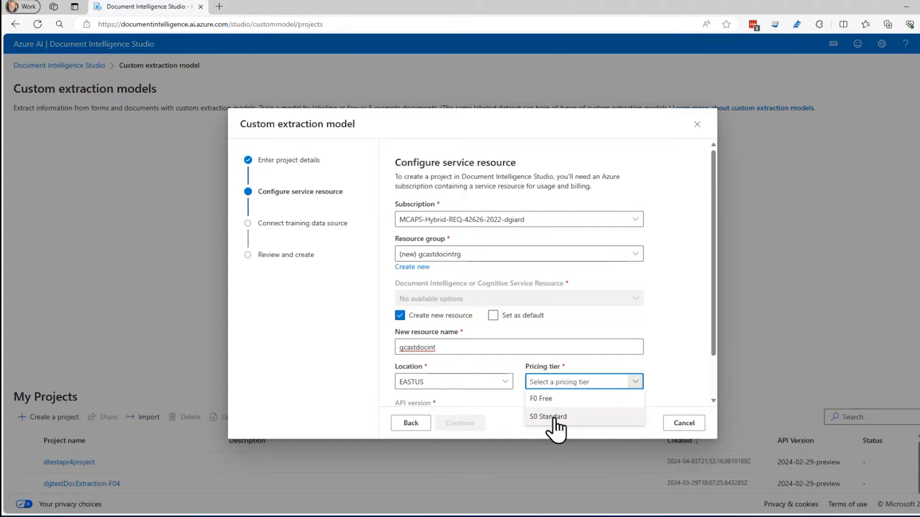
{"action": "left_click", "coordinate": [548, 416]}
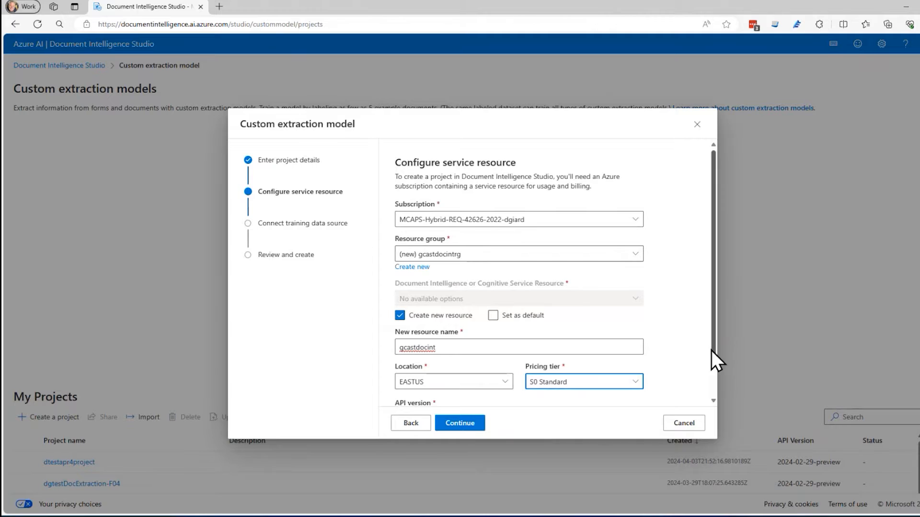
{"action": "scroll", "scroll_direction": "down", "scroll_amount": 3}
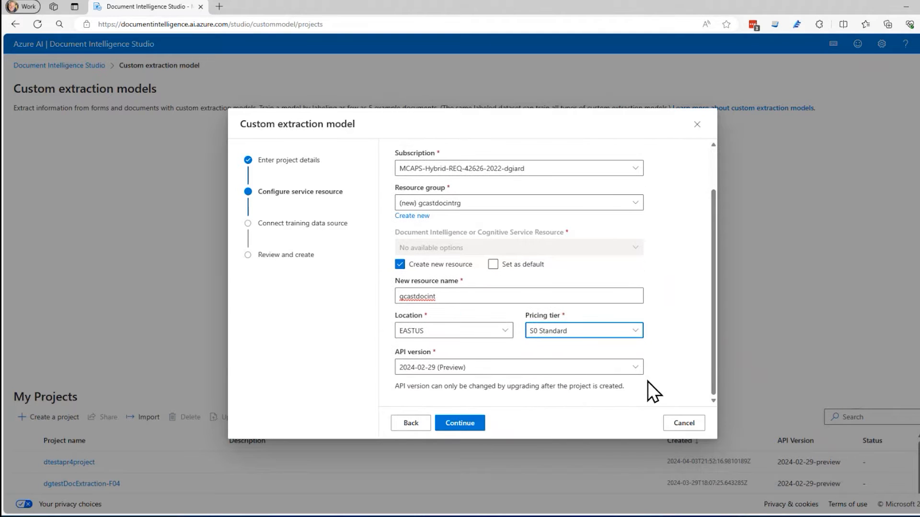
{"action": "mouse_move", "coordinate": [689, 336]}
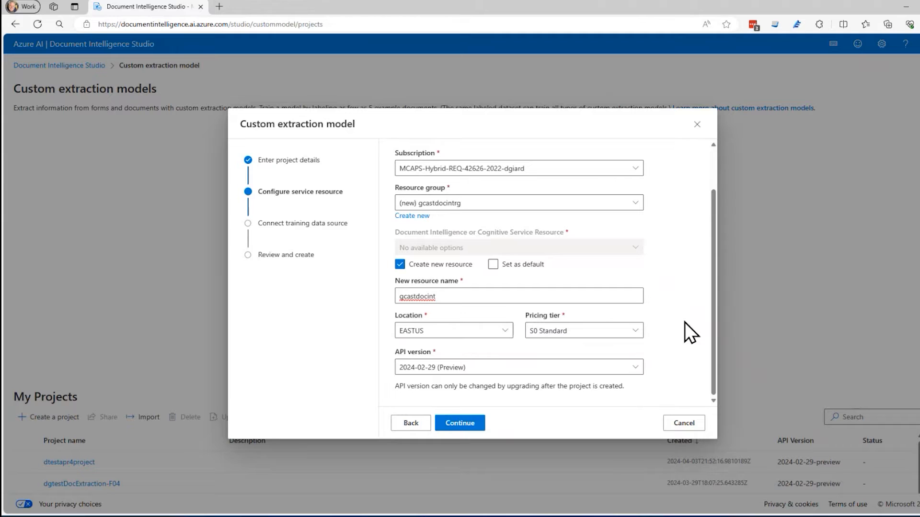
{"action": "mouse_move", "coordinate": [663, 367]}
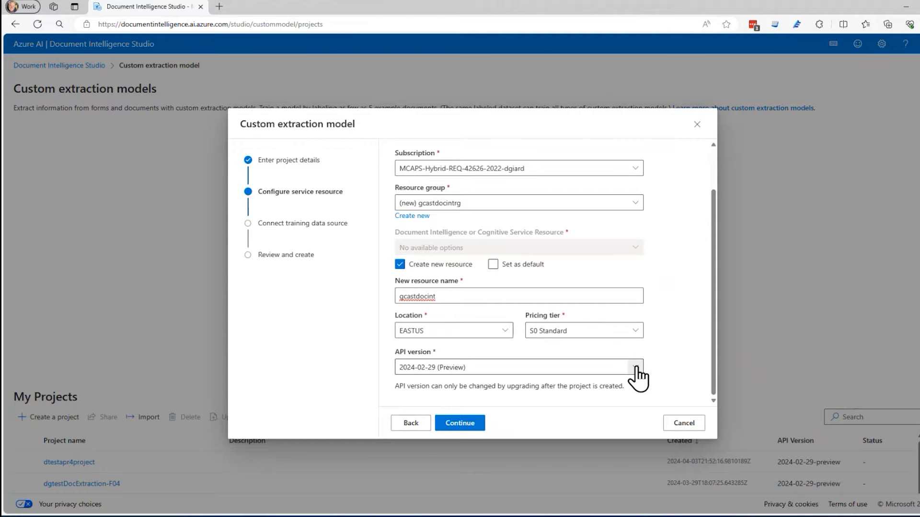
{"action": "left_click", "coordinate": [636, 367]}
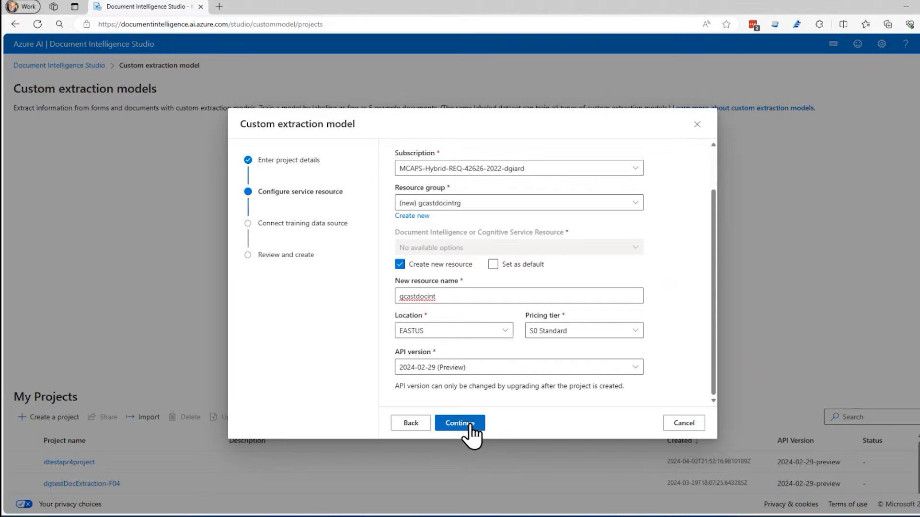
- Continue to training data and choose the subscription with the new gcastdocintrg resource group
{"action": "left_click", "coordinate": [460, 423]}
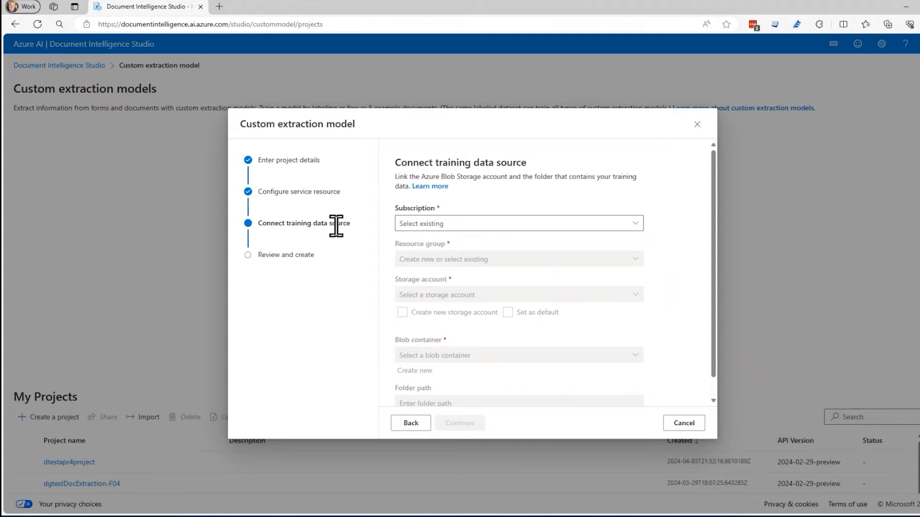
{"action": "mouse_move", "coordinate": [335, 249]}
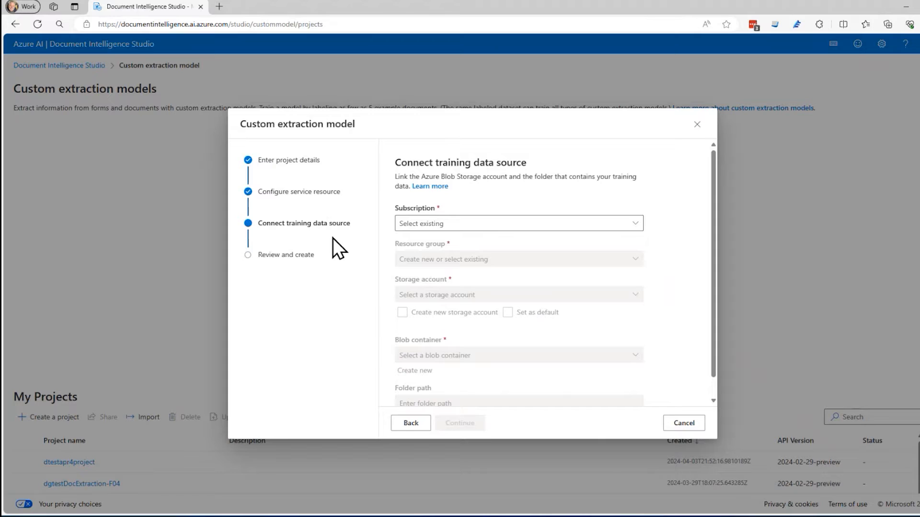
{"action": "mouse_move", "coordinate": [640, 230]}
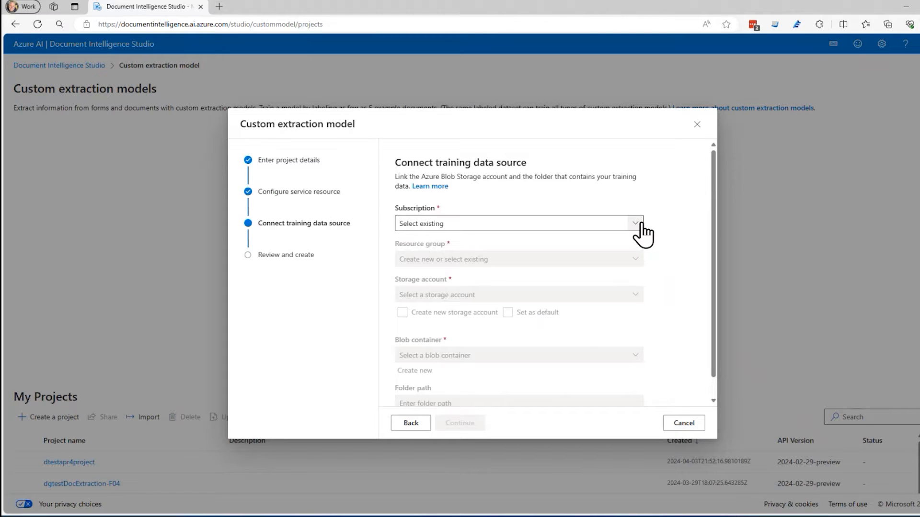
{"action": "left_click", "coordinate": [519, 223]}
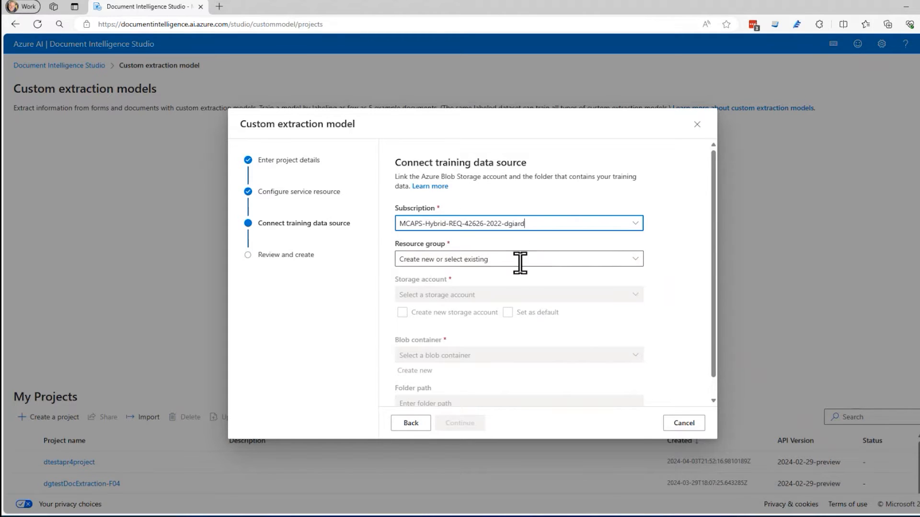
{"action": "type", "text": "d"}
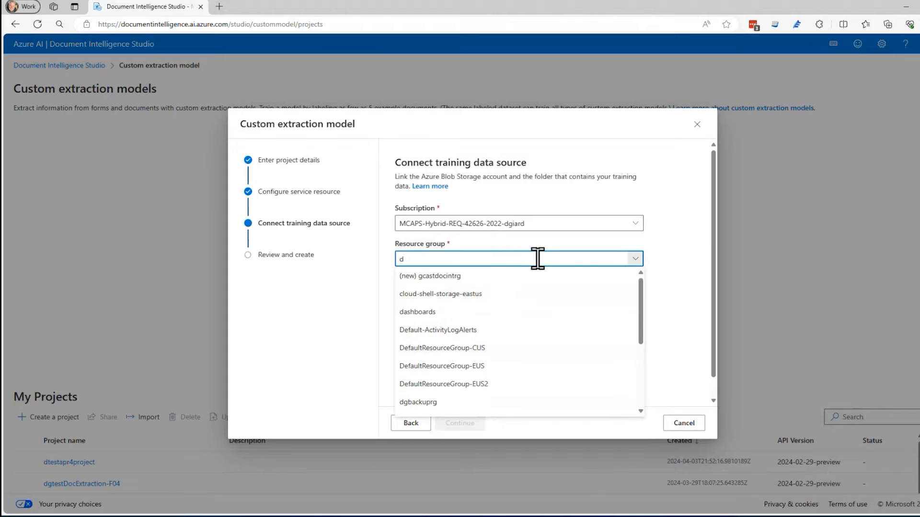
{"action": "type", "text": "gcast"}
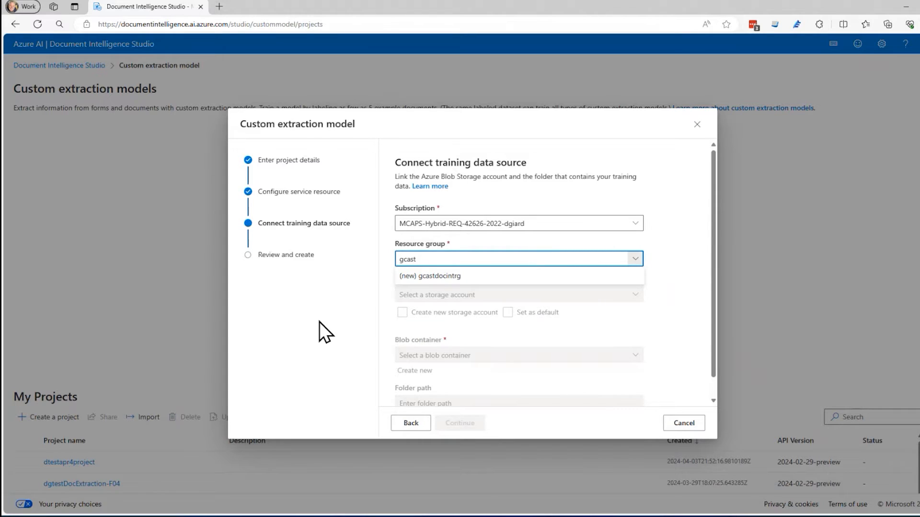
{"action": "left_click", "coordinate": [430, 276]}
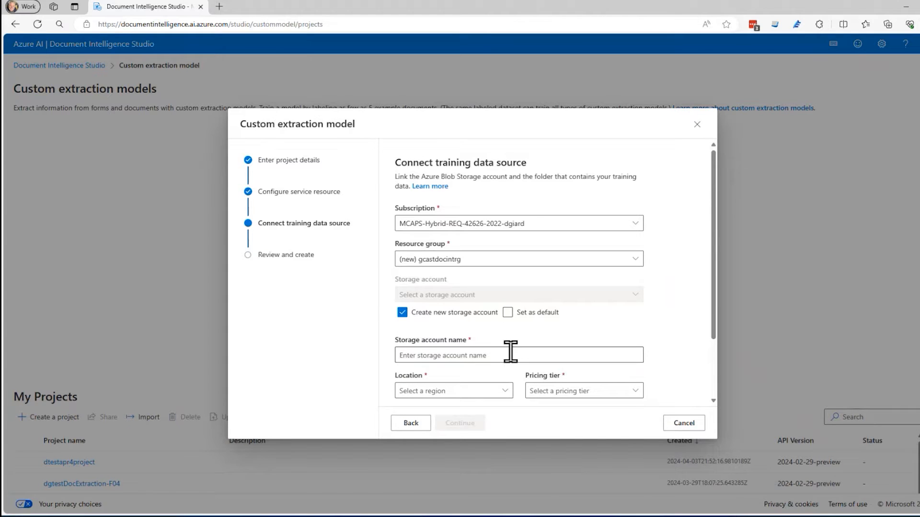
- Define storage account gcastdocintstor in EASTUS on Standard_GRS with an 'invoices' blob container
{"action": "type", "text": "gcastdocint"}
{"action": "type", "text": "east"}
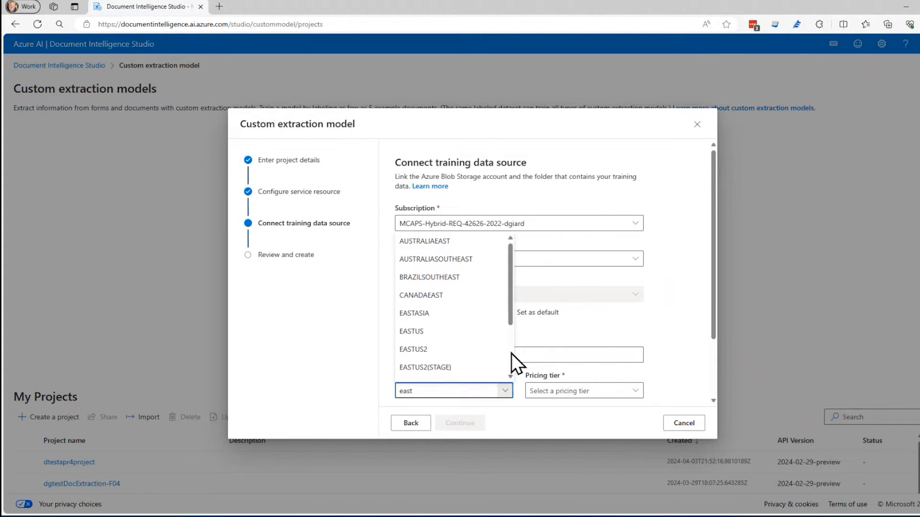
{"action": "left_click", "coordinate": [411, 331]}
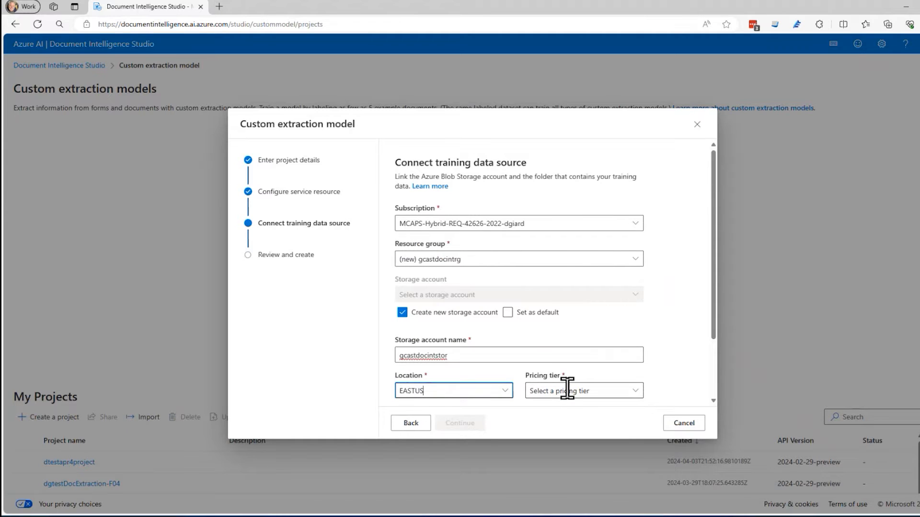
{"action": "left_click", "coordinate": [584, 391]}
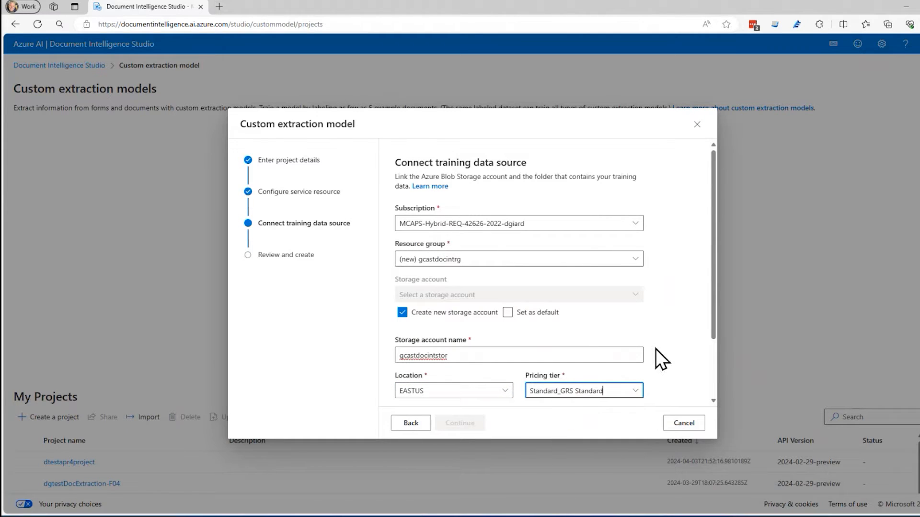
{"action": "scroll", "scroll_direction": "down", "scroll_amount": 3}
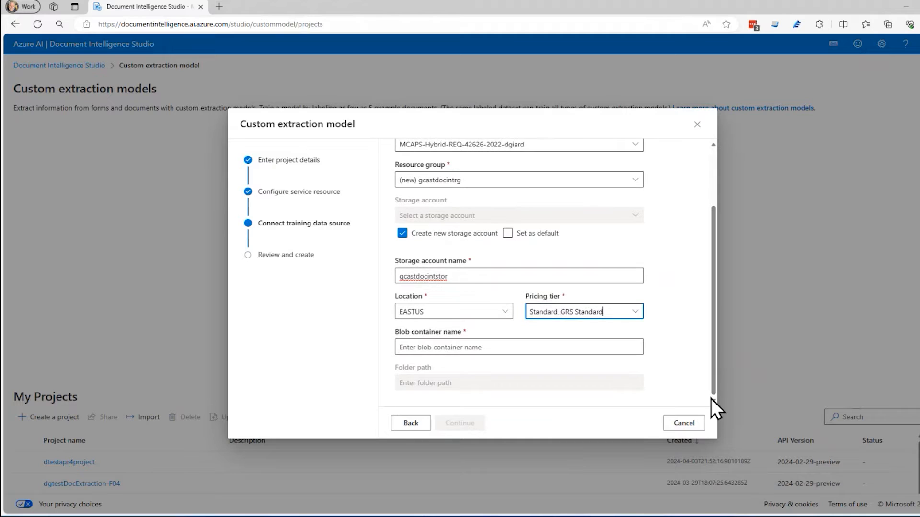
{"action": "left_click", "coordinate": [496, 346]}
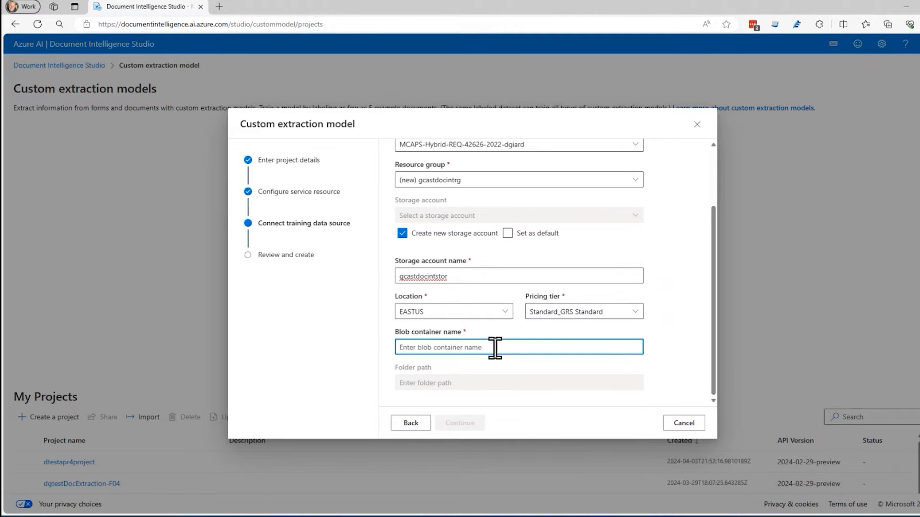
{"action": "type", "text": "invoices"}
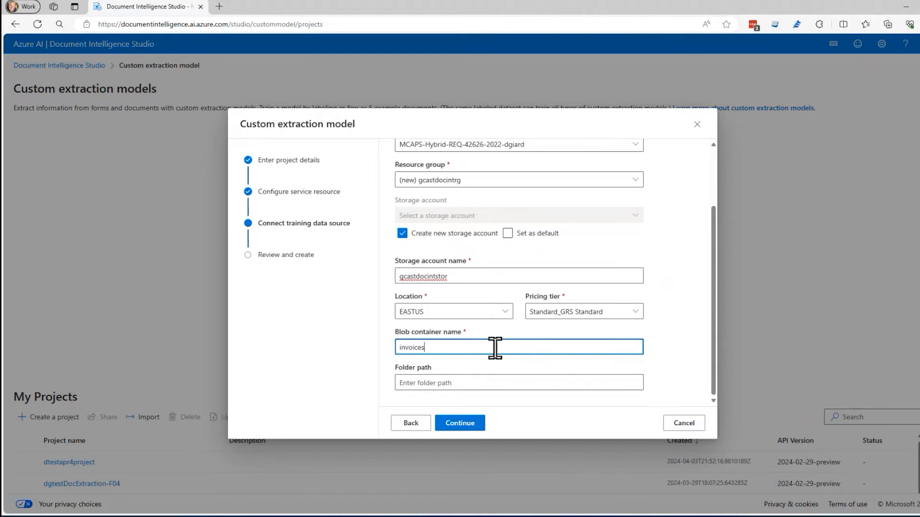
{"action": "double_click", "coordinate": [411, 347]}
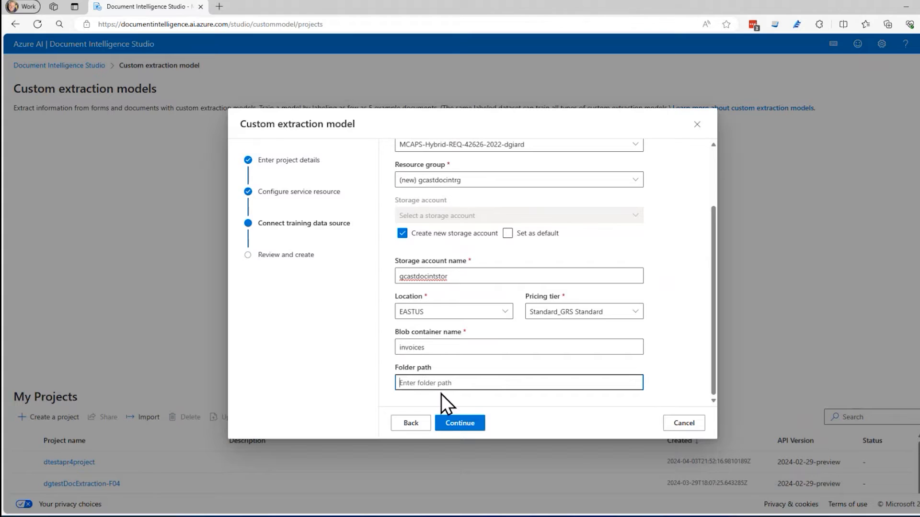
{"action": "mouse_move", "coordinate": [428, 407]}
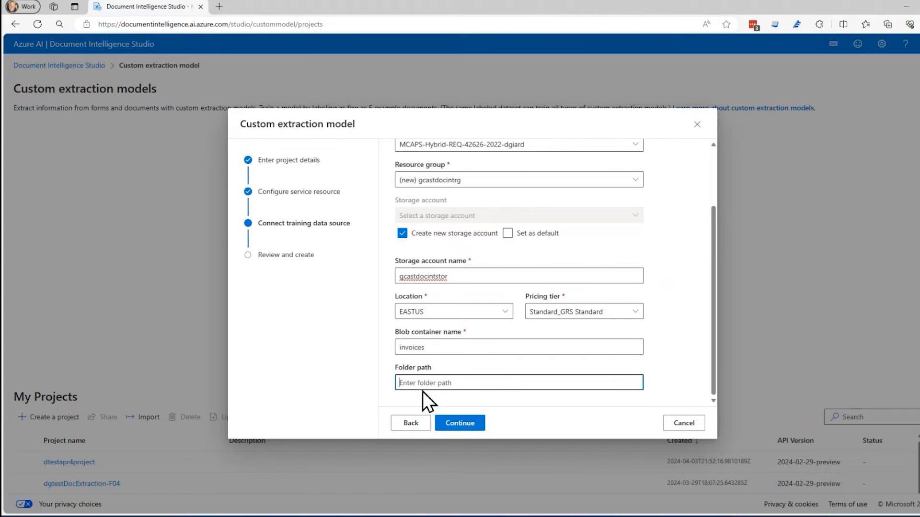
- Continue to Review and create and scroll through the resource summary
{"action": "left_click", "coordinate": [460, 423]}
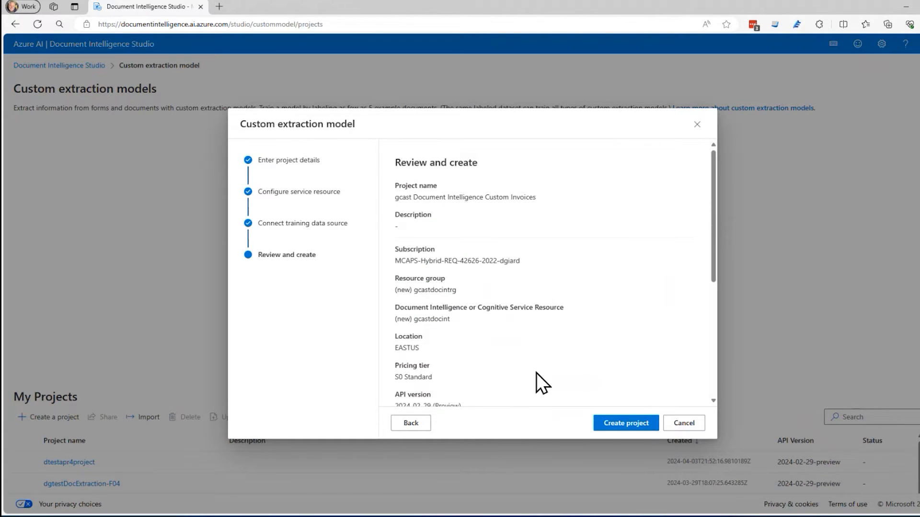
{"action": "scroll", "scroll_direction": "down", "scroll_amount": 3}
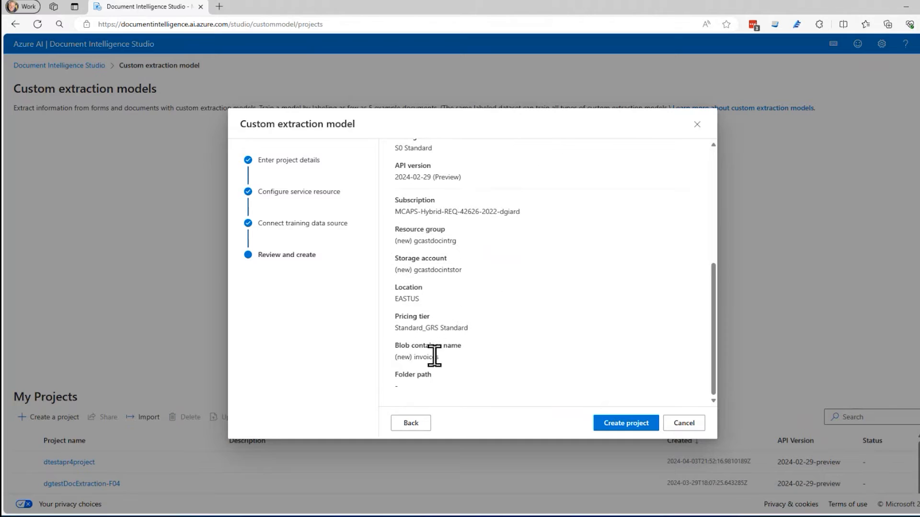
- Create the gcast Custom Invoices project with its new resource group, storage account and container
{"action": "left_click", "coordinate": [626, 423]}
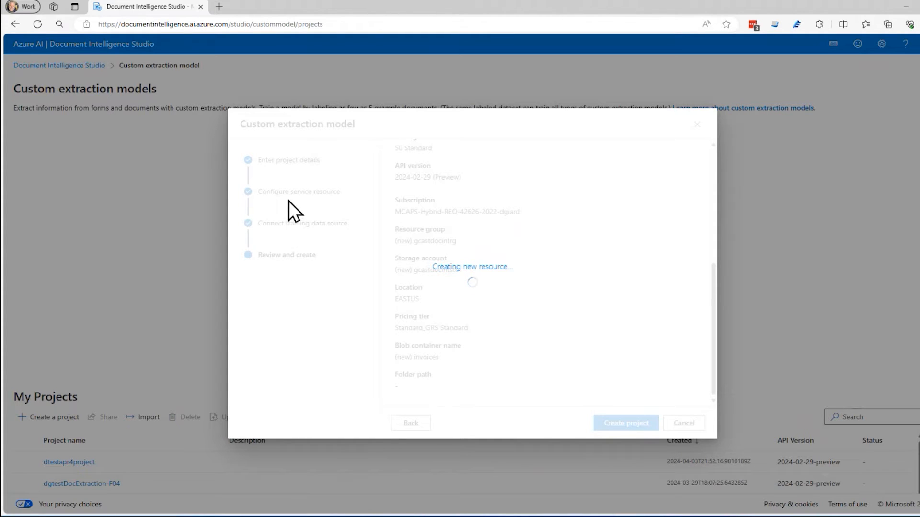
{"action": "mouse_move", "coordinate": [273, 233]}
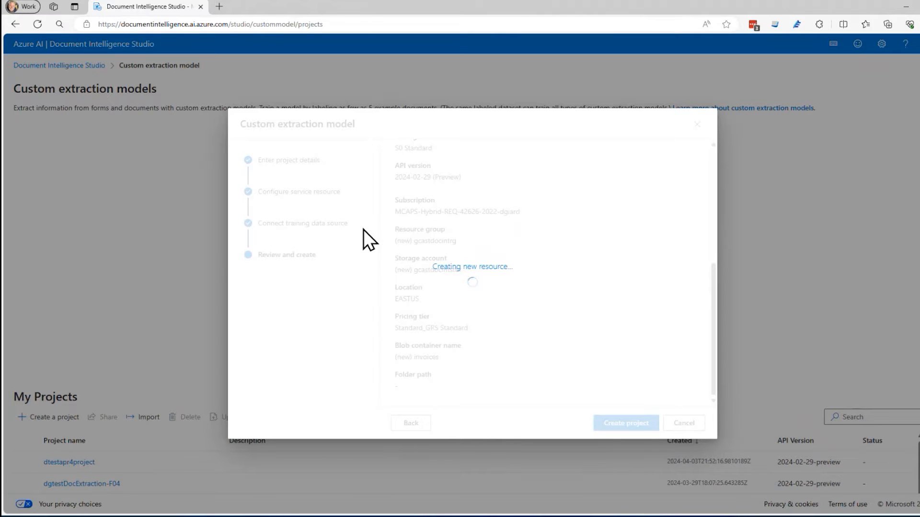
{"action": "mouse_move", "coordinate": [496, 330]}
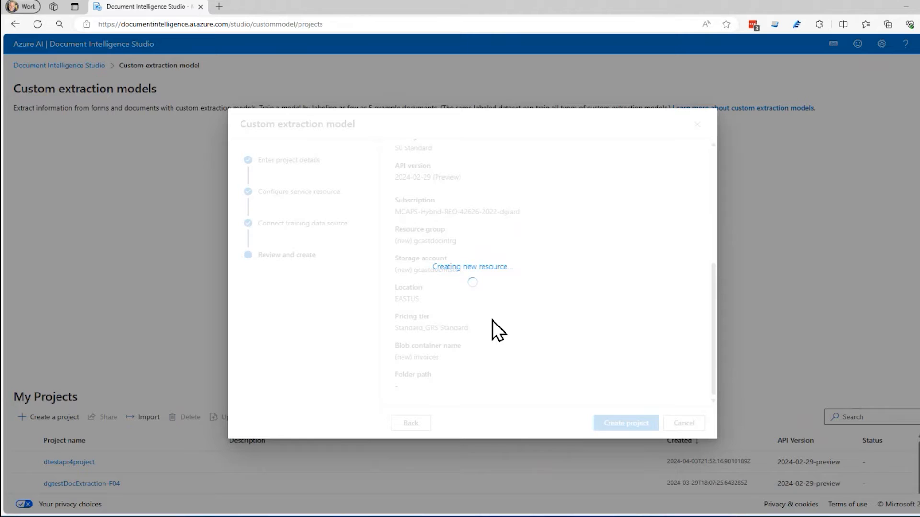
{"action": "mouse_move", "coordinate": [391, 273]}
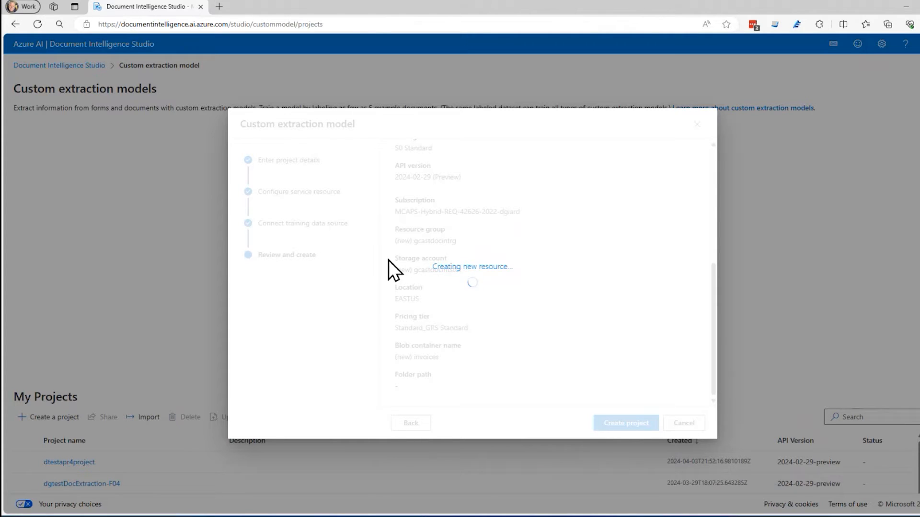
{"action": "mouse_move", "coordinate": [469, 303]}
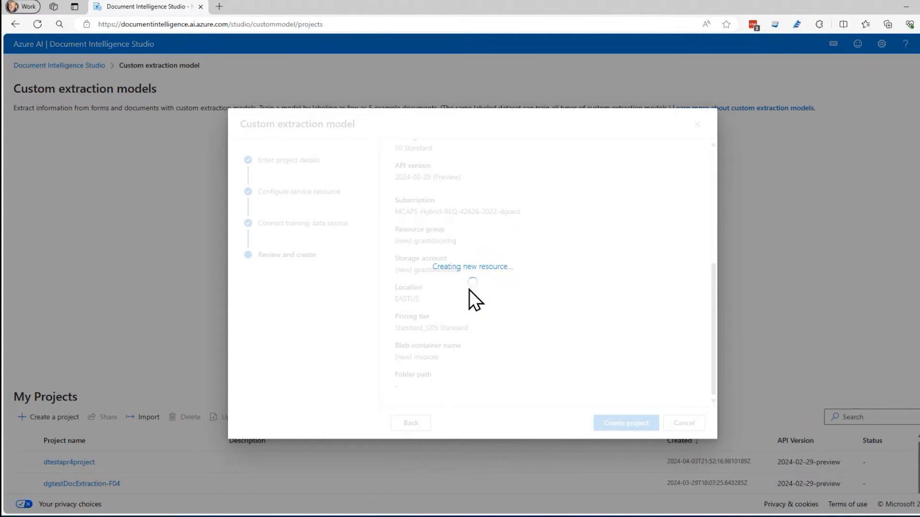
{"action": "mouse_move", "coordinate": [360, 302]}
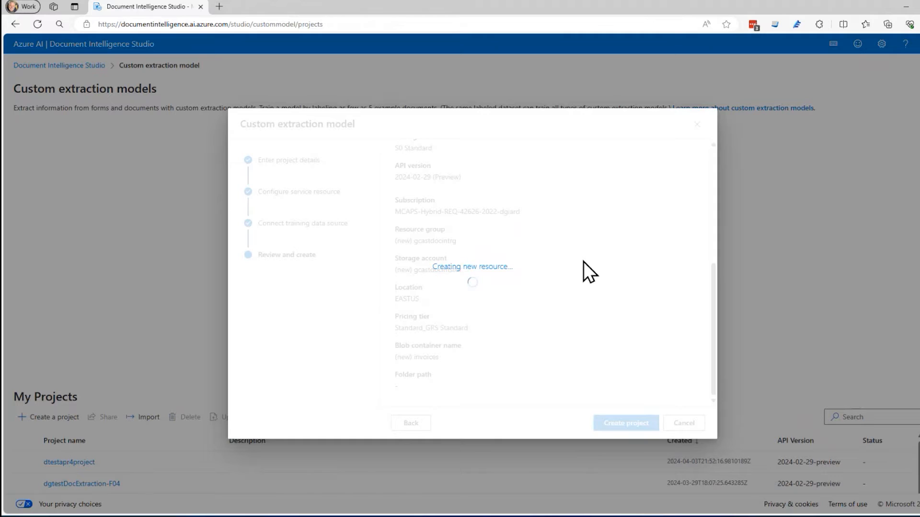
{"action": "mouse_move", "coordinate": [509, 321]}
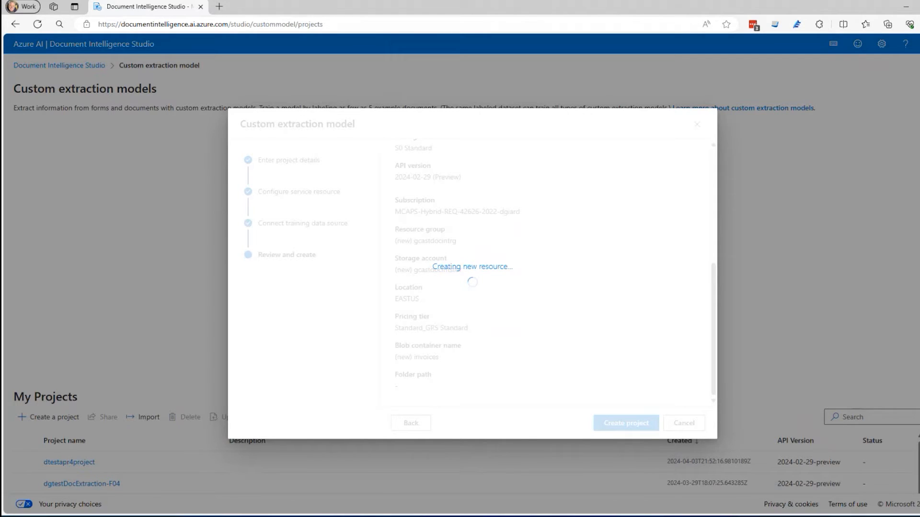
{"action": "left_click", "coordinate": [626, 423]}
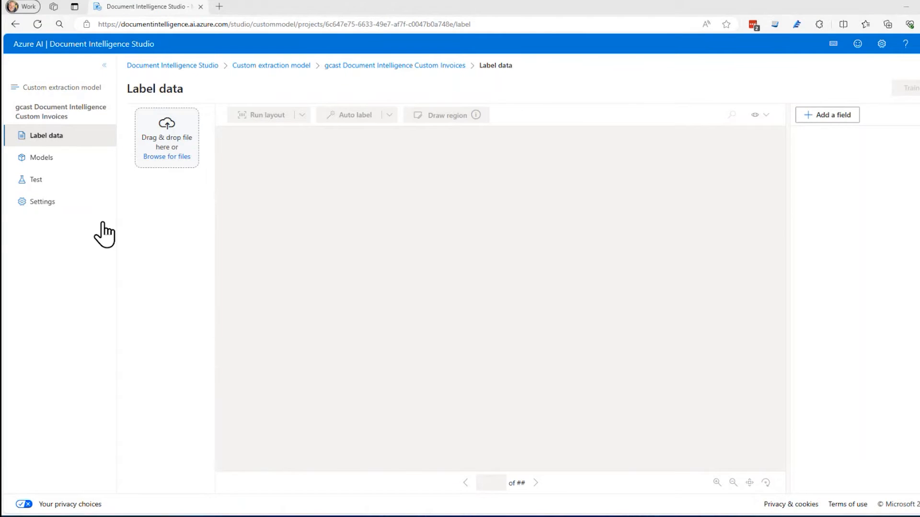
{"action": "mouse_move", "coordinate": [261, 299]}
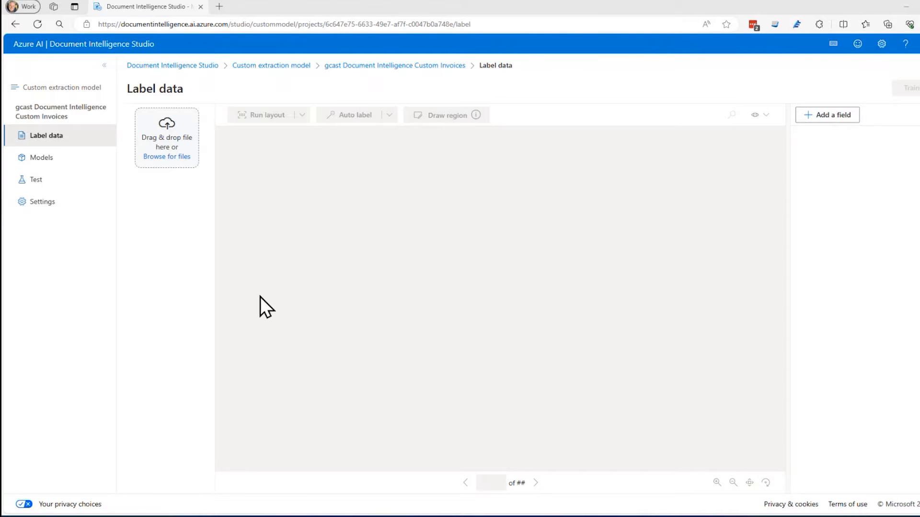
{"action": "mouse_move", "coordinate": [686, 181]}
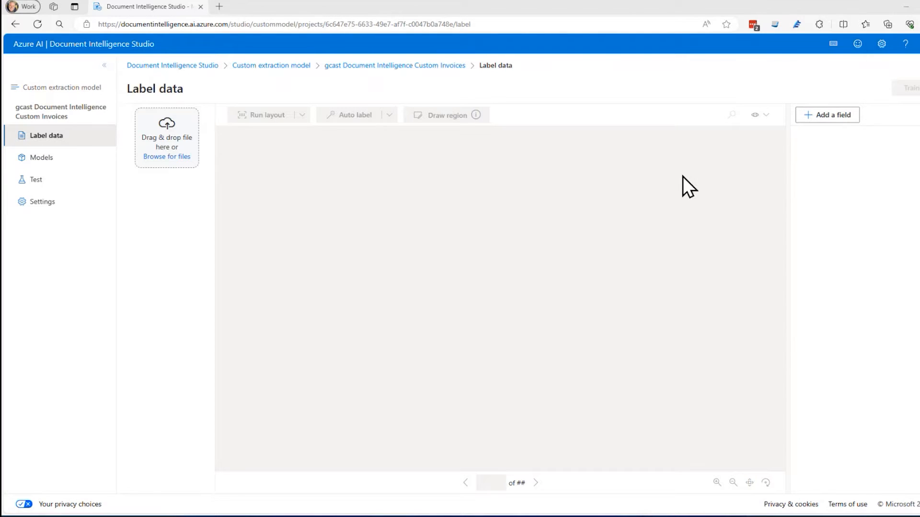
{"action": "mouse_move", "coordinate": [328, 161]}
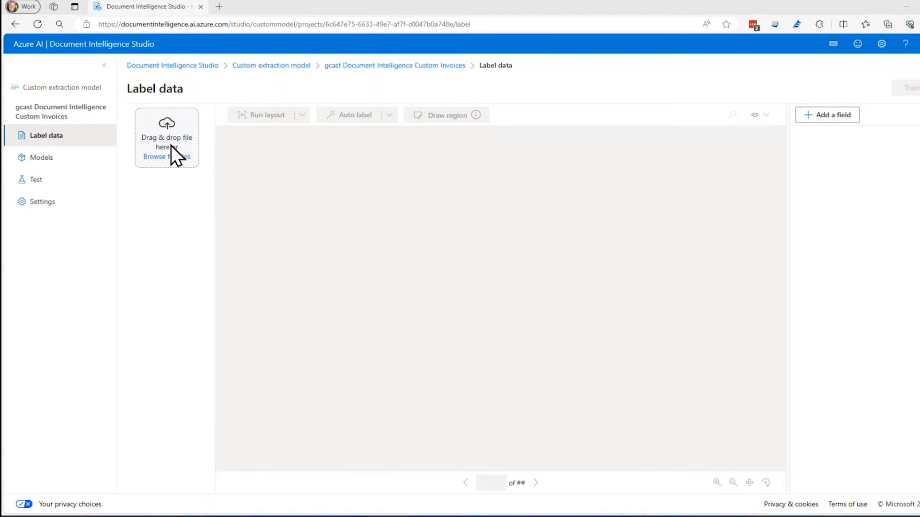
{"action": "mouse_move", "coordinate": [146, 118]}
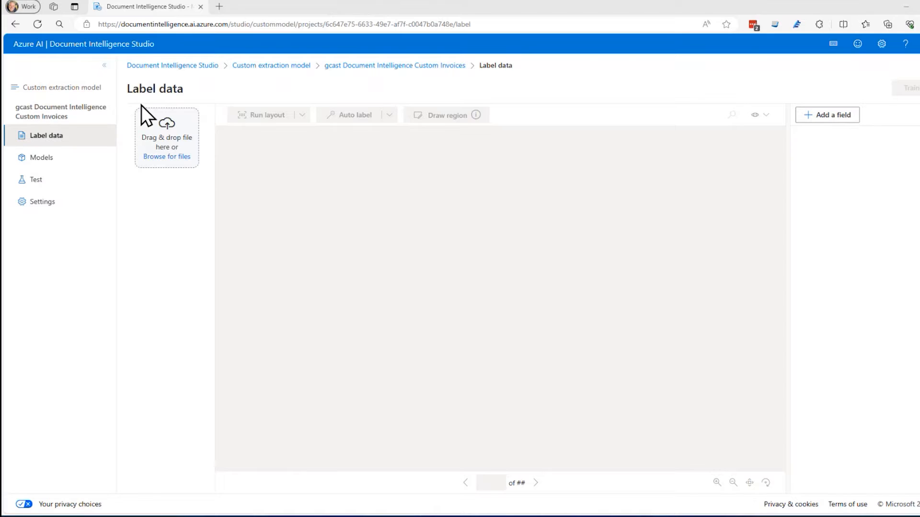
{"action": "mouse_move", "coordinate": [442, 210]}
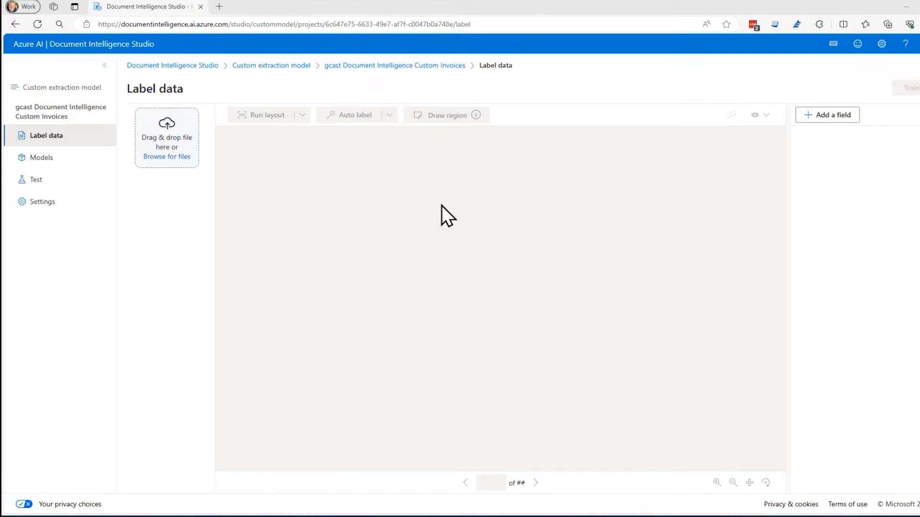
{"action": "mouse_move", "coordinate": [467, 358]}
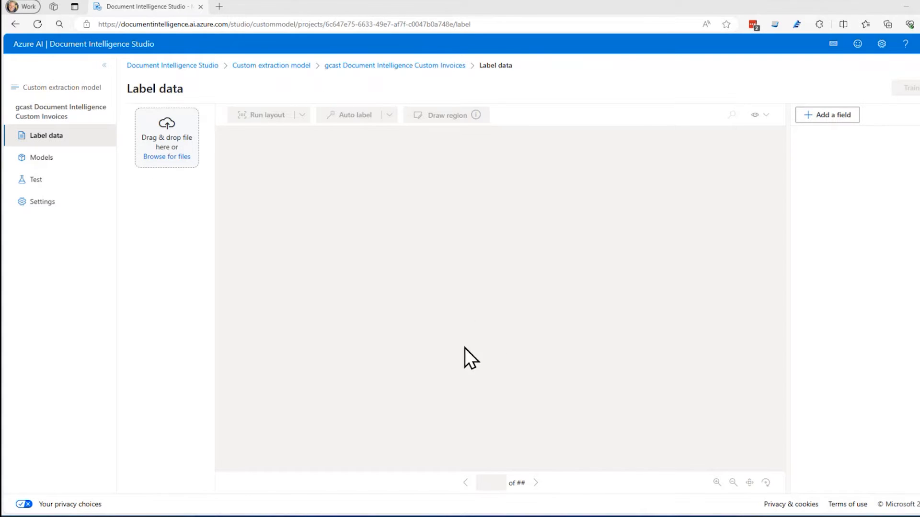
- Select the file upload area on the project's Label data page
{"action": "left_click", "coordinate": [166, 157]}
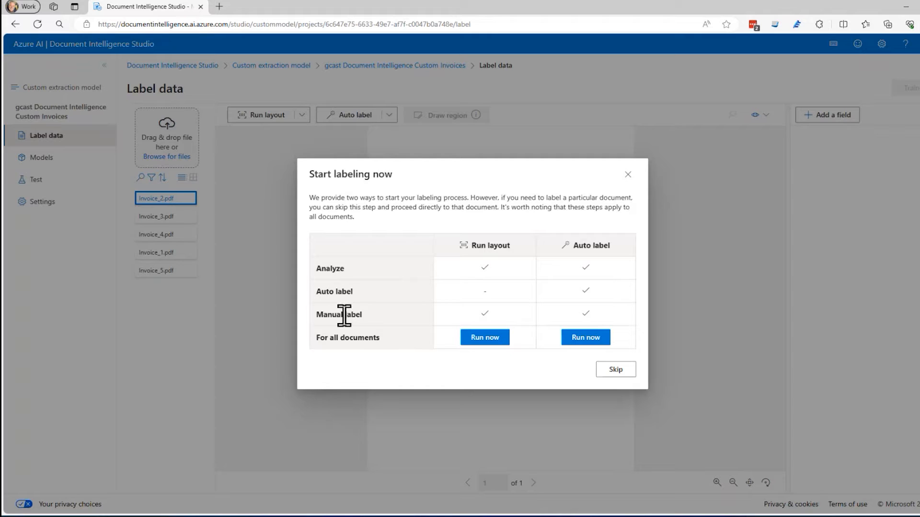
{"action": "mouse_move", "coordinate": [337, 266]}
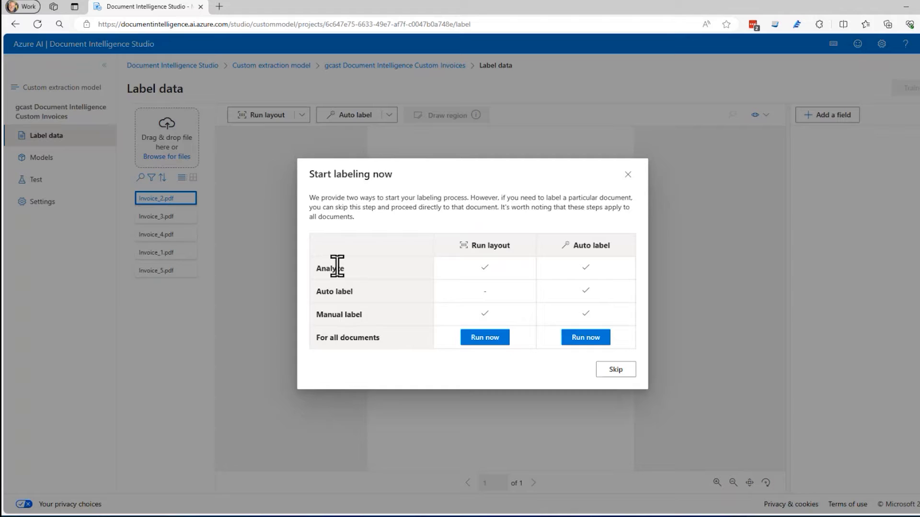
{"action": "mouse_move", "coordinate": [487, 267]}
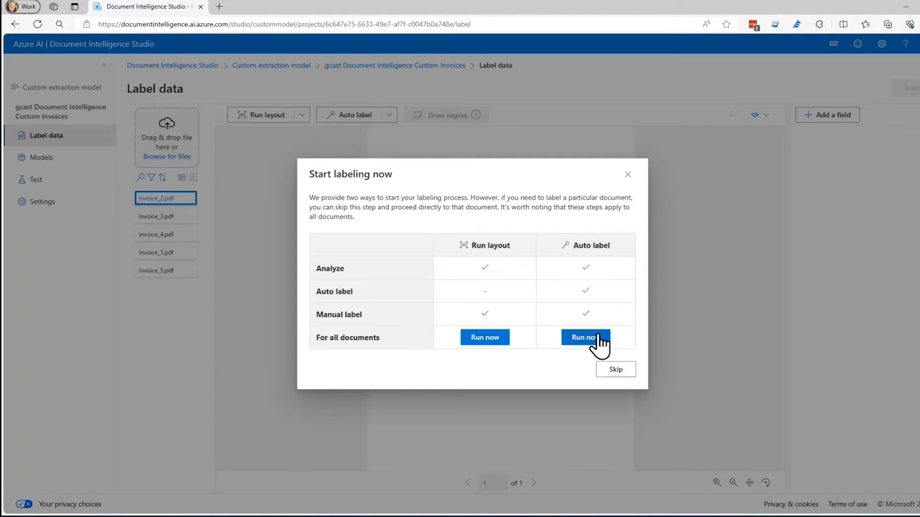
{"action": "left_click", "coordinate": [585, 337]}
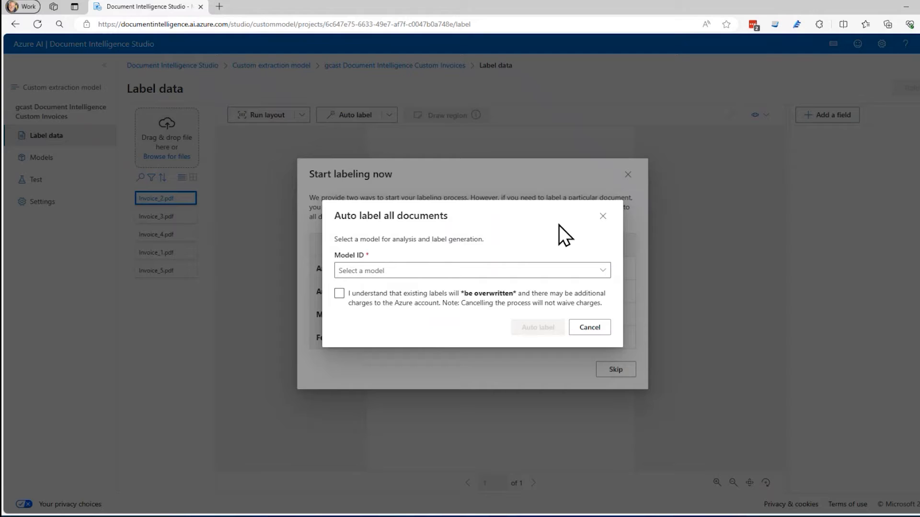
{"action": "mouse_move", "coordinate": [603, 216]}
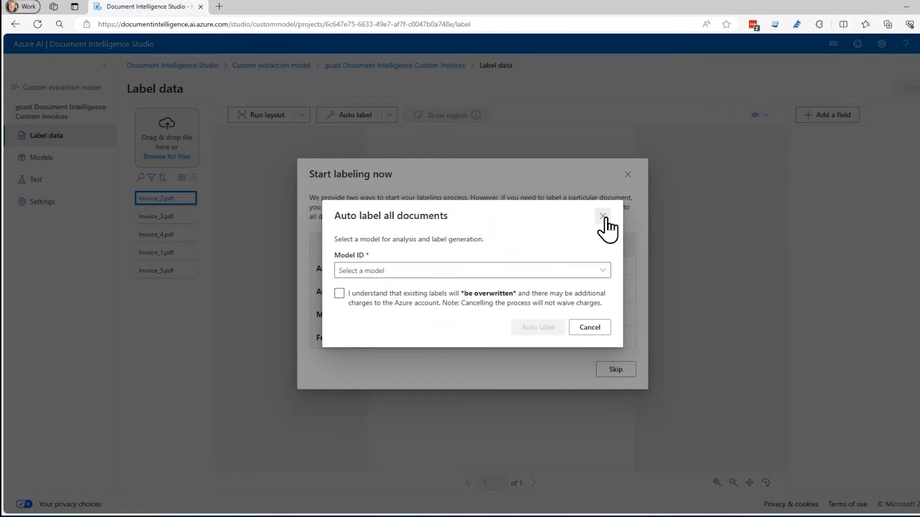
{"action": "left_click", "coordinate": [602, 215]}
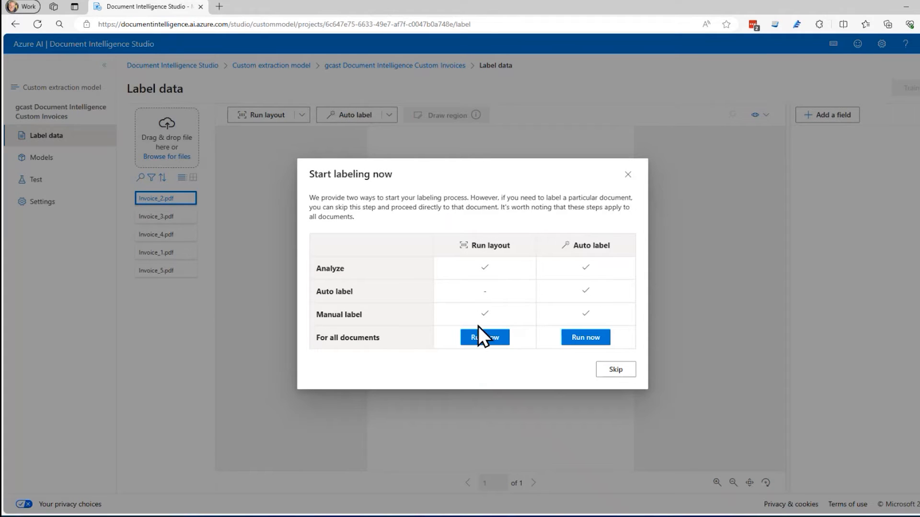
{"action": "mouse_move", "coordinate": [487, 350]}
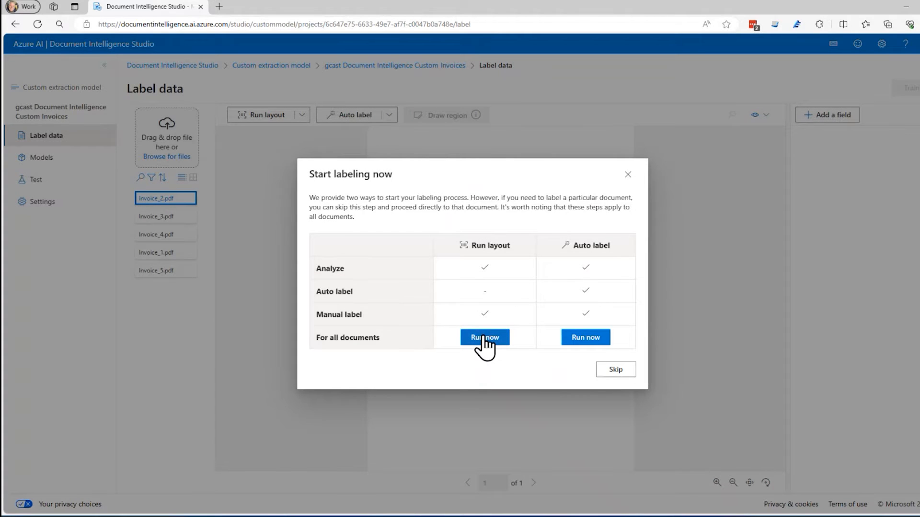
- Run layout analysis on all five invoices, then preview Invoice_3 and Invoice_4
{"action": "left_click", "coordinate": [485, 337]}
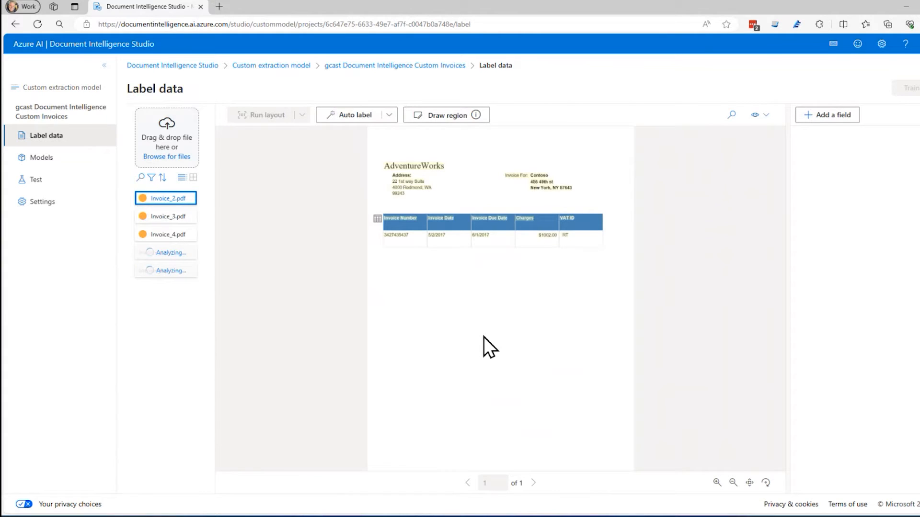
{"action": "mouse_move", "coordinate": [389, 298]}
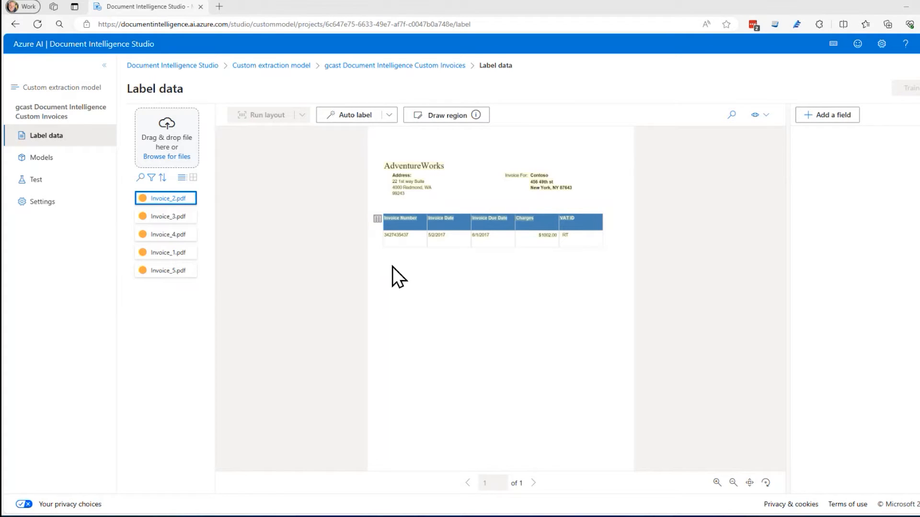
{"action": "mouse_move", "coordinate": [418, 260]}
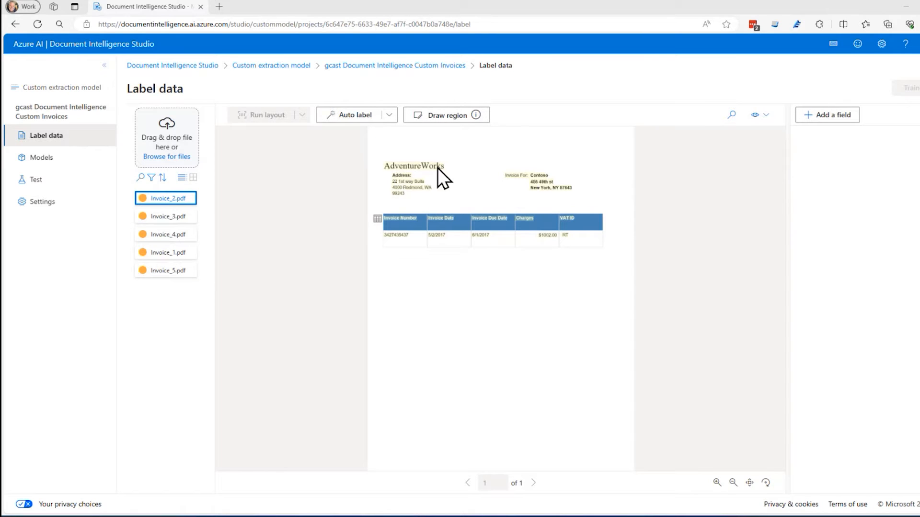
{"action": "left_click", "coordinate": [165, 216]}
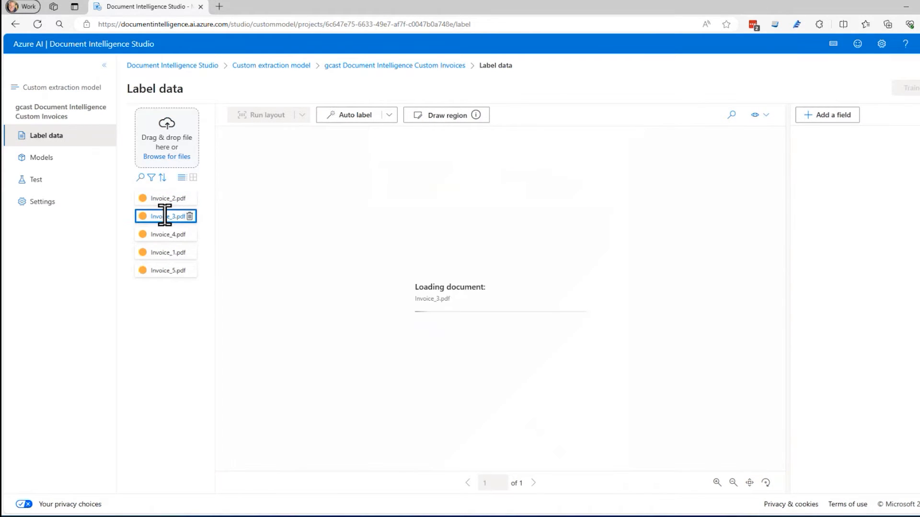
{"action": "left_click", "coordinate": [165, 234]}
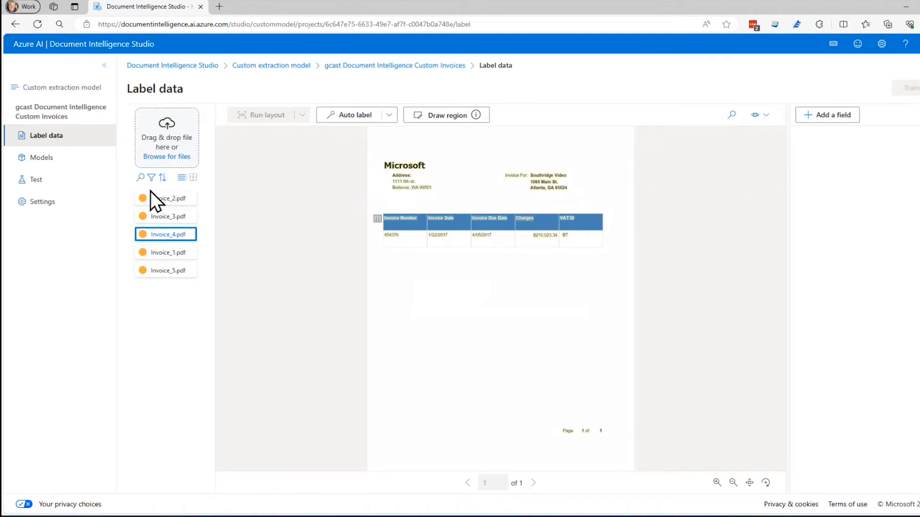
- Label the AdventureWorks text on Invoice_2 as a new Vendor Name field
{"action": "left_click", "coordinate": [165, 198]}
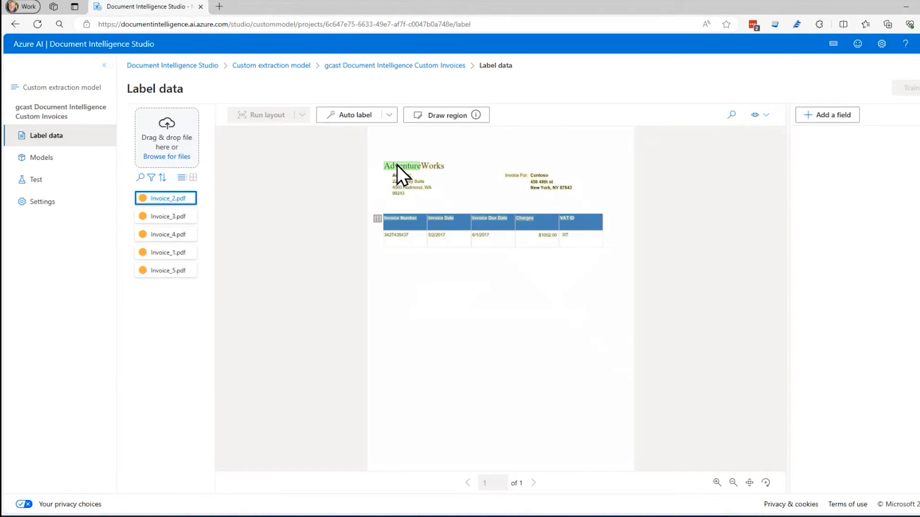
{"action": "left_click", "coordinate": [403, 166]}
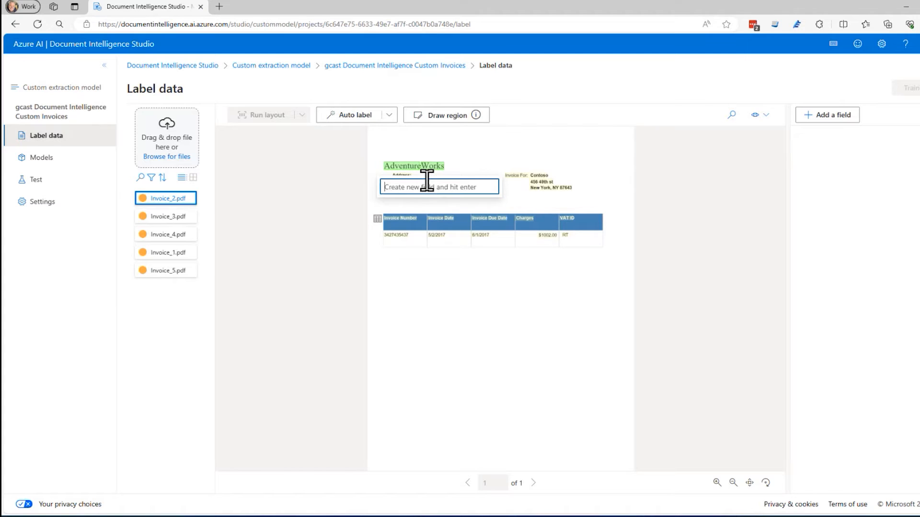
{"action": "type", "text": "Ve"}
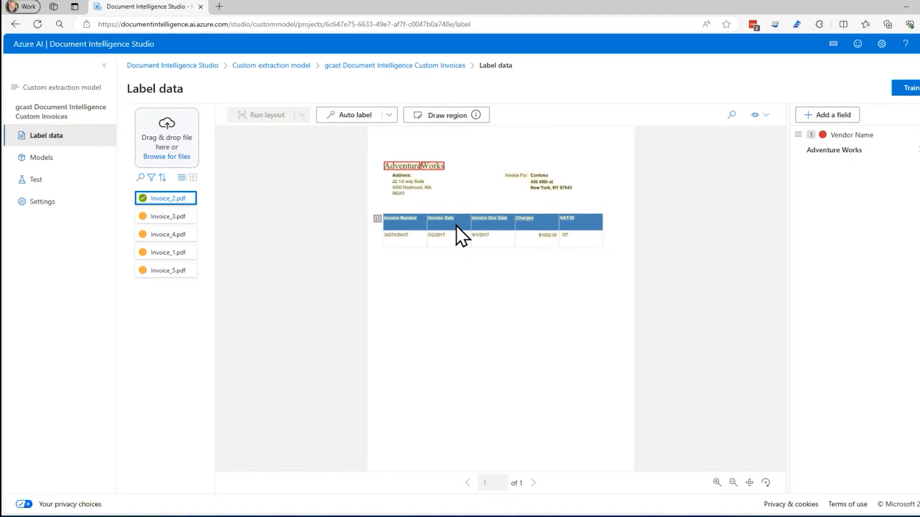
{"action": "mouse_move", "coordinate": [399, 192]}
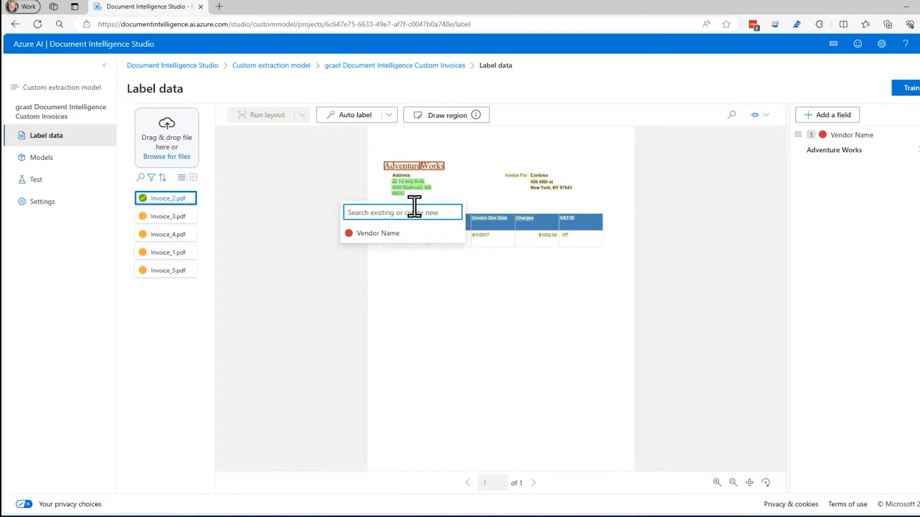
- Label the vendor's address on Invoice_2 as a Vendor Address text field
{"action": "type", "text": "Vendor Address"}
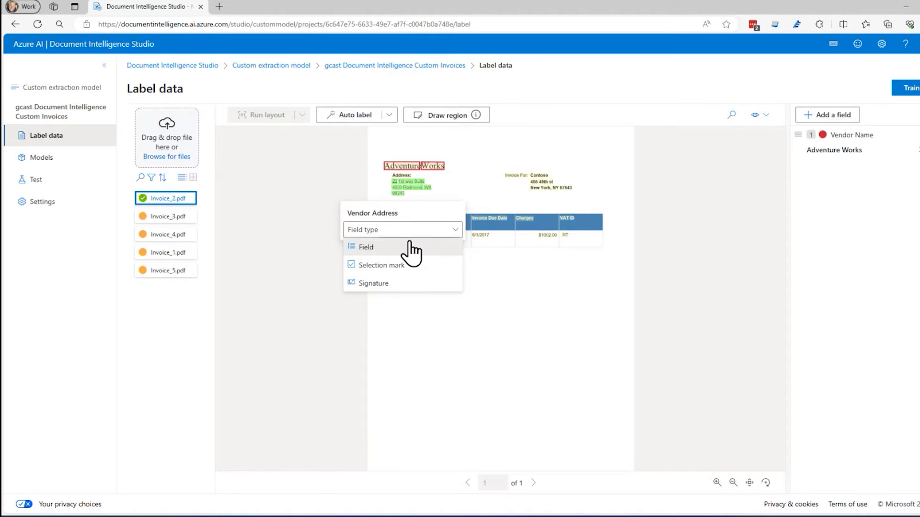
{"action": "left_click", "coordinate": [366, 247]}
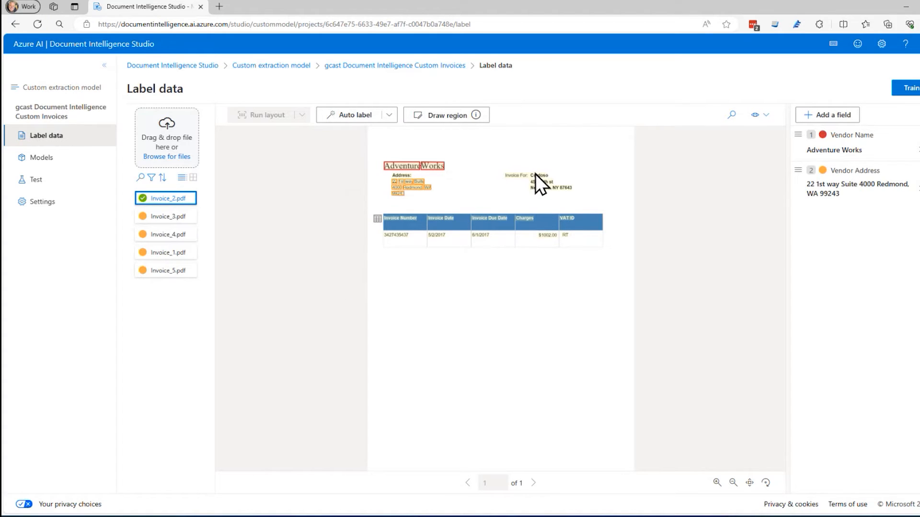
- Label Contoso as Customer Name and the New York address as Customer Address
{"action": "left_click", "coordinate": [538, 176]}
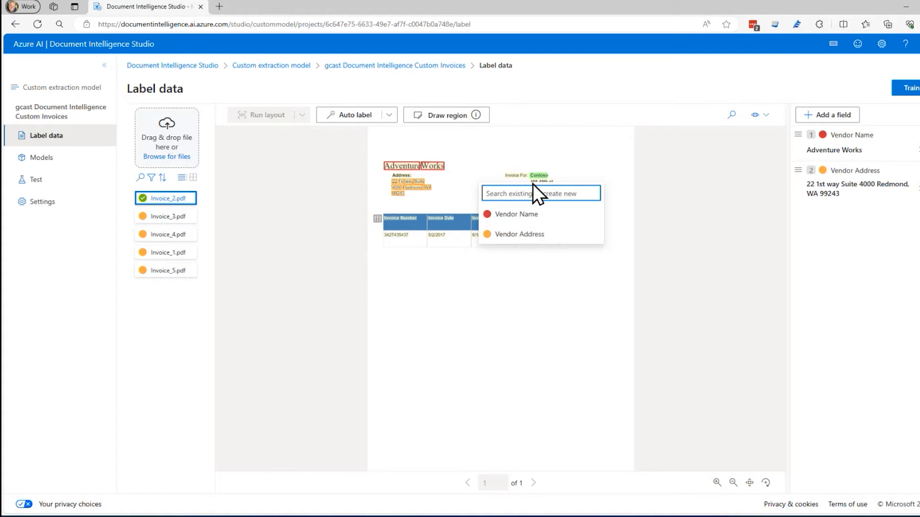
{"action": "type", "text": "Customer Name"}
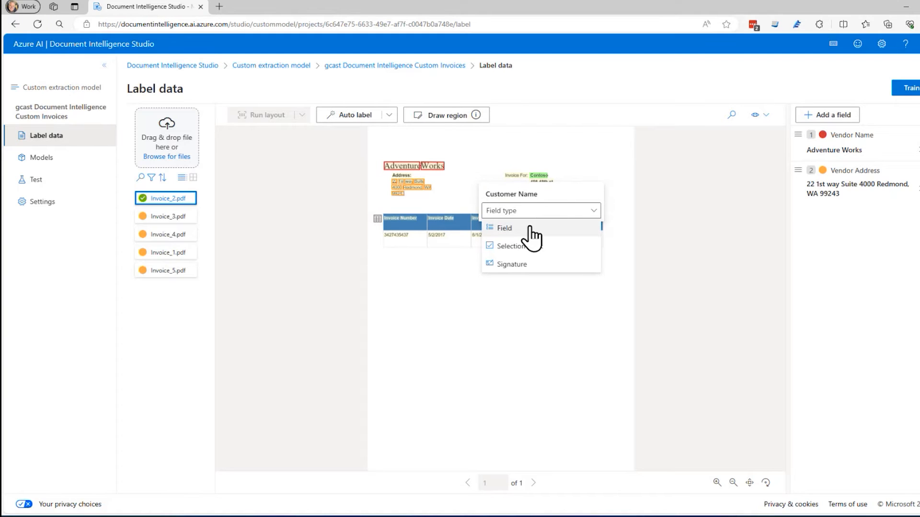
{"action": "left_click", "coordinate": [505, 228]}
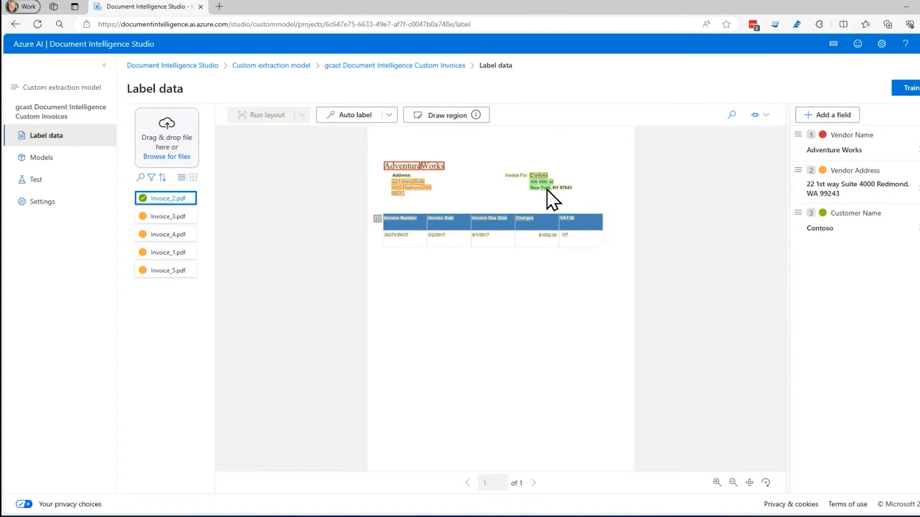
{"action": "left_click", "coordinate": [548, 187]}
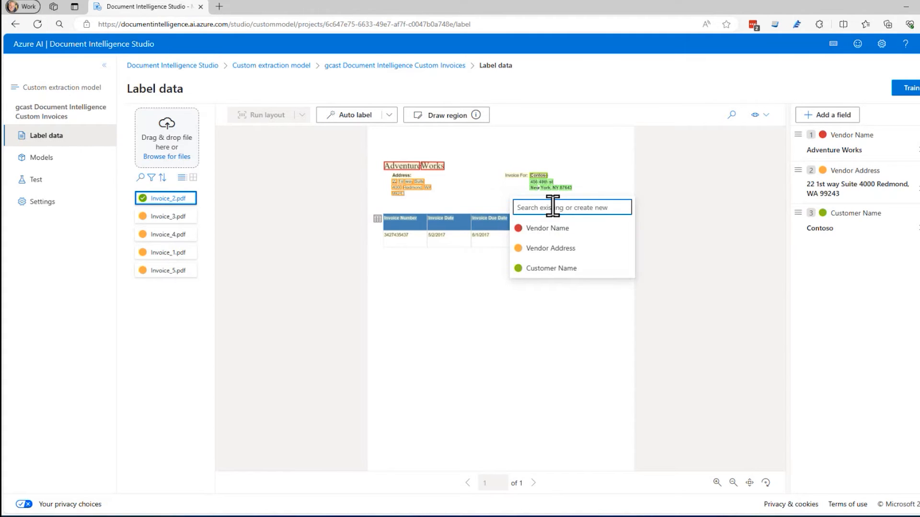
{"action": "type", "text": "Customer Address"}
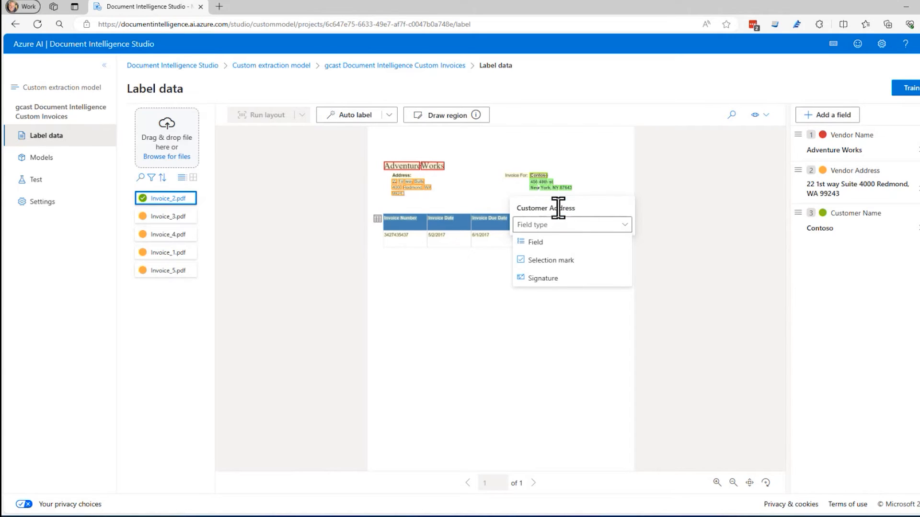
{"action": "left_click", "coordinate": [534, 242]}
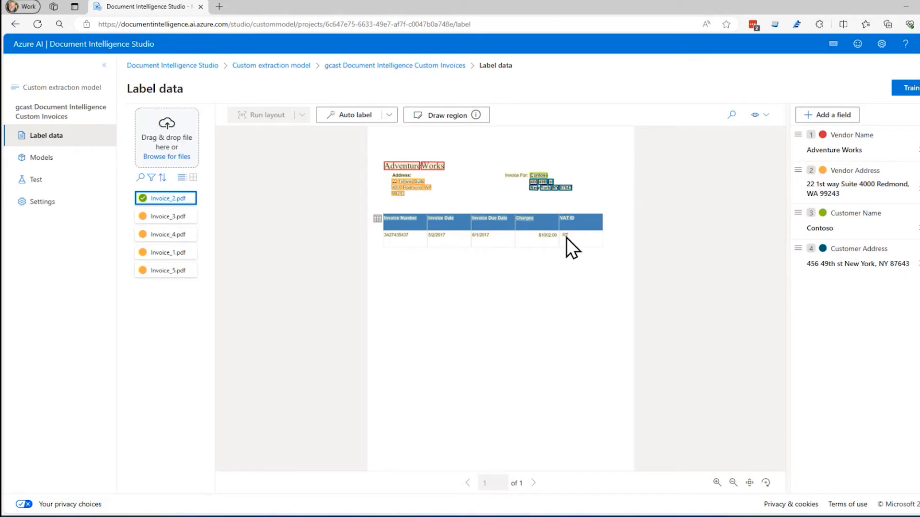
{"action": "mouse_move", "coordinate": [526, 257]}
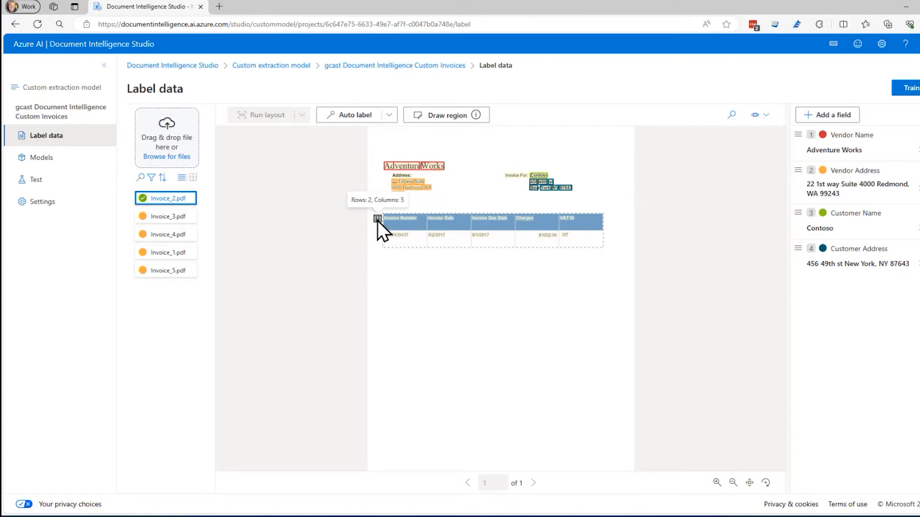
- Auto-label Invoice_2's detected invoice table into a new table field
{"action": "left_click", "coordinate": [377, 219]}
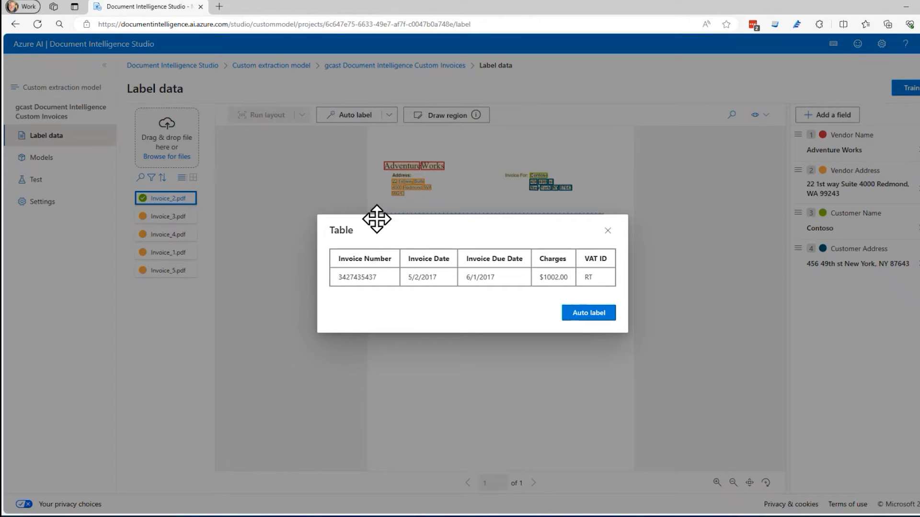
{"action": "mouse_move", "coordinate": [356, 270]}
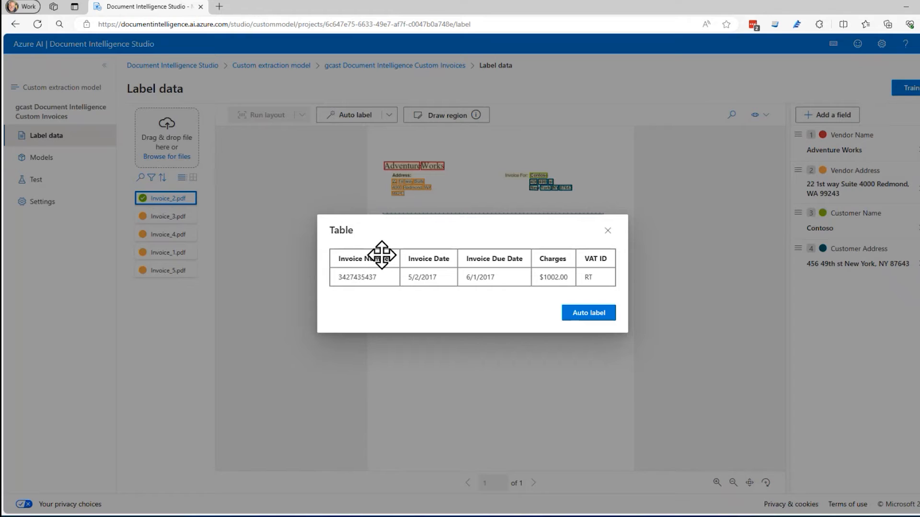
{"action": "mouse_move", "coordinate": [413, 284]}
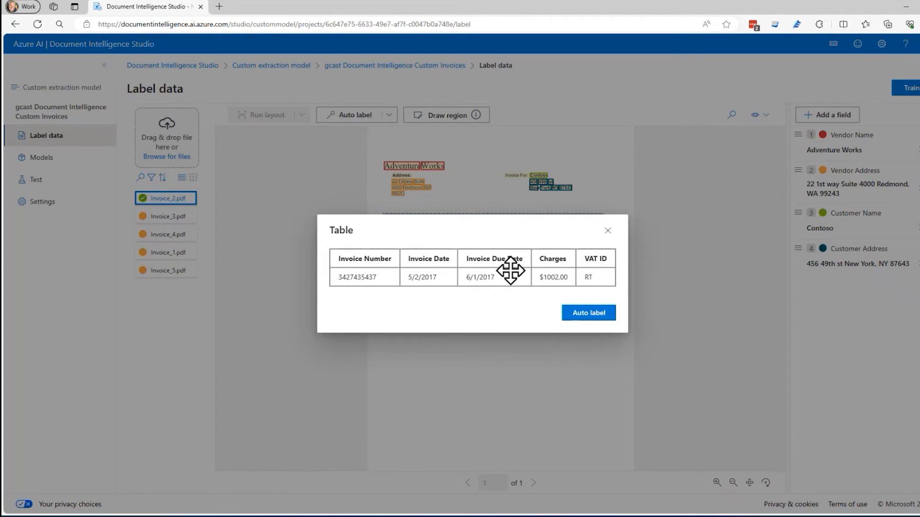
{"action": "left_click", "coordinate": [588, 313]}
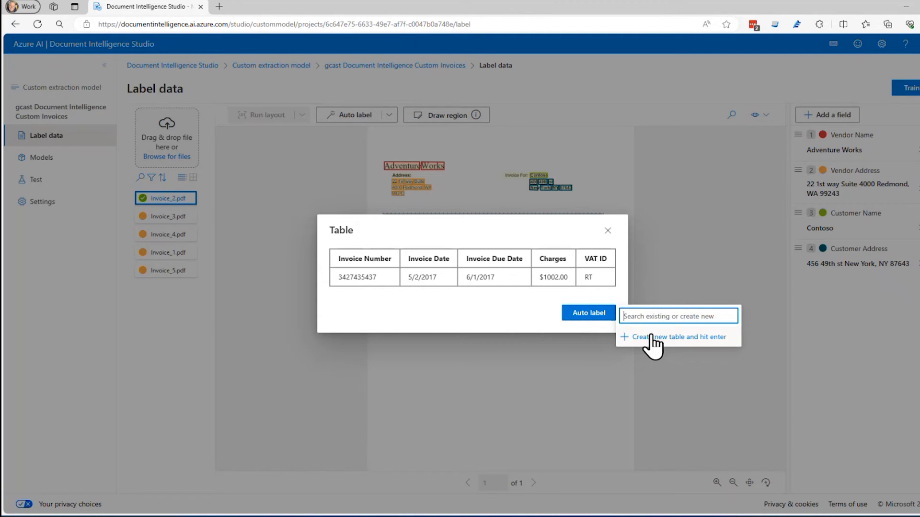
{"action": "left_click", "coordinate": [673, 337]}
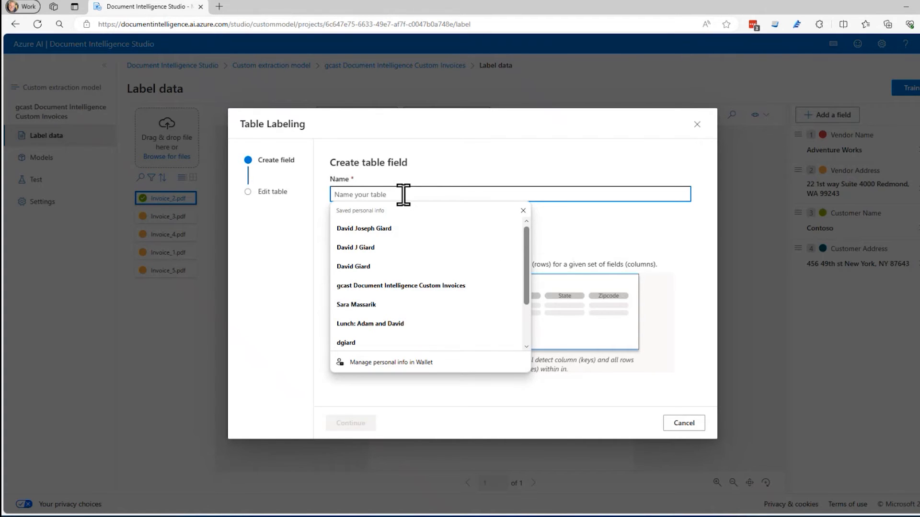
- Name the table field Line Items and keep the Dynamic table type after trying Fixed
{"action": "type", "text": "Line Items"}
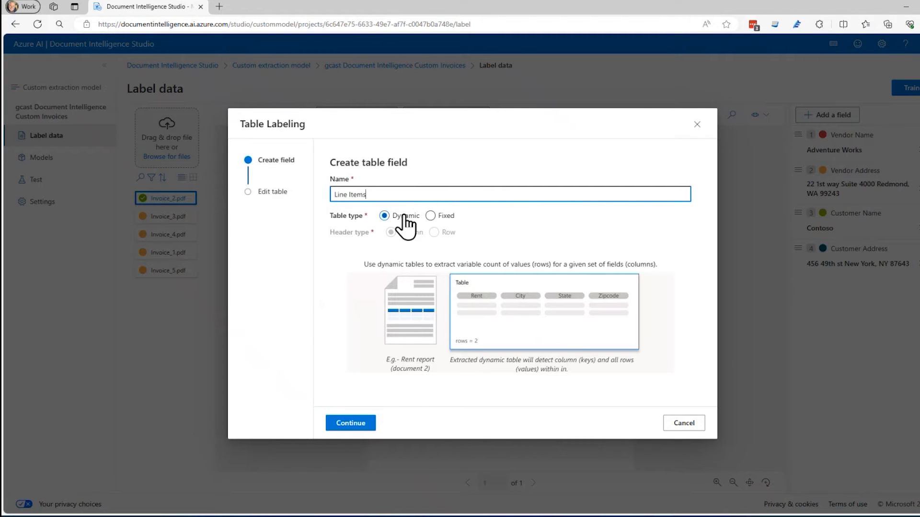
{"action": "left_click", "coordinate": [430, 216]}
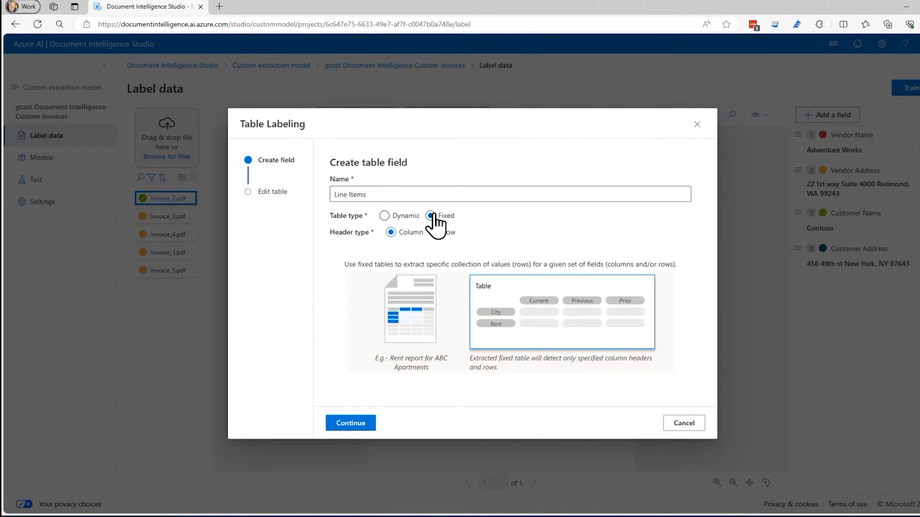
{"action": "left_click", "coordinate": [430, 215]}
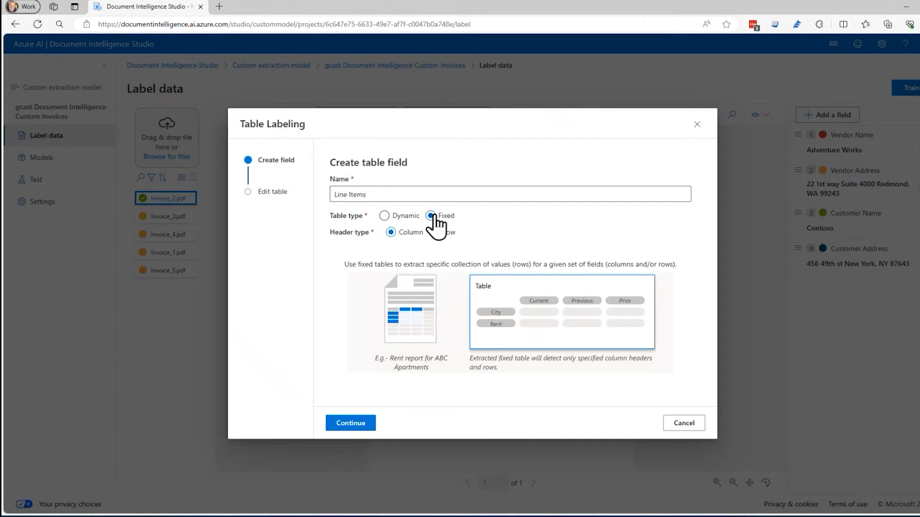
{"action": "left_click", "coordinate": [383, 215]}
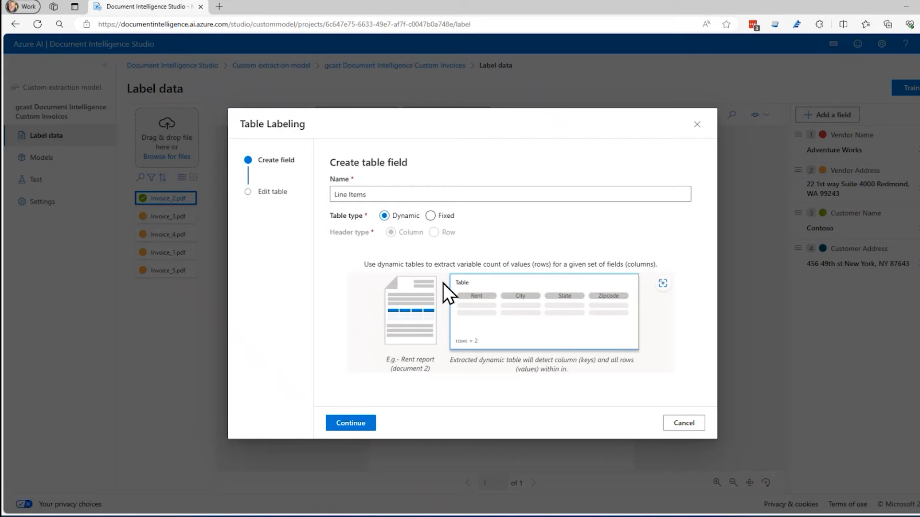
{"action": "mouse_move", "coordinate": [384, 216]}
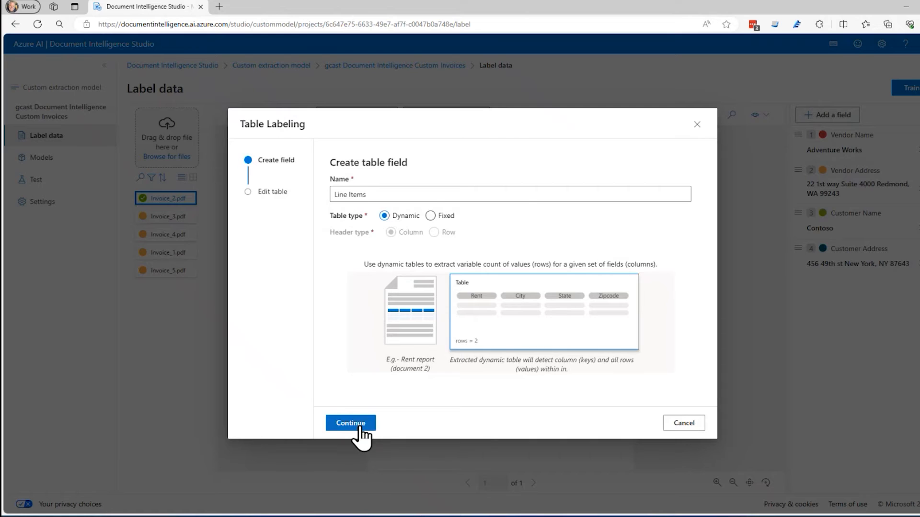
- Check the table headers, rename the Invoice Number column, and finish the Line Items field
{"action": "left_click", "coordinate": [351, 423]}
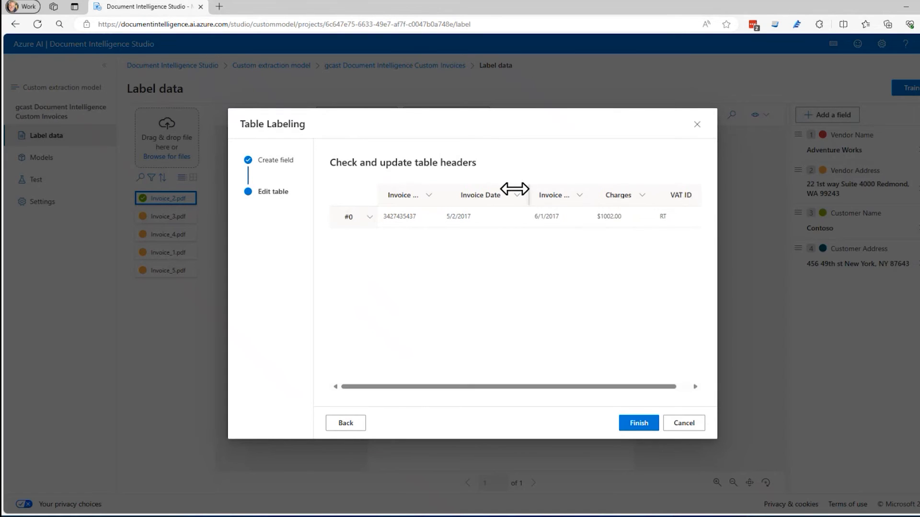
{"action": "left_click_drag", "start_coordinate": [515, 188], "coordinate": [576, 192]}
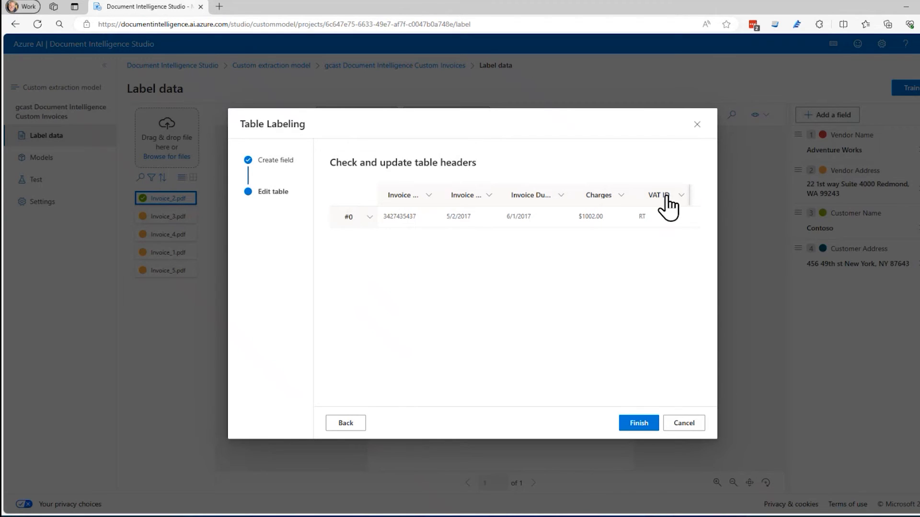
{"action": "left_click", "coordinate": [427, 195]}
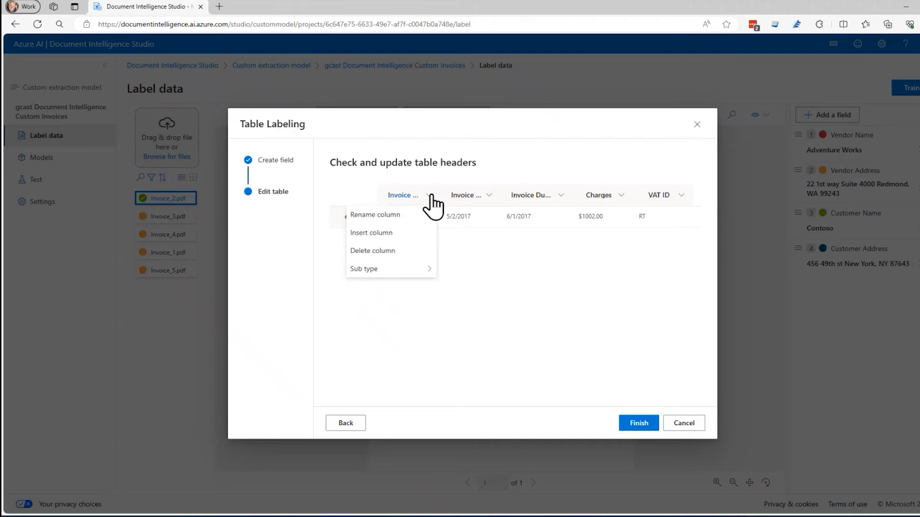
{"action": "left_click", "coordinate": [374, 214]}
{"action": "type", "text": "Invoice N"}
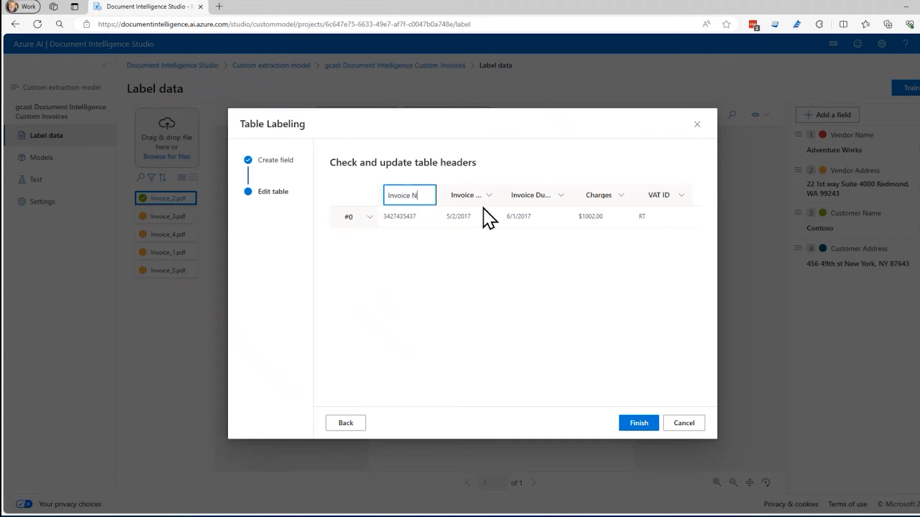
{"action": "type", "text": "um"}
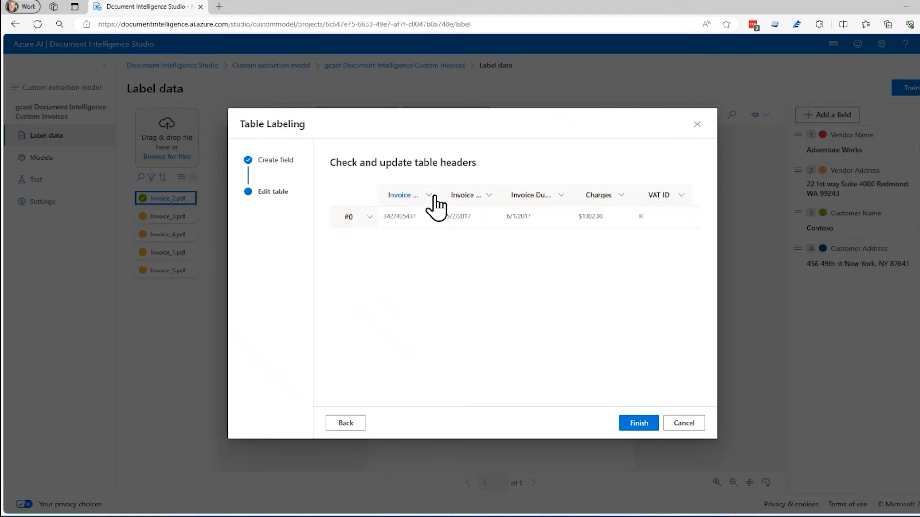
{"action": "left_click", "coordinate": [680, 195]}
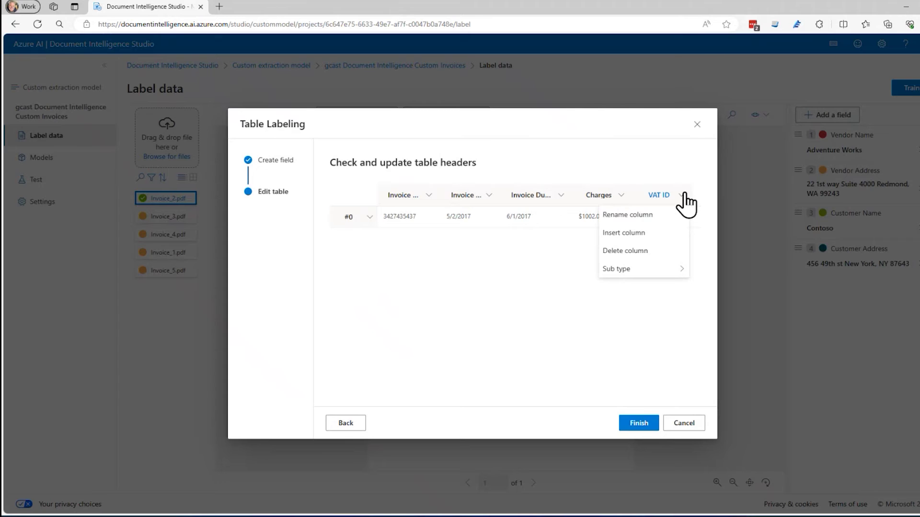
{"action": "mouse_move", "coordinate": [657, 166]}
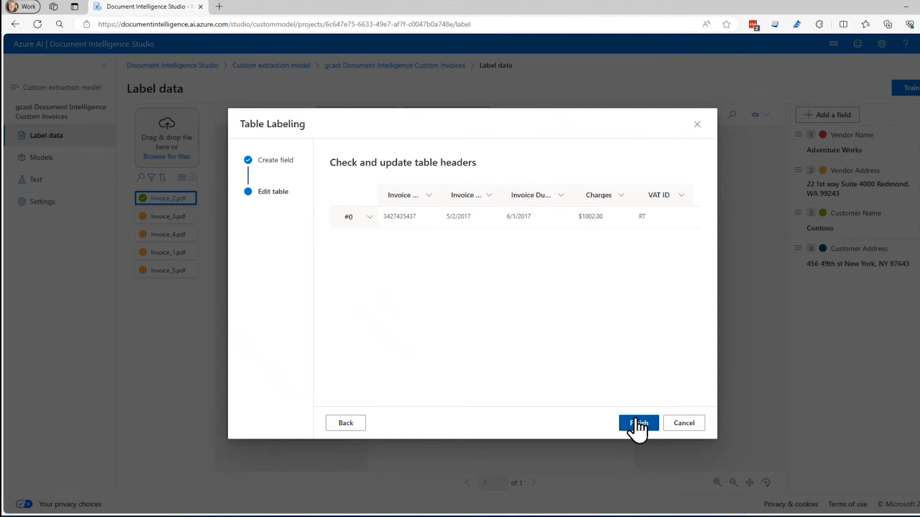
{"action": "left_click", "coordinate": [638, 423]}
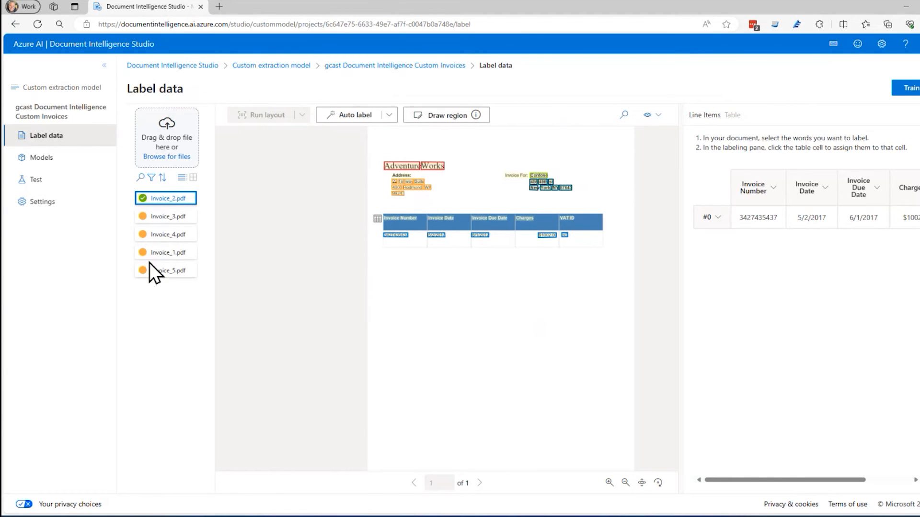
- Check Invoice_3, return to labelled Invoice_2, and start training a model
{"action": "left_click", "coordinate": [165, 216]}
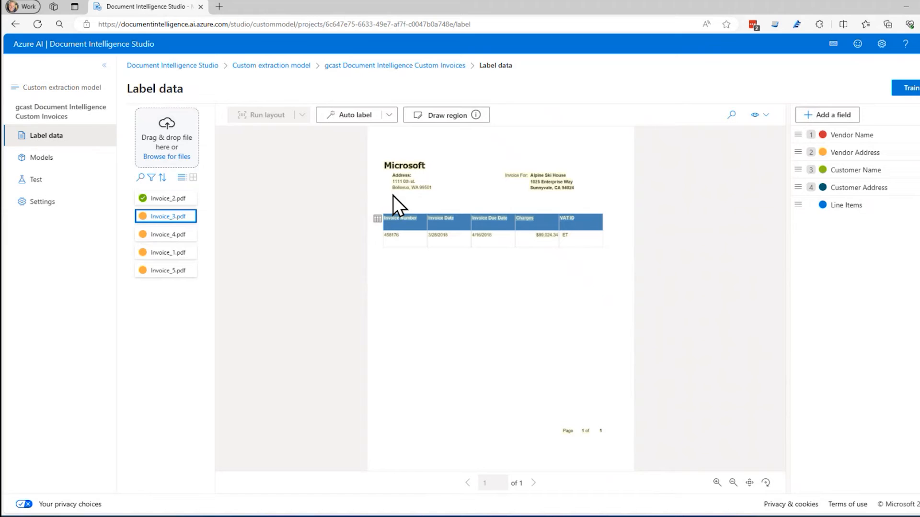
{"action": "left_click", "coordinate": [165, 198]}
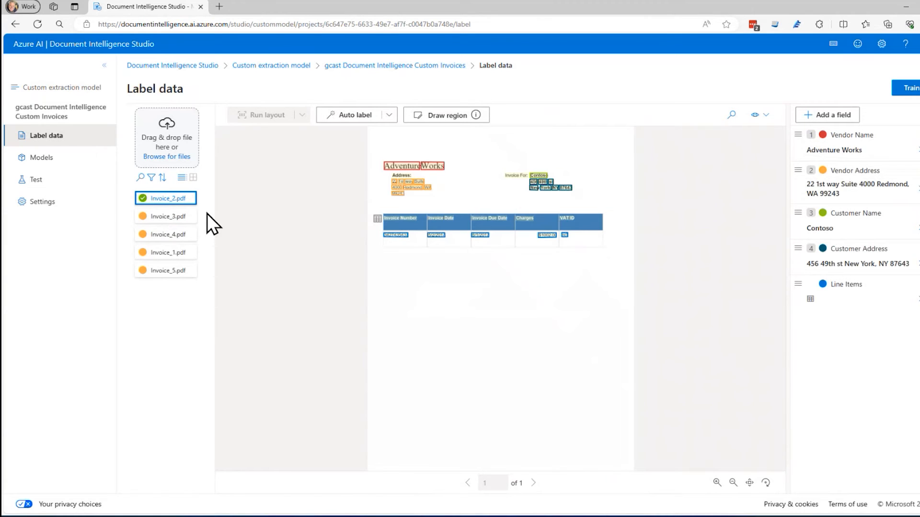
{"action": "mouse_move", "coordinate": [476, 292]}
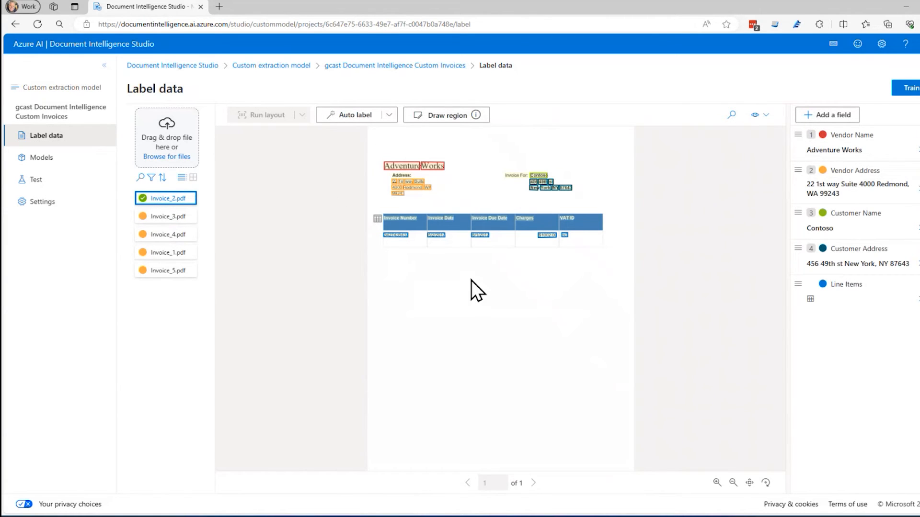
{"action": "mouse_move", "coordinate": [530, 186]}
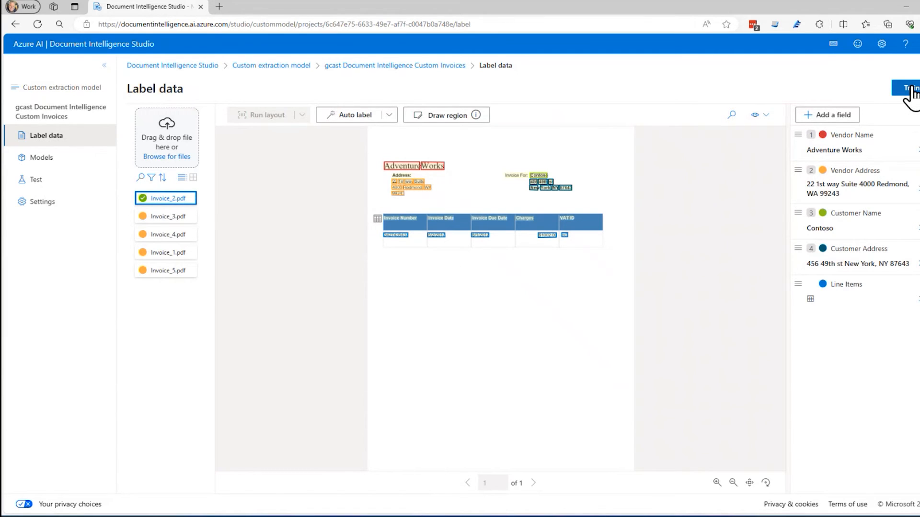
{"action": "left_click", "coordinate": [908, 87]}
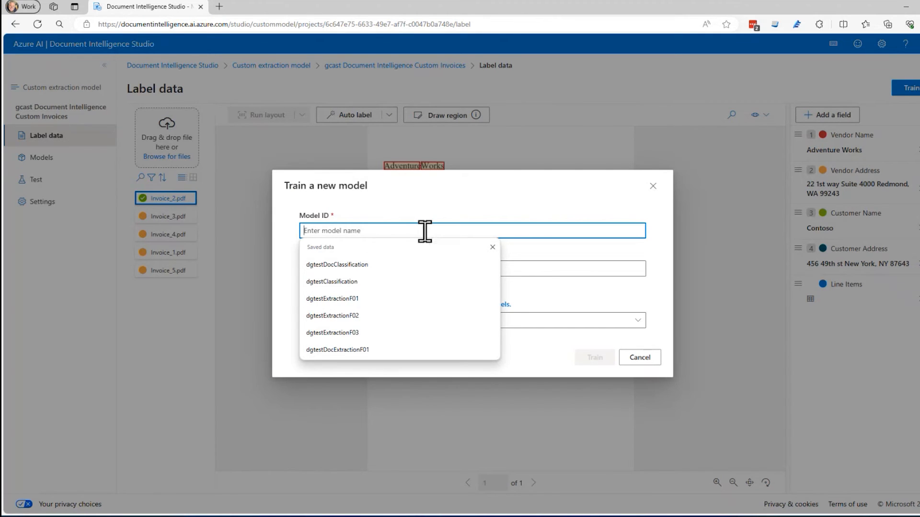
- Train a model with ID InvoiceModel using the Neural (Recommended) build mode
{"action": "type", "text": "Invoice Mo"}
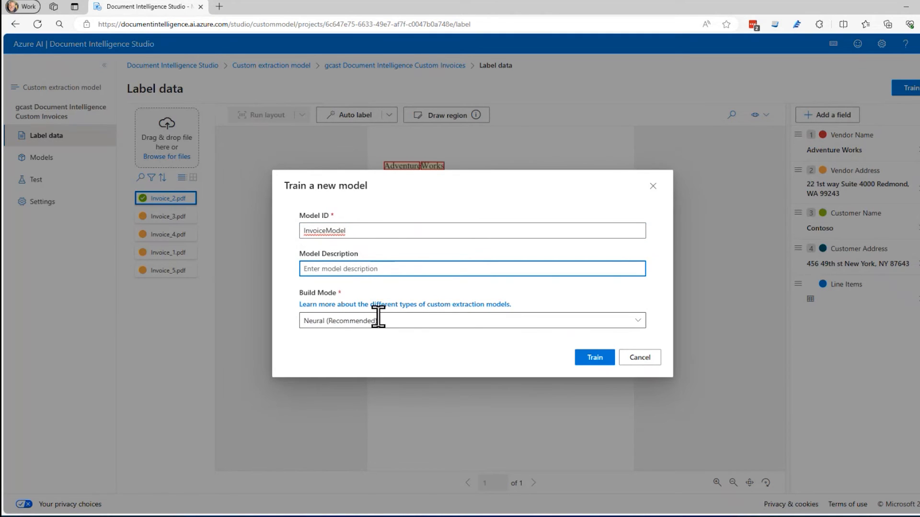
{"action": "left_click", "coordinate": [637, 321]}
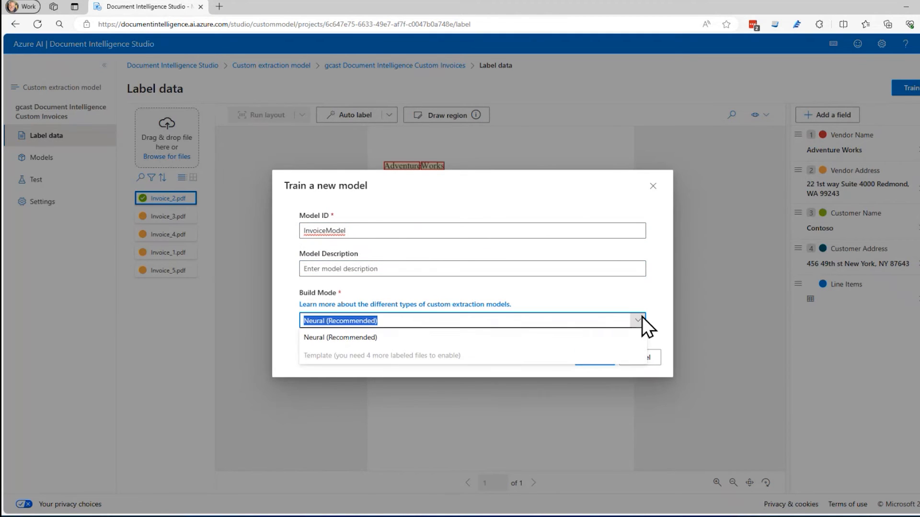
{"action": "mouse_move", "coordinate": [427, 340]}
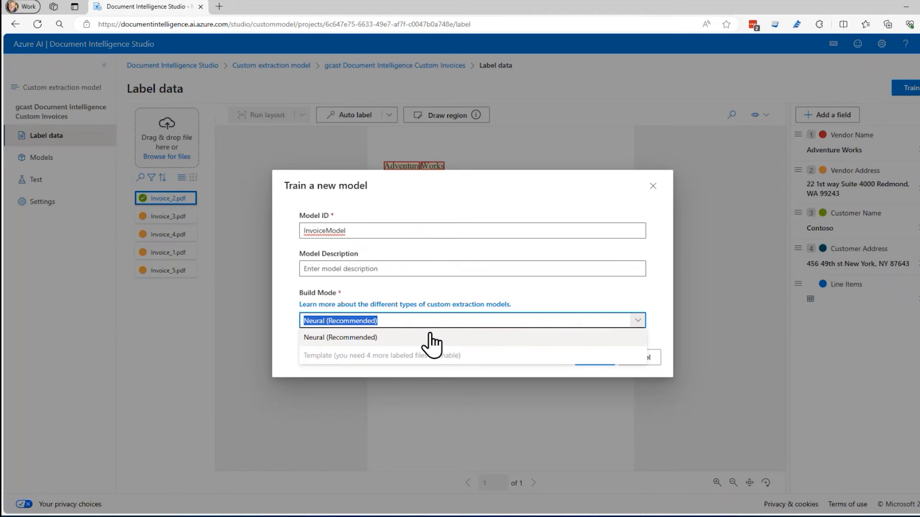
{"action": "mouse_move", "coordinate": [442, 372]}
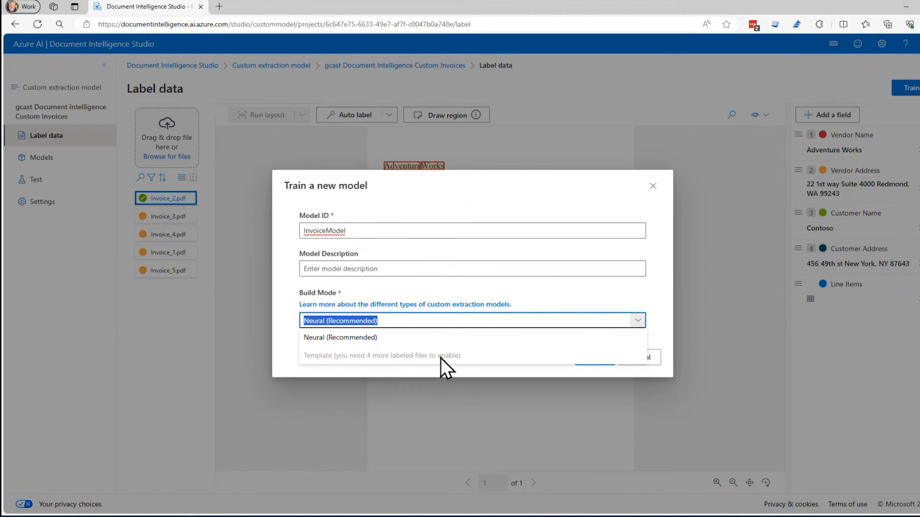
{"action": "mouse_move", "coordinate": [393, 345]}
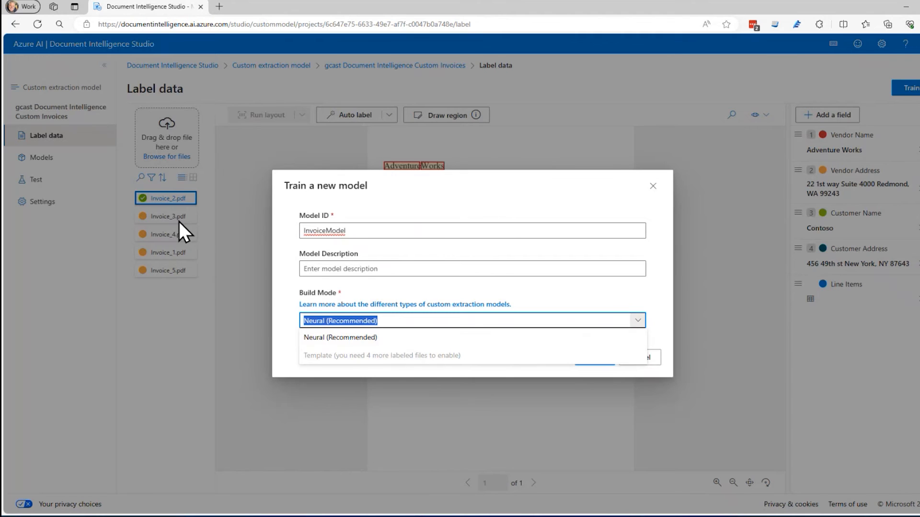
{"action": "mouse_move", "coordinate": [436, 265]}
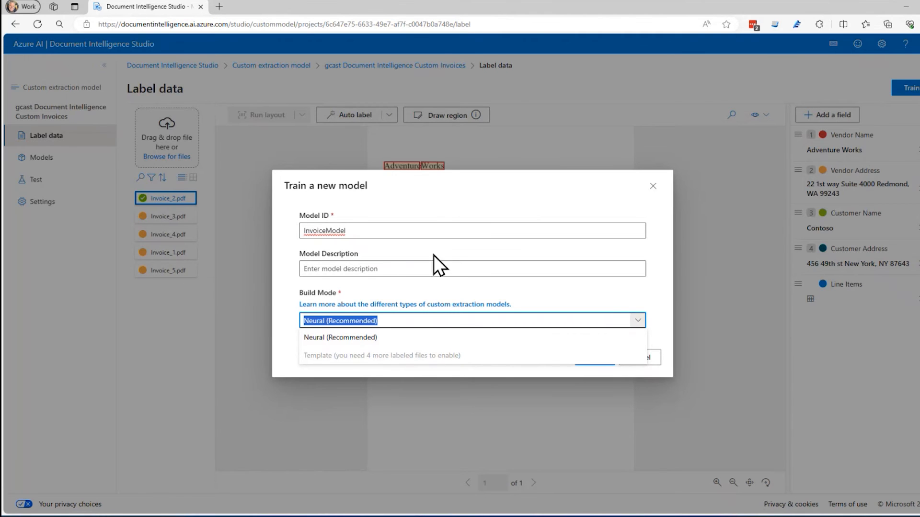
{"action": "mouse_move", "coordinate": [381, 252]}
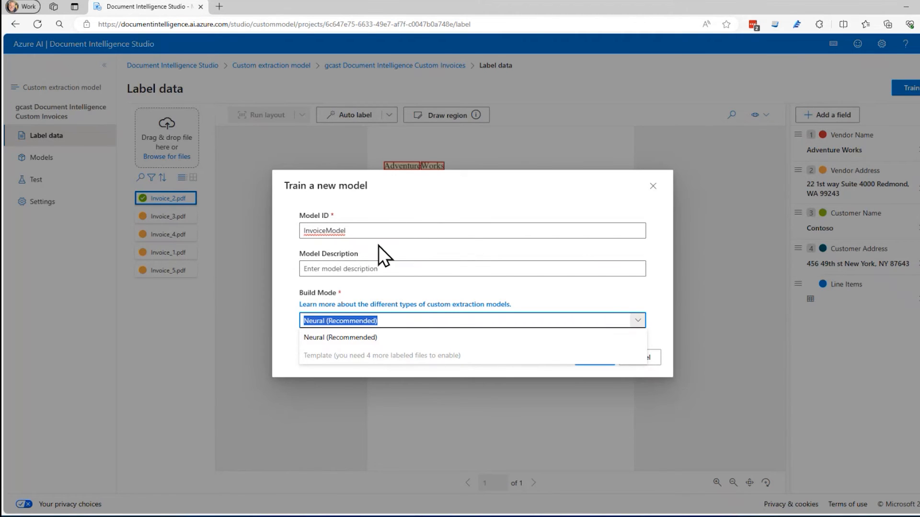
{"action": "mouse_move", "coordinate": [338, 185]}
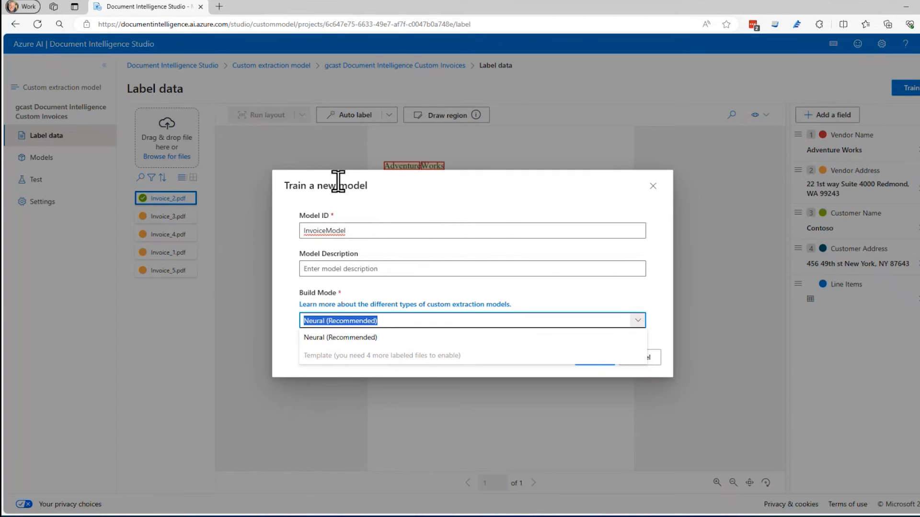
{"action": "mouse_move", "coordinate": [435, 327]}
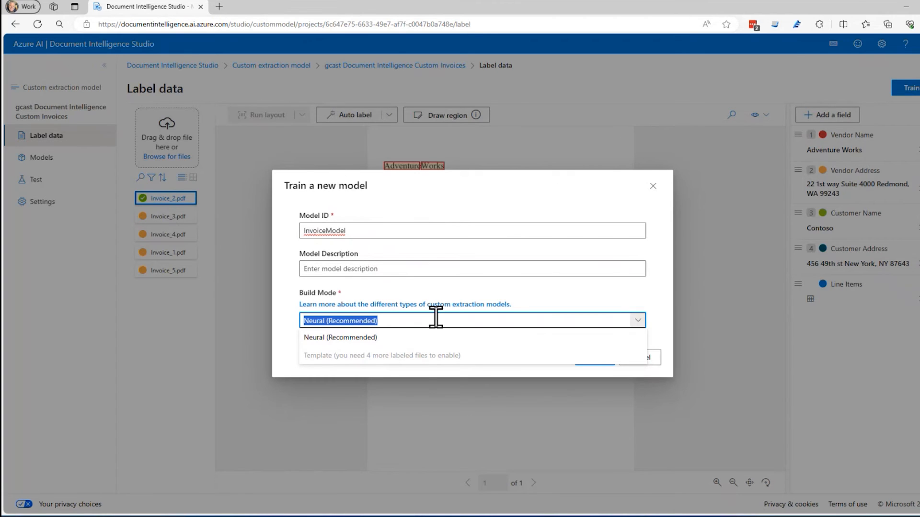
{"action": "mouse_move", "coordinate": [432, 331]}
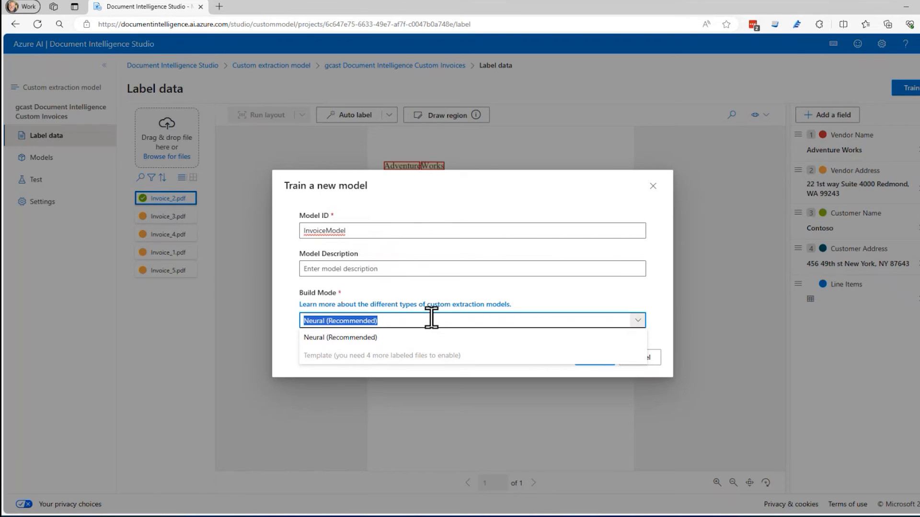
{"action": "mouse_move", "coordinate": [406, 377]}
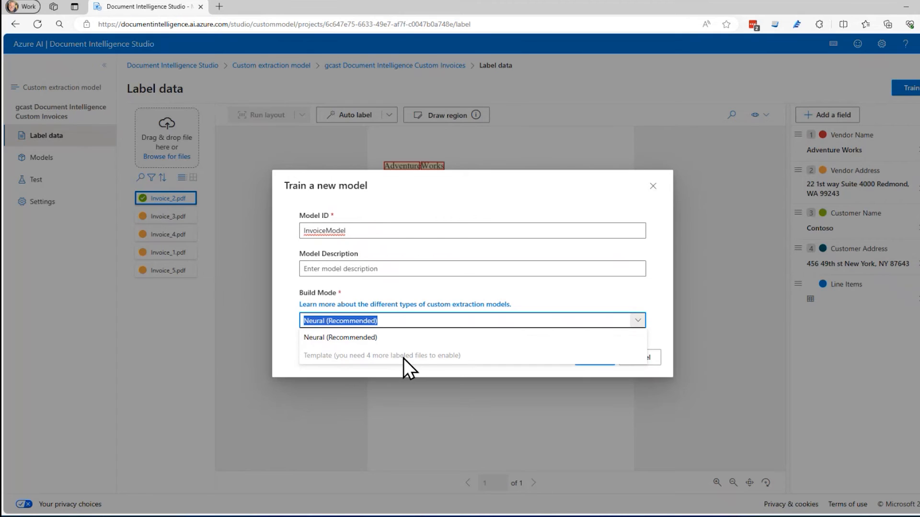
{"action": "mouse_move", "coordinate": [398, 345]}
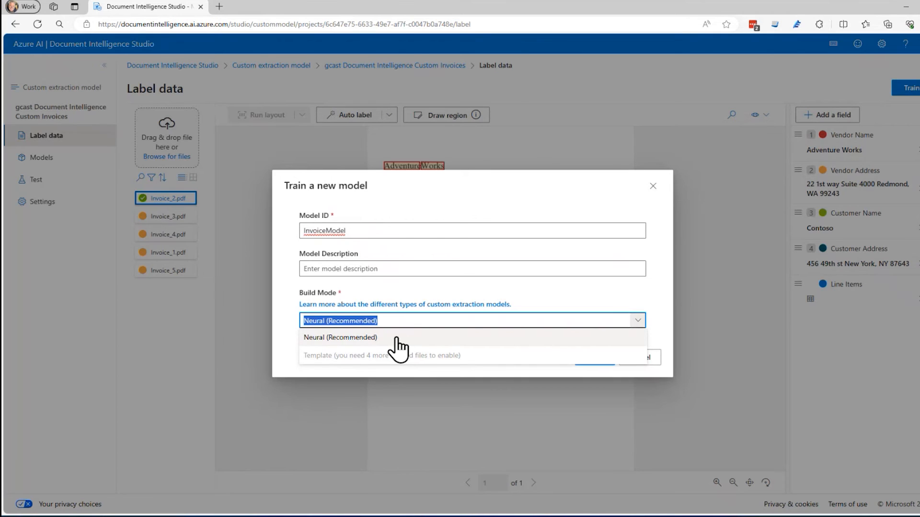
{"action": "left_click", "coordinate": [339, 338]}
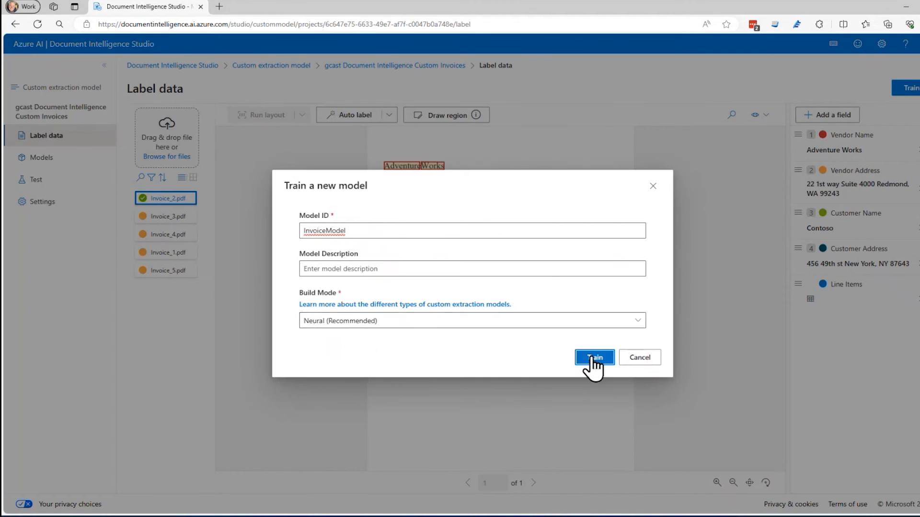
{"action": "left_click", "coordinate": [594, 357]}
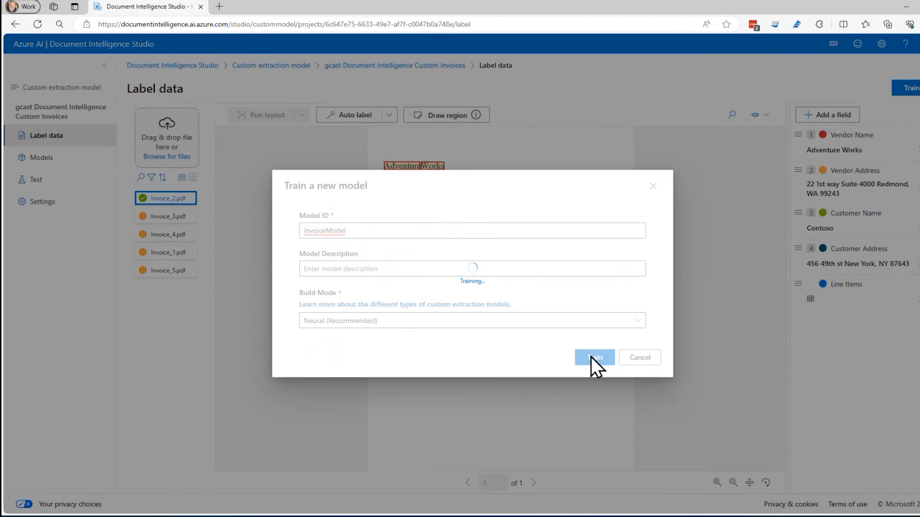
{"action": "left_click", "coordinate": [594, 357]}
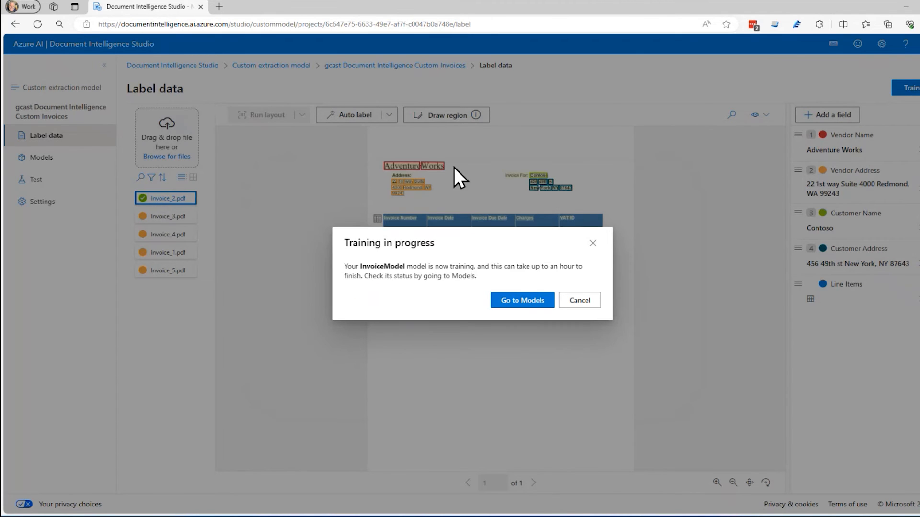
{"action": "mouse_move", "coordinate": [419, 233]}
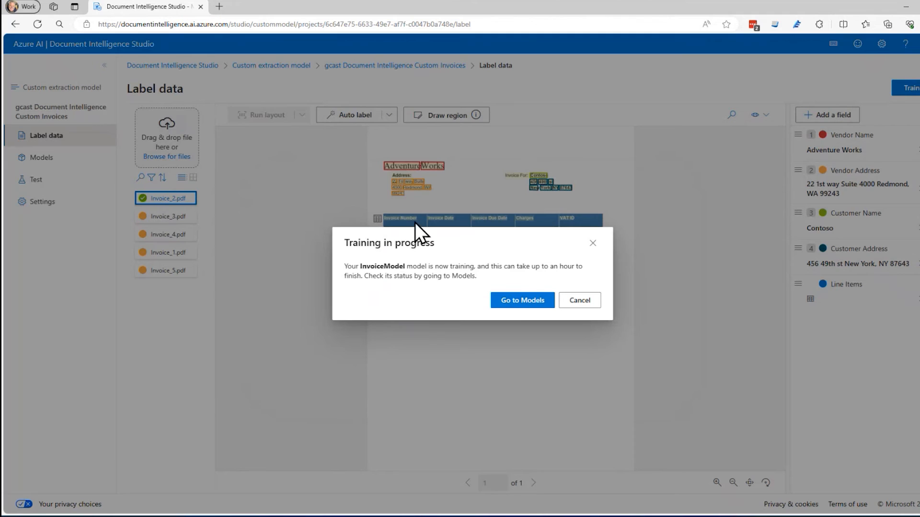
{"action": "mouse_move", "coordinate": [47, 159]}
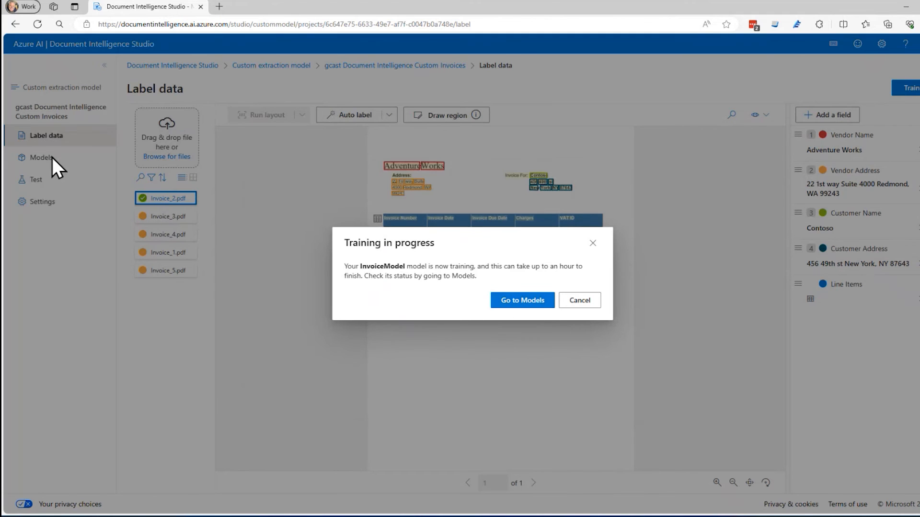
- Show the Models list and refresh InvoiceModel's training status several times while it runs
{"action": "left_click", "coordinate": [522, 300]}
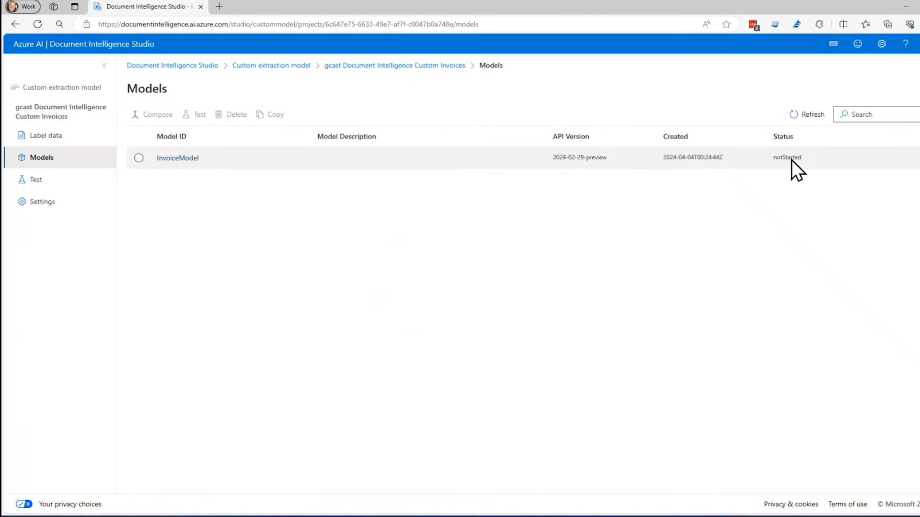
{"action": "left_click", "coordinate": [806, 114]}
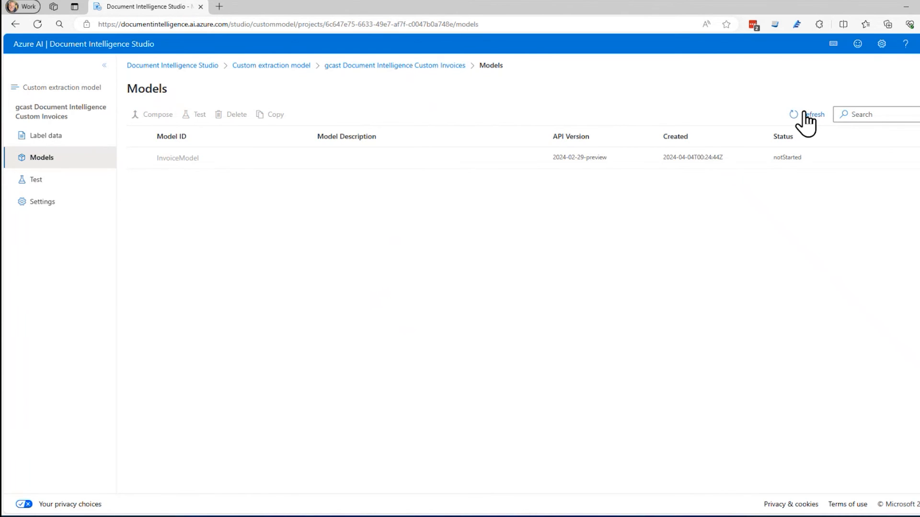
{"action": "left_click", "coordinate": [805, 115]}
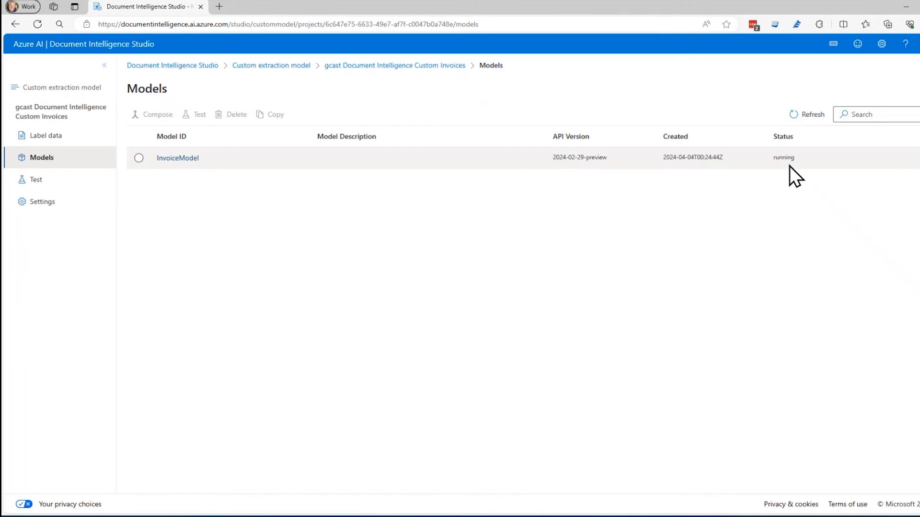
{"action": "mouse_move", "coordinate": [782, 180]}
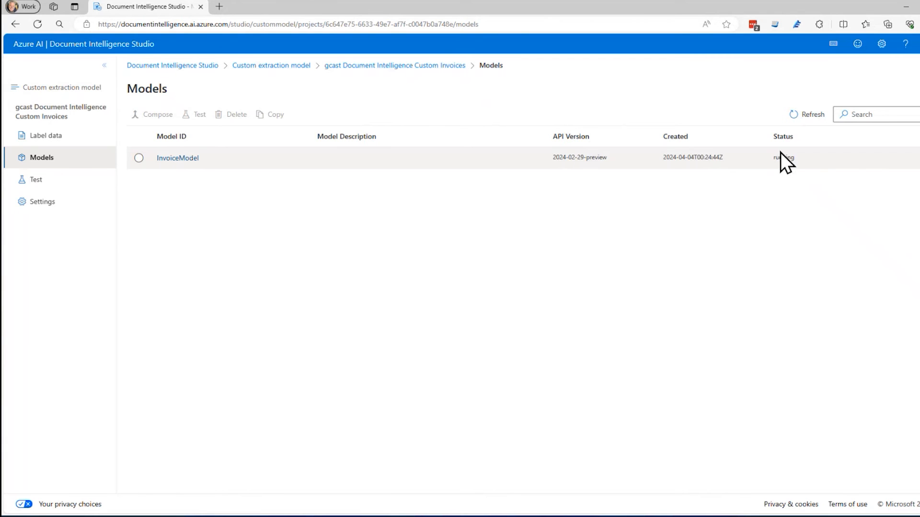
{"action": "left_click", "coordinate": [812, 114]}
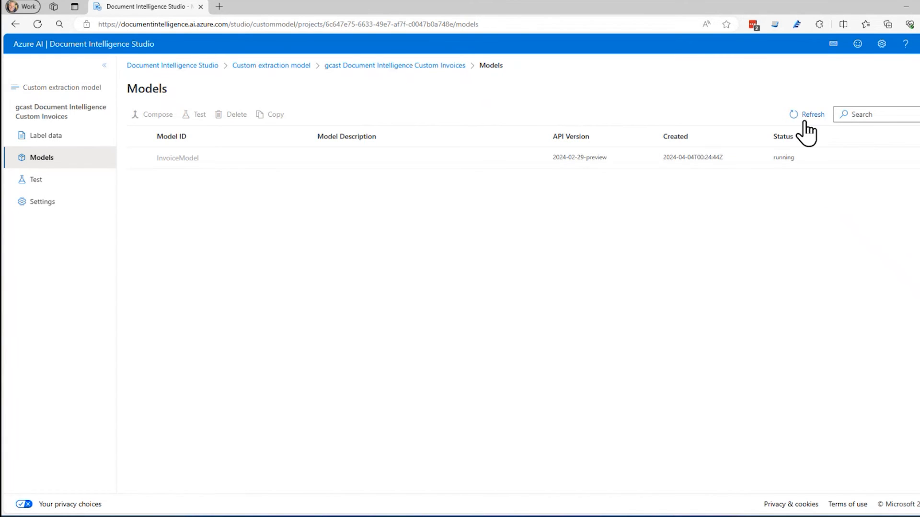
{"action": "mouse_move", "coordinate": [691, 81]}
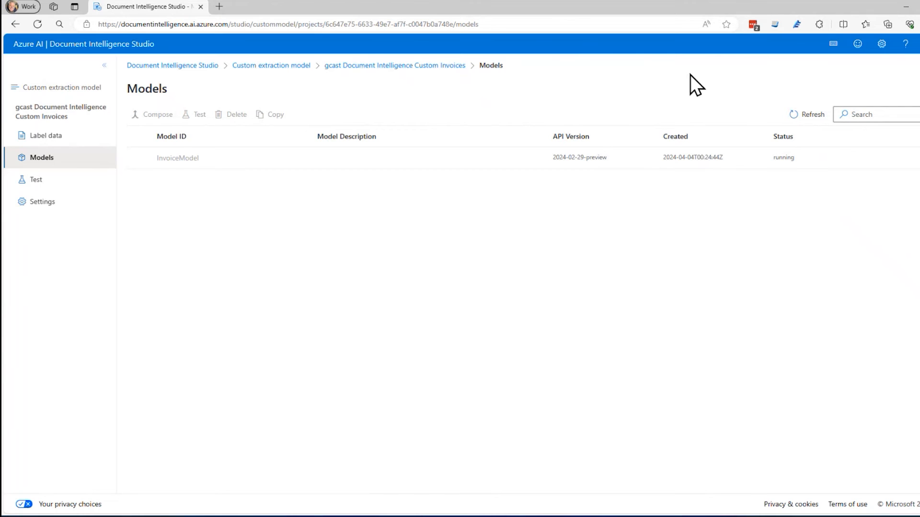
{"action": "mouse_move", "coordinate": [507, 341]}
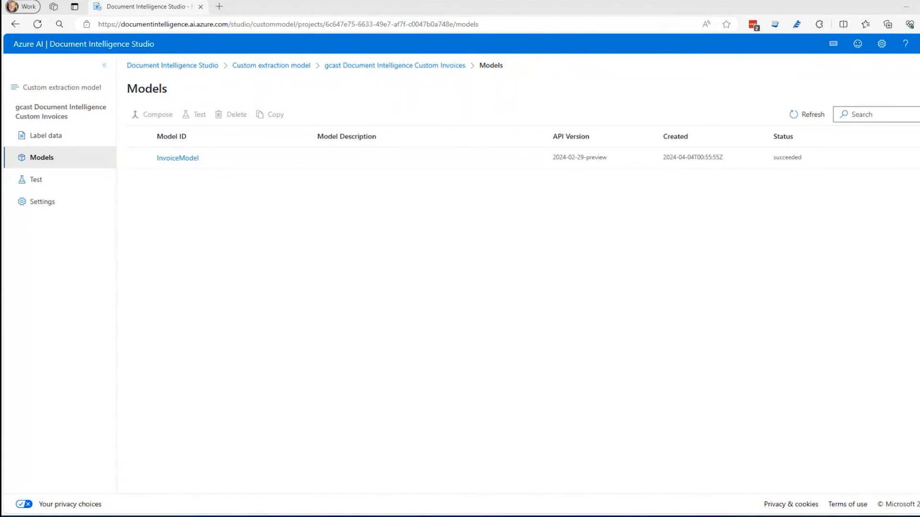
{"action": "mouse_move", "coordinate": [776, 168]}
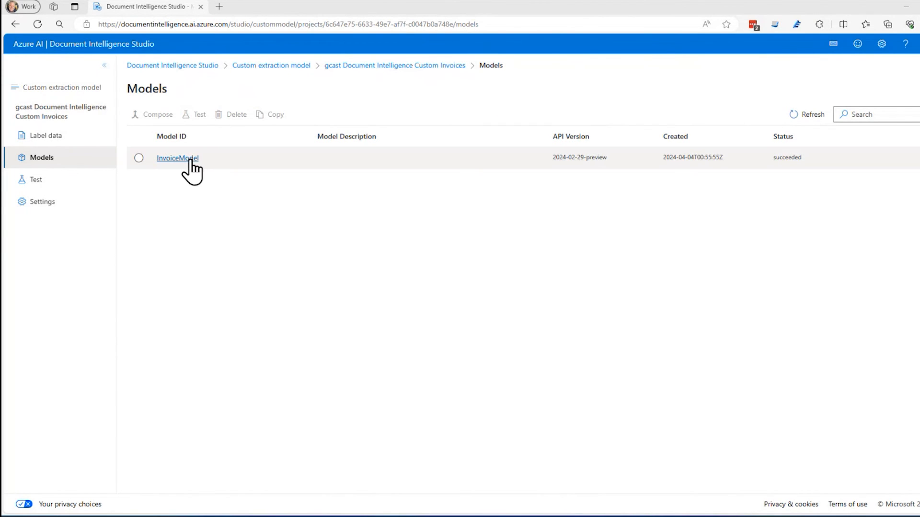
- From InvoiceModel's details, load Invoice_5.pdf as the test document and run analysis on it
{"action": "left_click", "coordinate": [177, 158]}
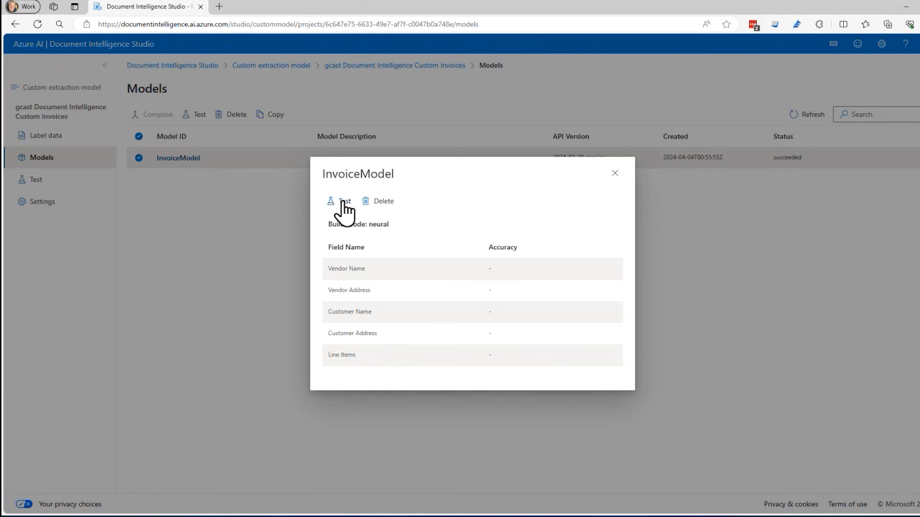
{"action": "left_click", "coordinate": [343, 201]}
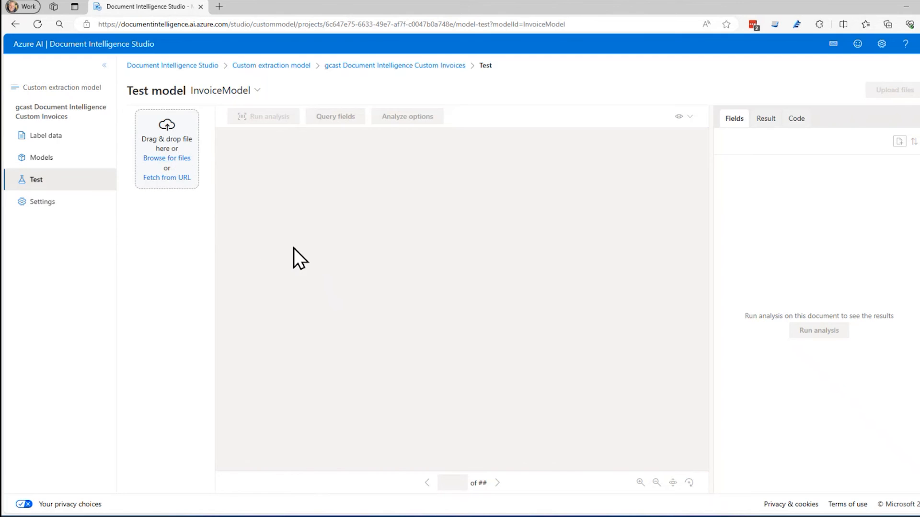
{"action": "mouse_move", "coordinate": [362, 315]}
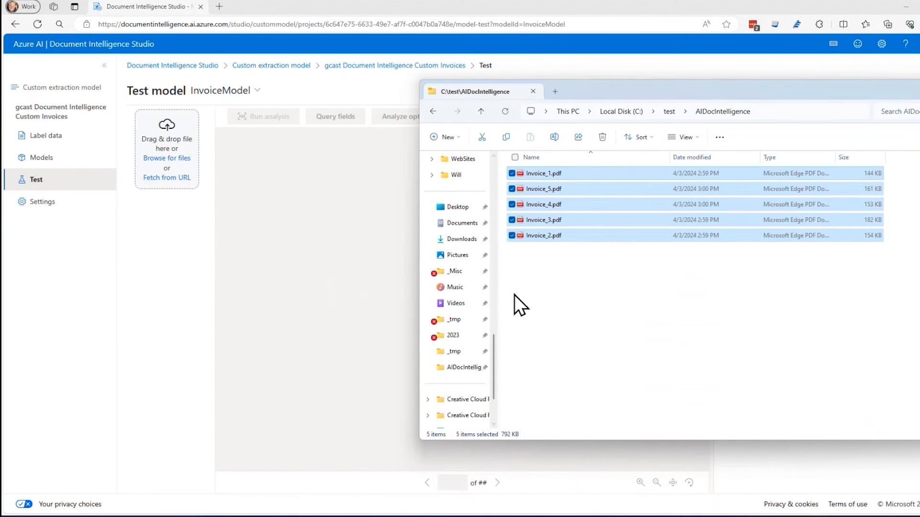
{"action": "left_click", "coordinate": [543, 189]}
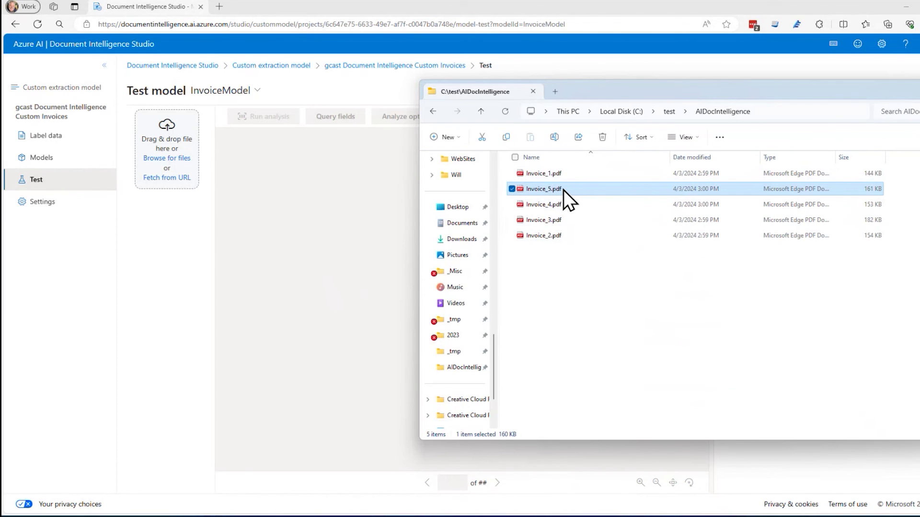
{"action": "left_click_drag", "start_coordinate": [543, 188], "coordinate": [174, 153]}
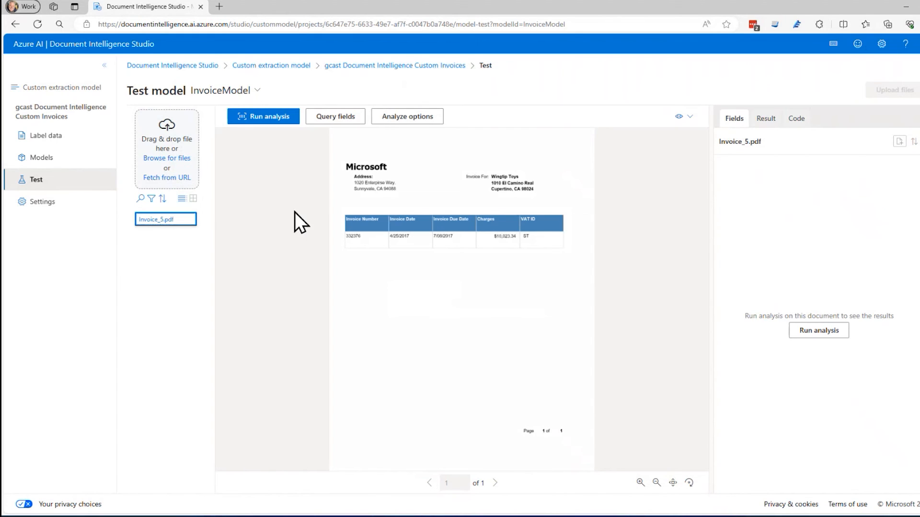
{"action": "mouse_move", "coordinate": [287, 144]}
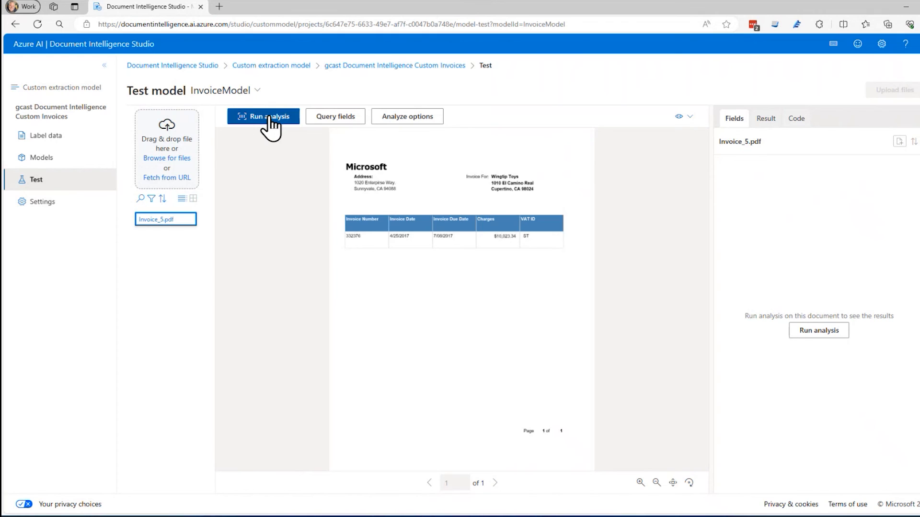
{"action": "left_click", "coordinate": [263, 117]}
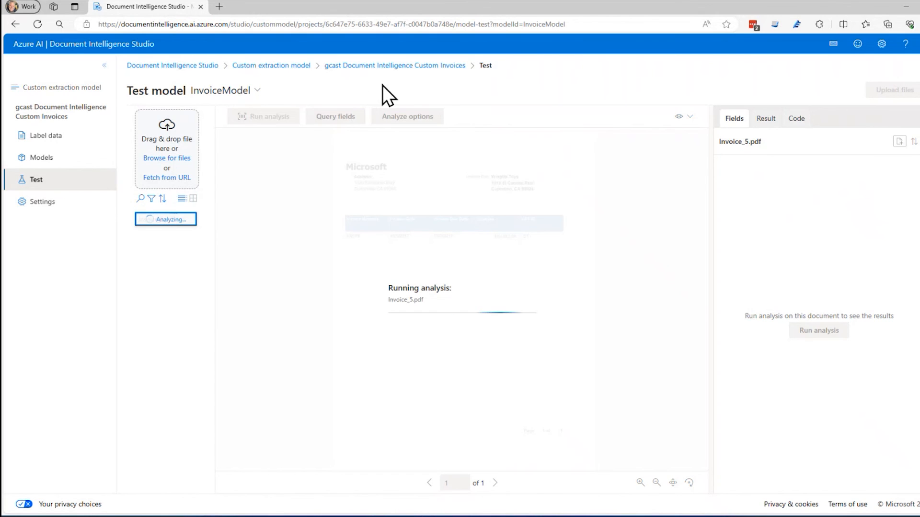
{"action": "mouse_move", "coordinate": [392, 135]}
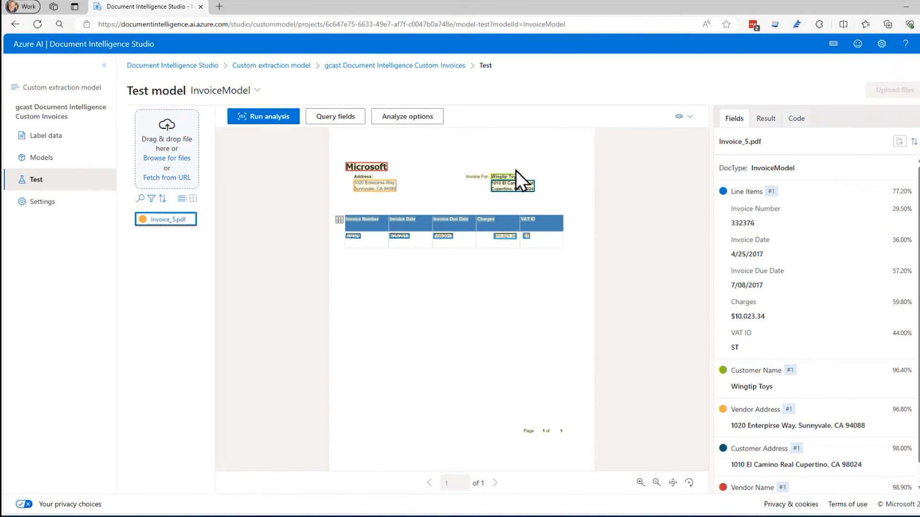
{"action": "mouse_move", "coordinate": [512, 192]}
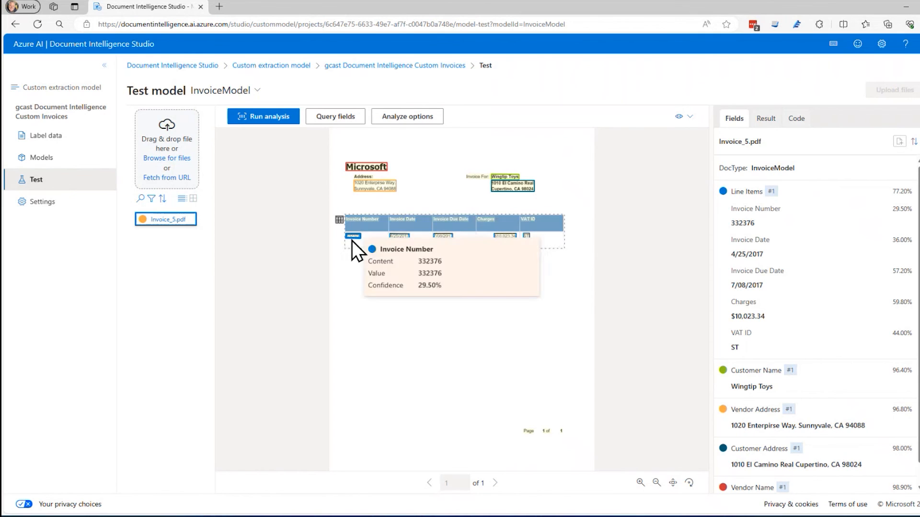
{"action": "mouse_move", "coordinate": [604, 208]}
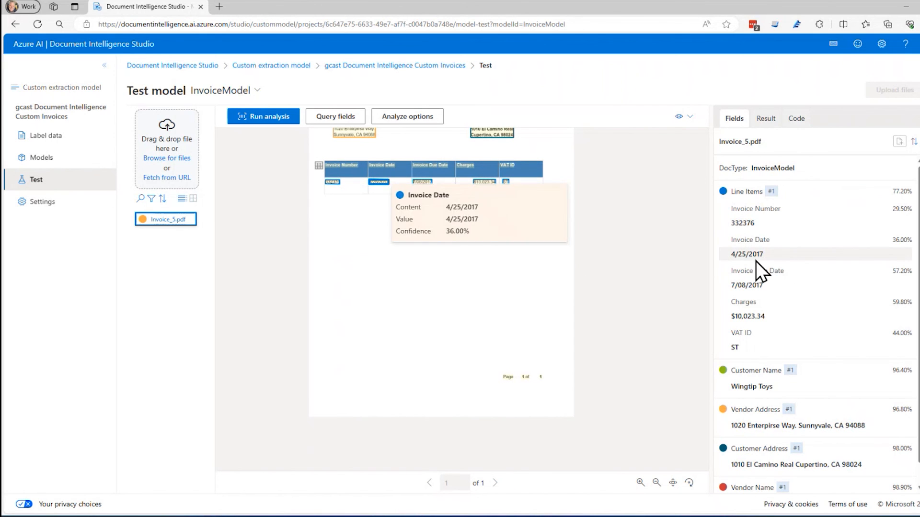
{"action": "mouse_move", "coordinate": [754, 278]}
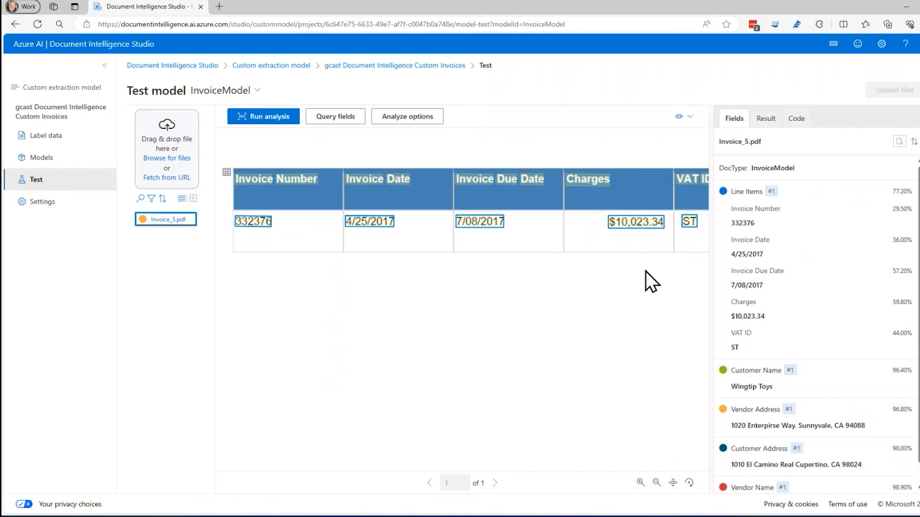
{"action": "mouse_move", "coordinate": [917, 194]}
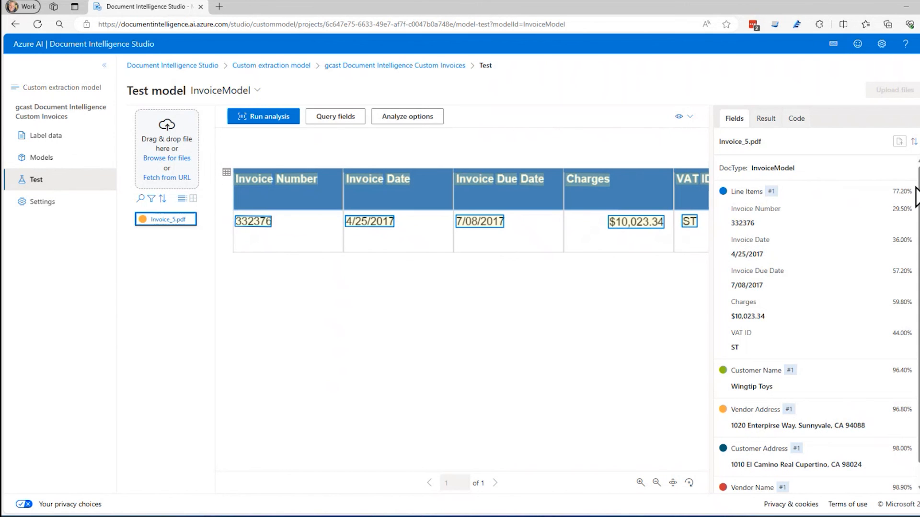
{"action": "mouse_move", "coordinate": [895, 243]}
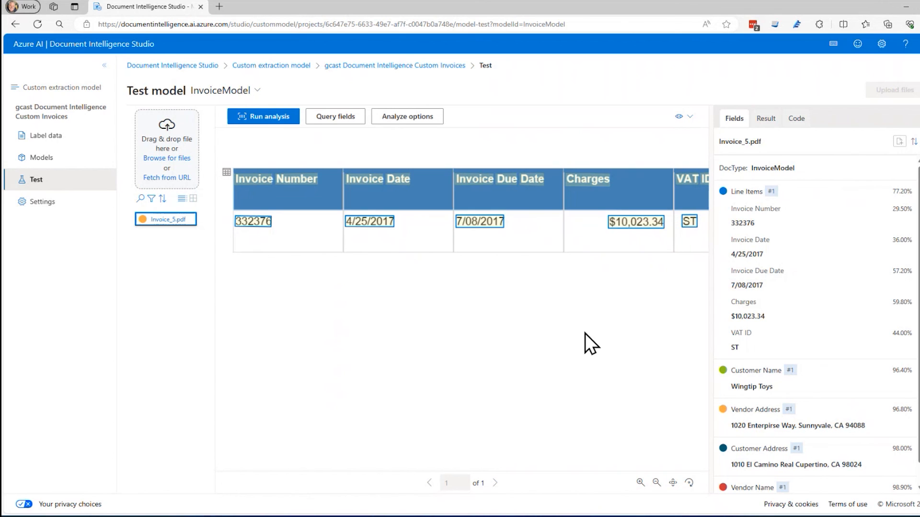
{"action": "mouse_move", "coordinate": [488, 317]}
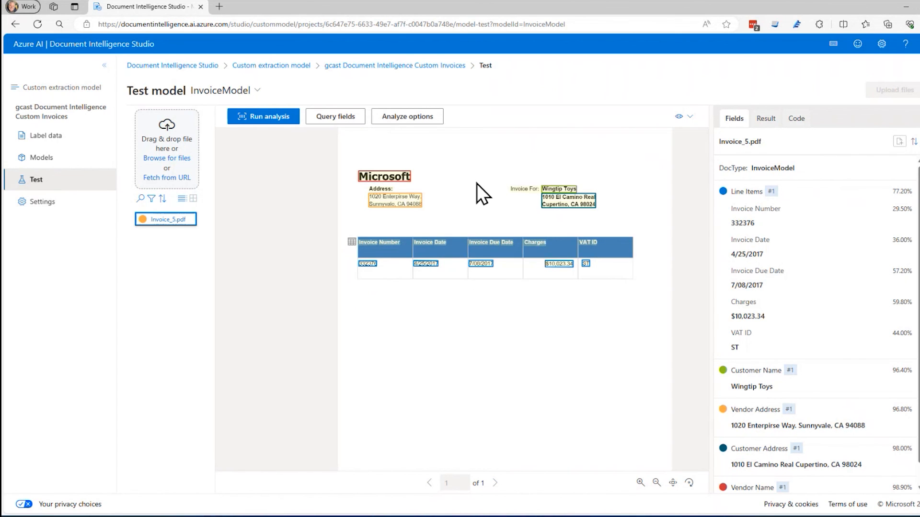
{"action": "mouse_move", "coordinate": [449, 207]}
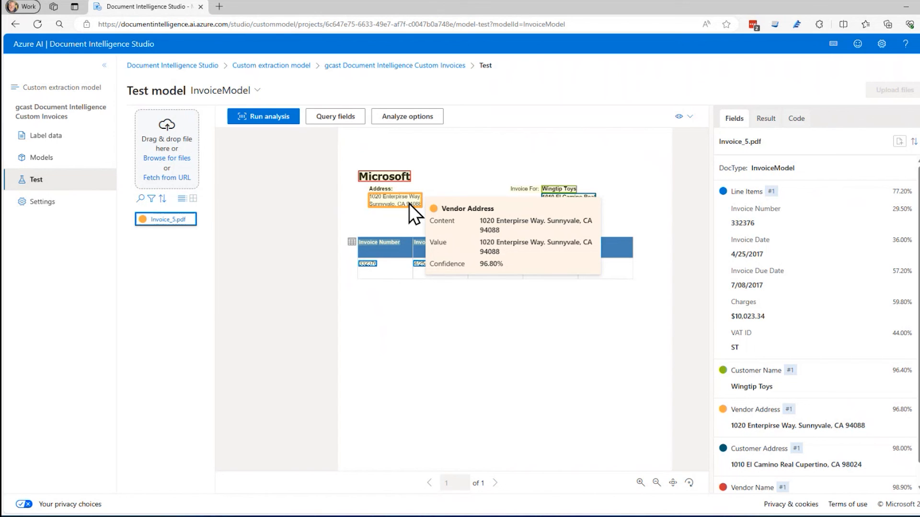
{"action": "mouse_move", "coordinate": [391, 223]}
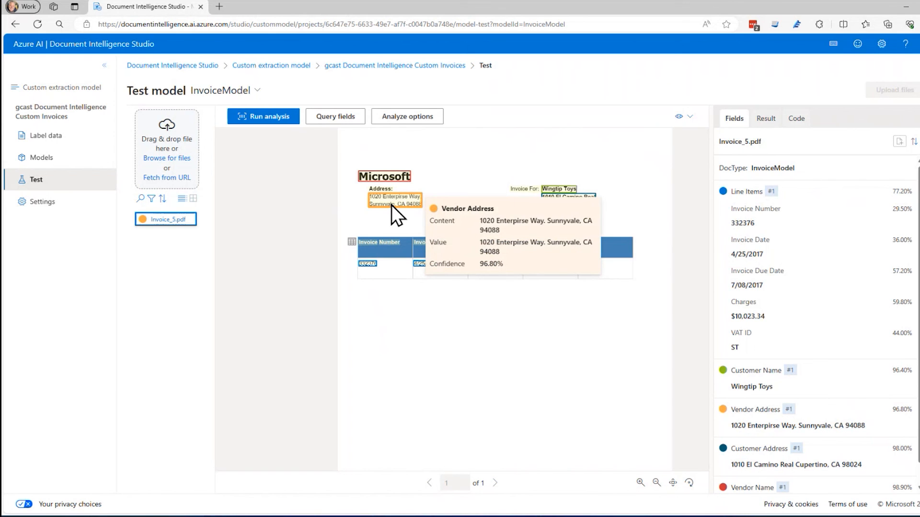
{"action": "mouse_move", "coordinate": [493, 284]}
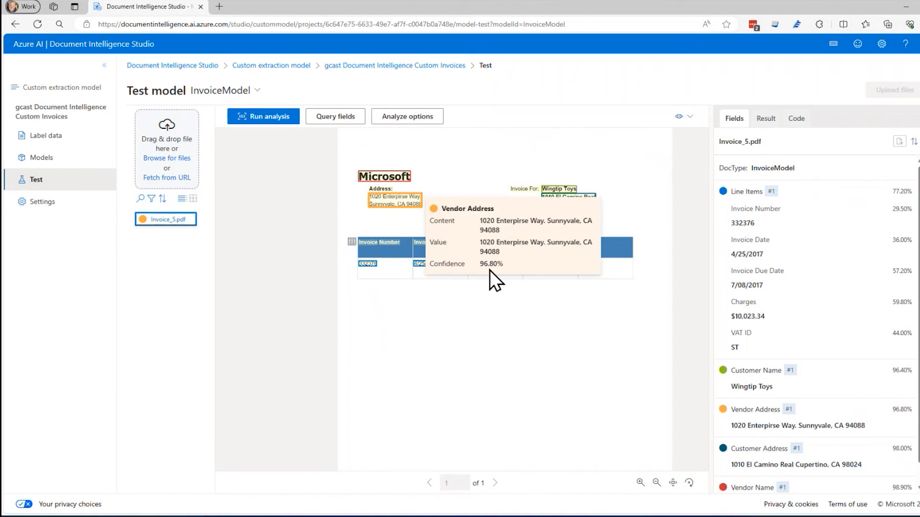
{"action": "mouse_move", "coordinate": [568, 215]}
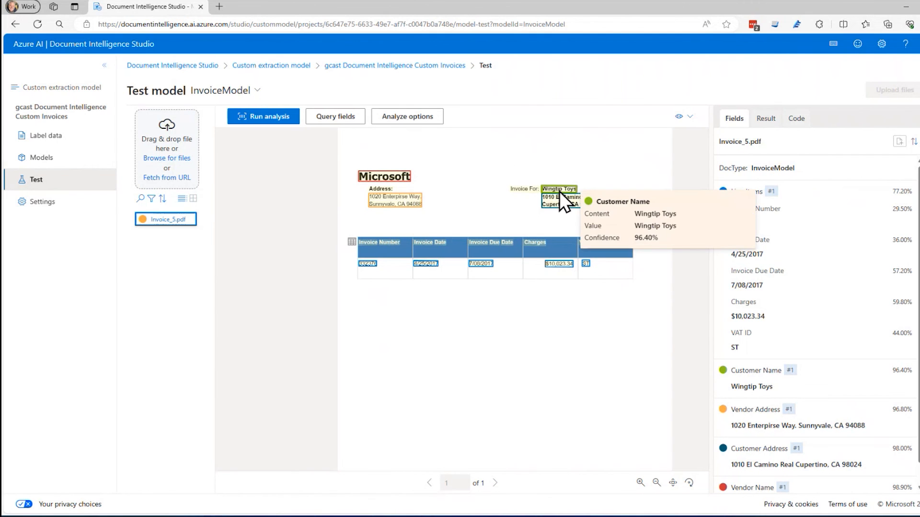
{"action": "mouse_move", "coordinate": [585, 169]}
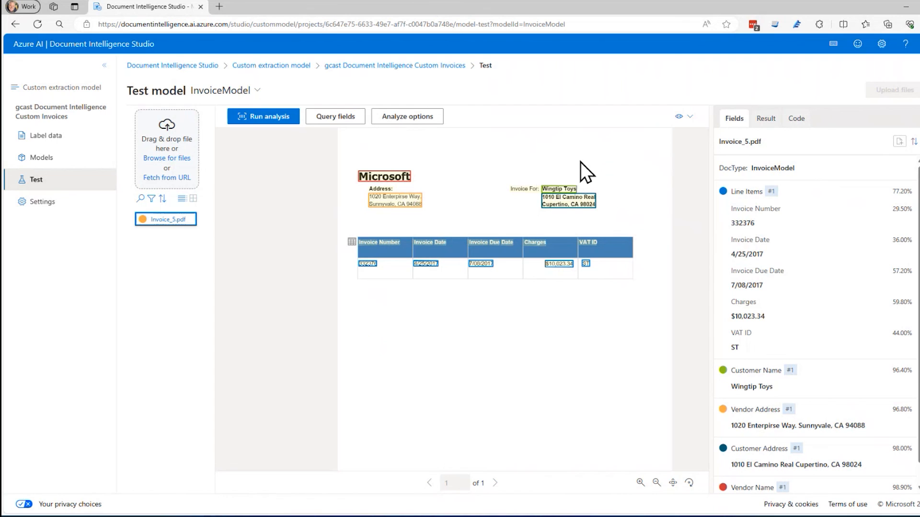
{"action": "mouse_move", "coordinate": [559, 189]}
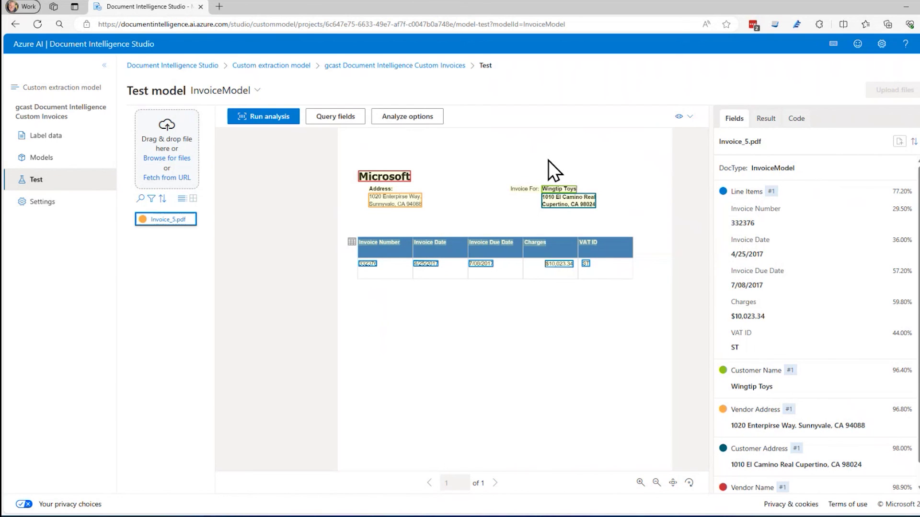
- Review the extracted fields and confidence scores, then reset zoom to the whole invoice page
{"action": "left_click", "coordinate": [657, 483]}
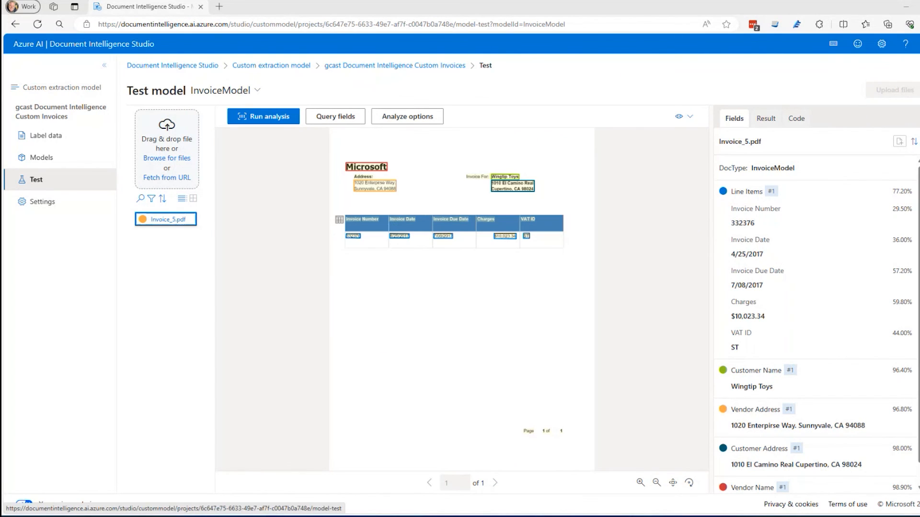
{"action": "mouse_move", "coordinate": [429, 88]}
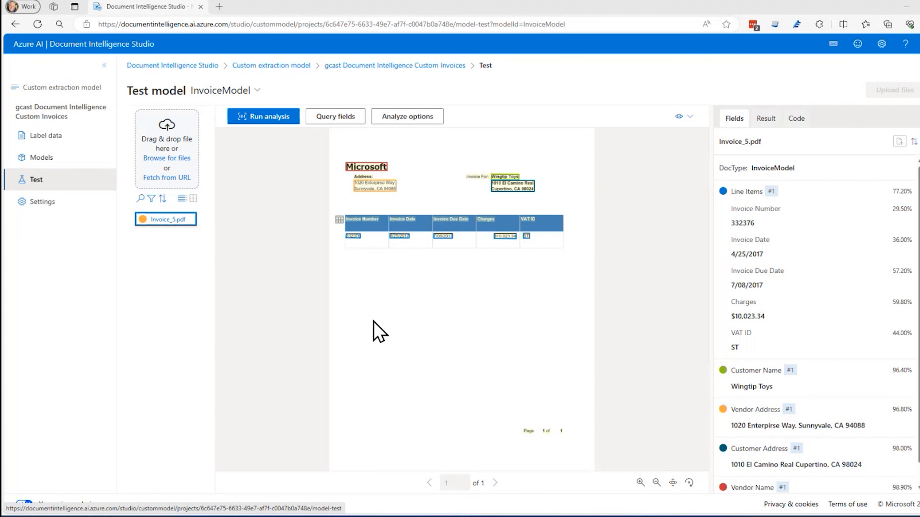
{"action": "mouse_move", "coordinate": [110, 234]}
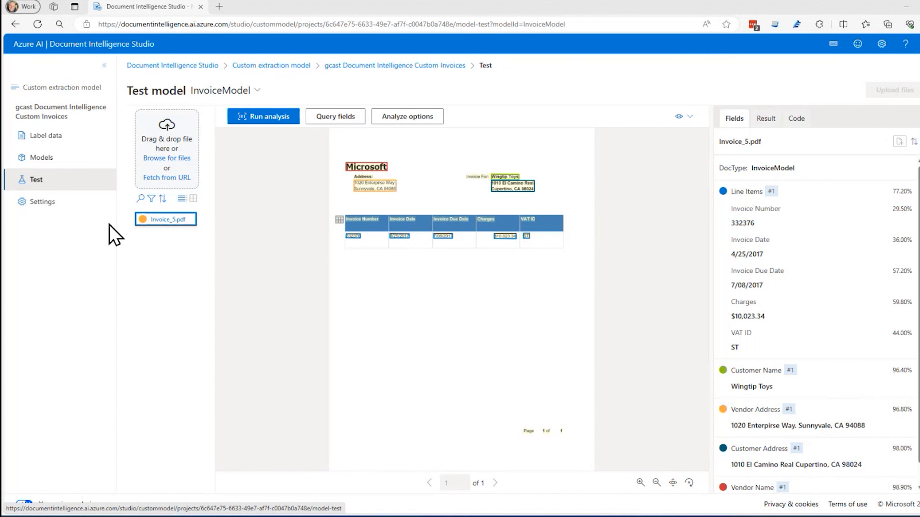
- Show Project Settings listing the gcastdocint resource and invoices container
{"action": "left_click", "coordinate": [42, 202]}
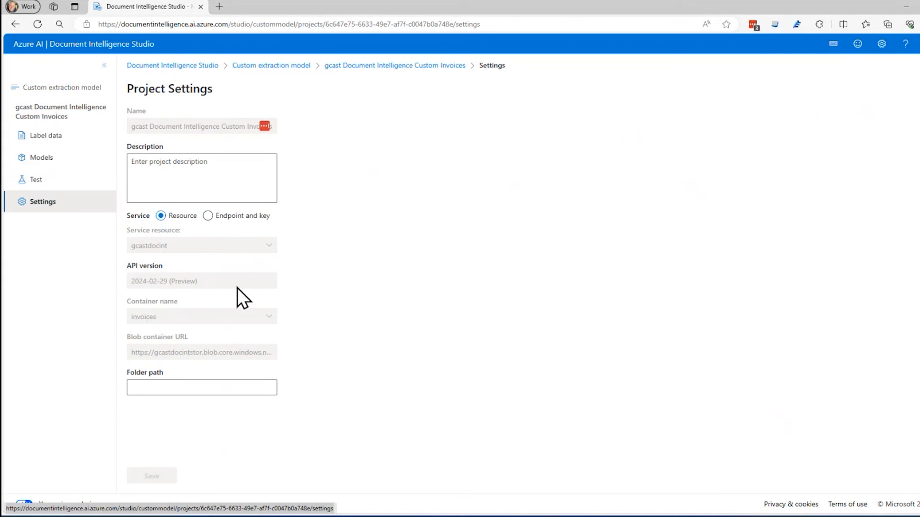
{"action": "mouse_move", "coordinate": [171, 284]}
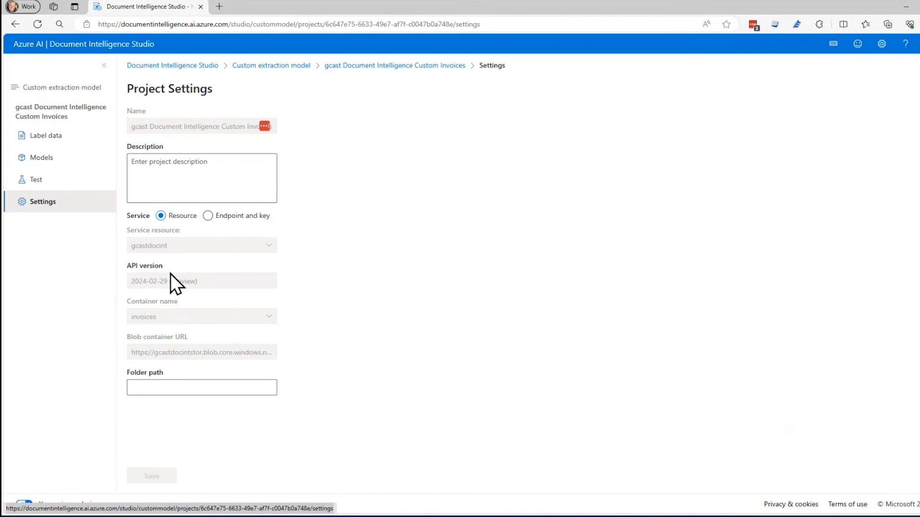
{"action": "mouse_move", "coordinate": [144, 185]}
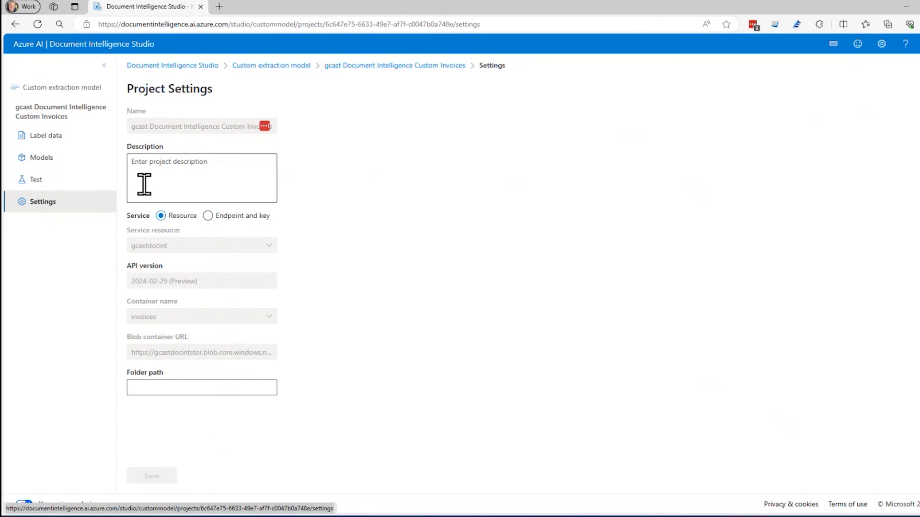
{"action": "mouse_move", "coordinate": [380, 273]}
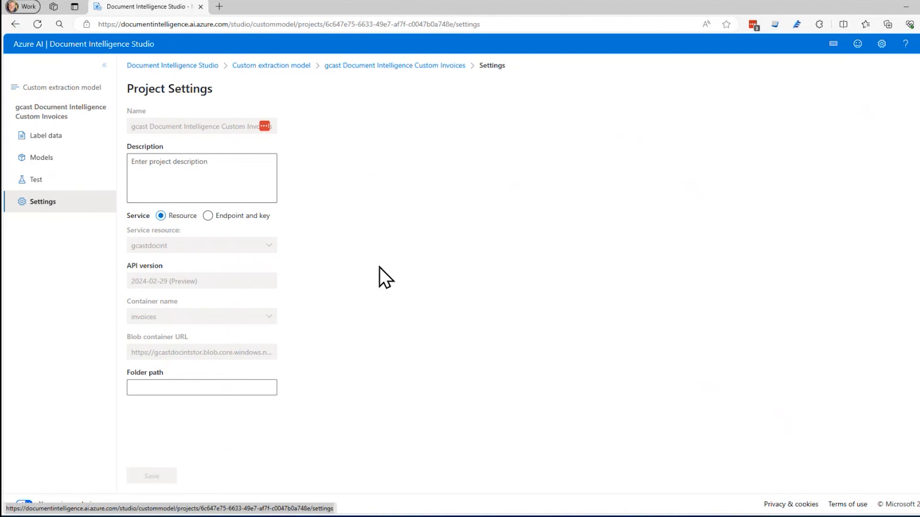